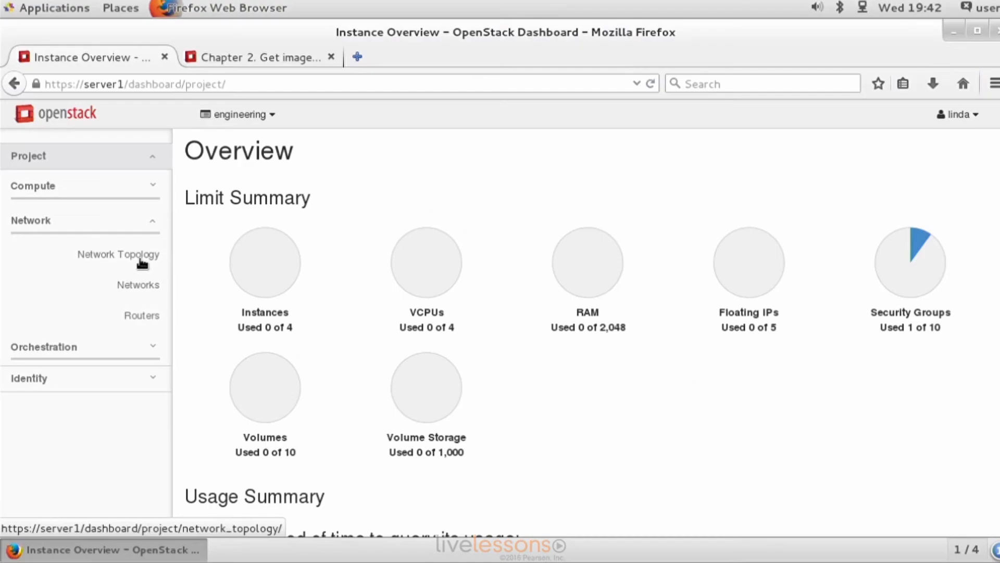
pyautogui.moveTo(141, 264)
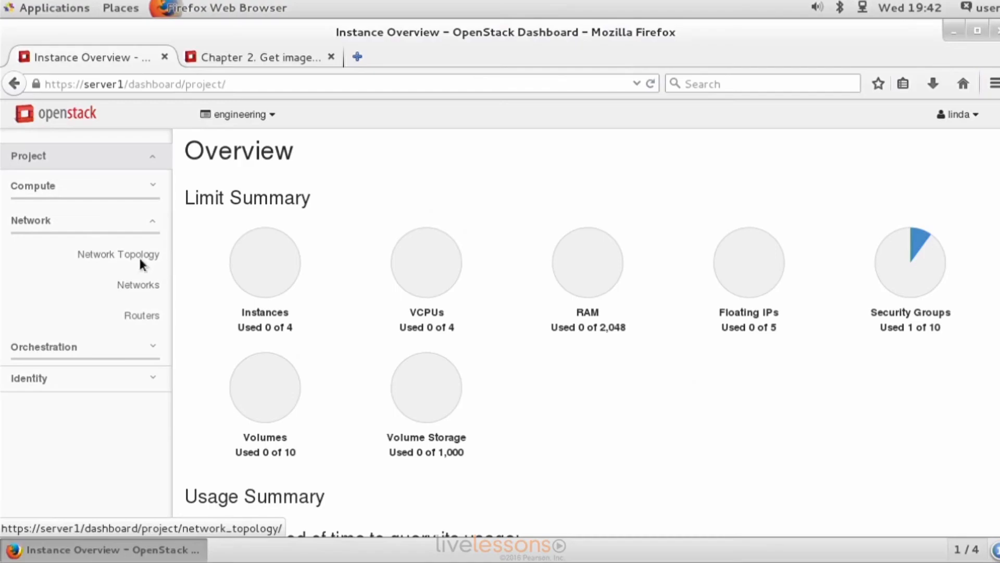
# Step: View the empty Network Topology, then go to the project's Networks list
pyautogui.click(118, 255)
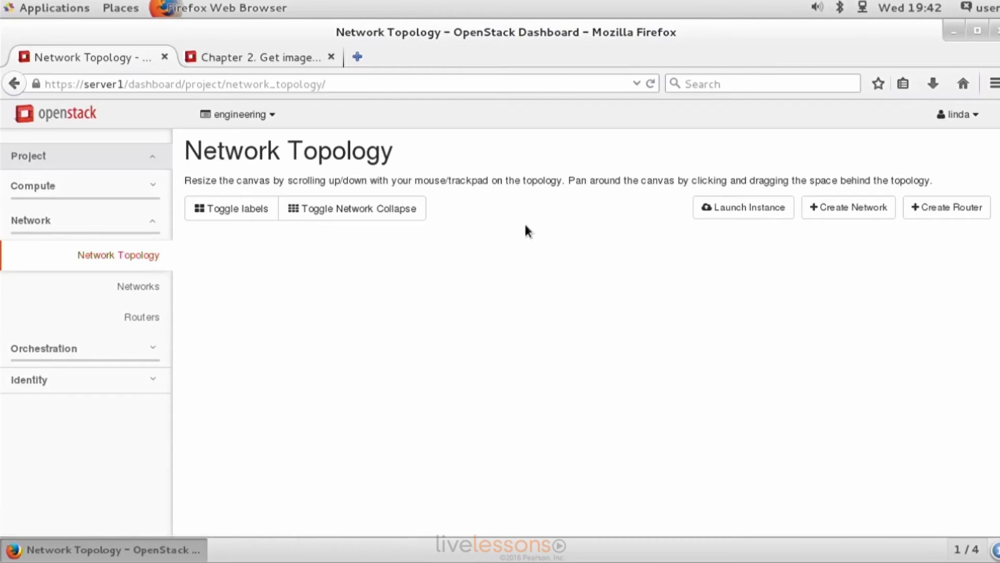
pyautogui.moveTo(554, 239)
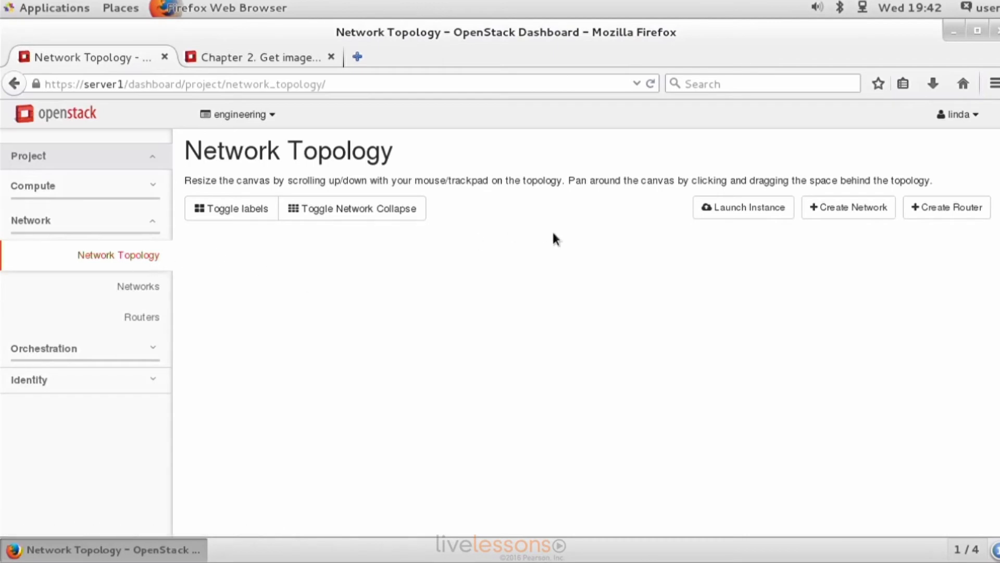
pyautogui.moveTo(849, 207)
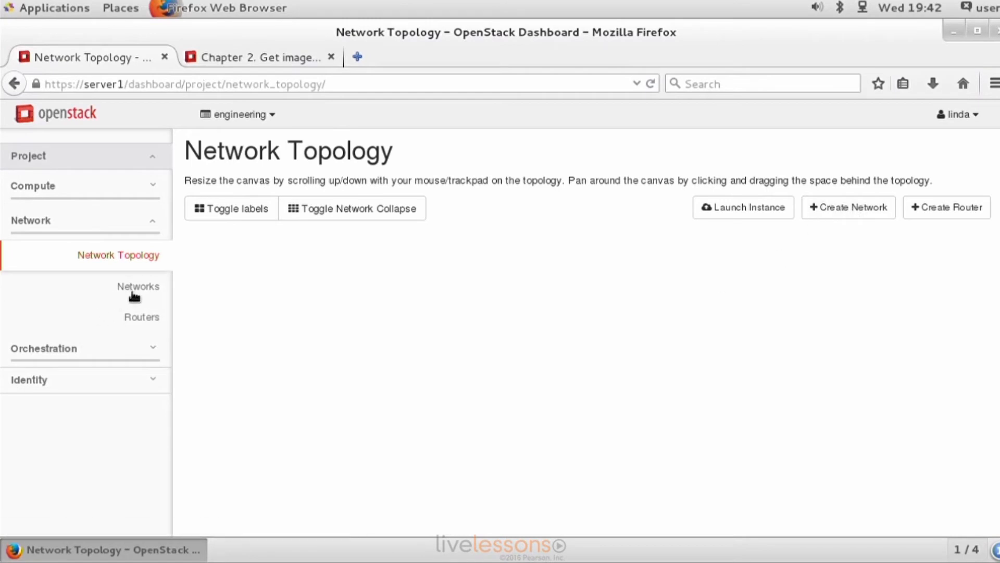
pyautogui.click(137, 286)
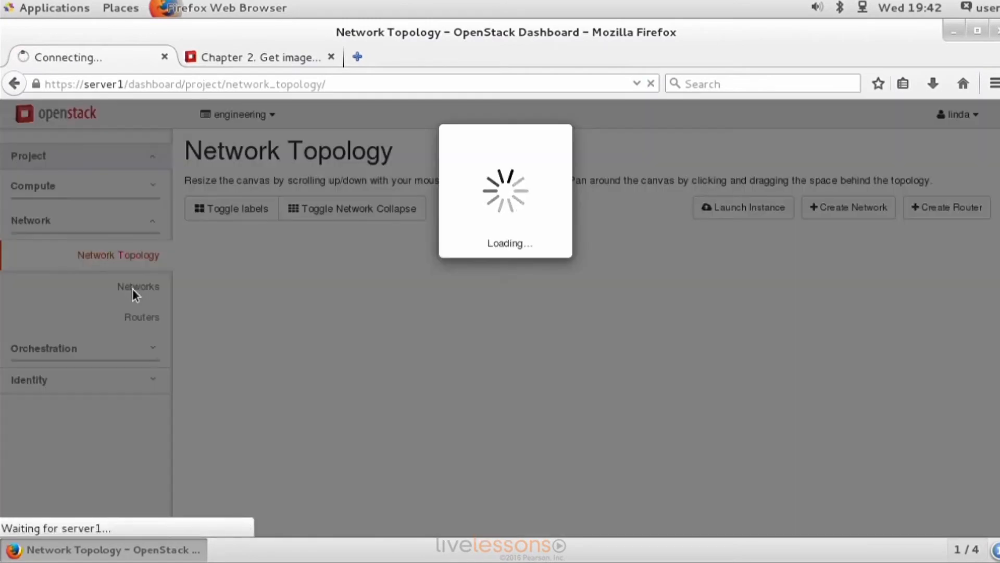
# Step: Begin a new network named int-net with Create Subnet left on, advancing to the subnet step
pyautogui.click(138, 286)
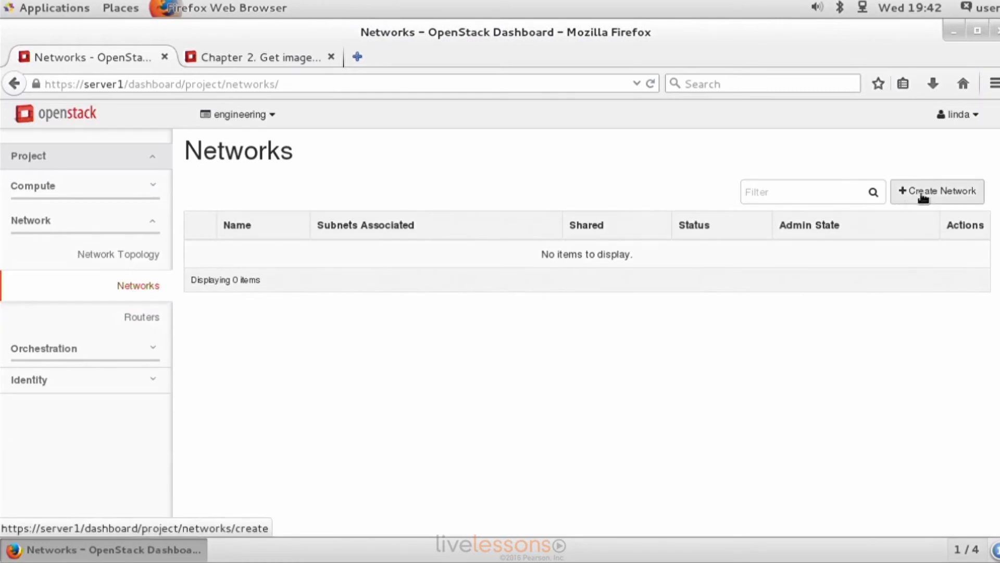
pyautogui.click(937, 191)
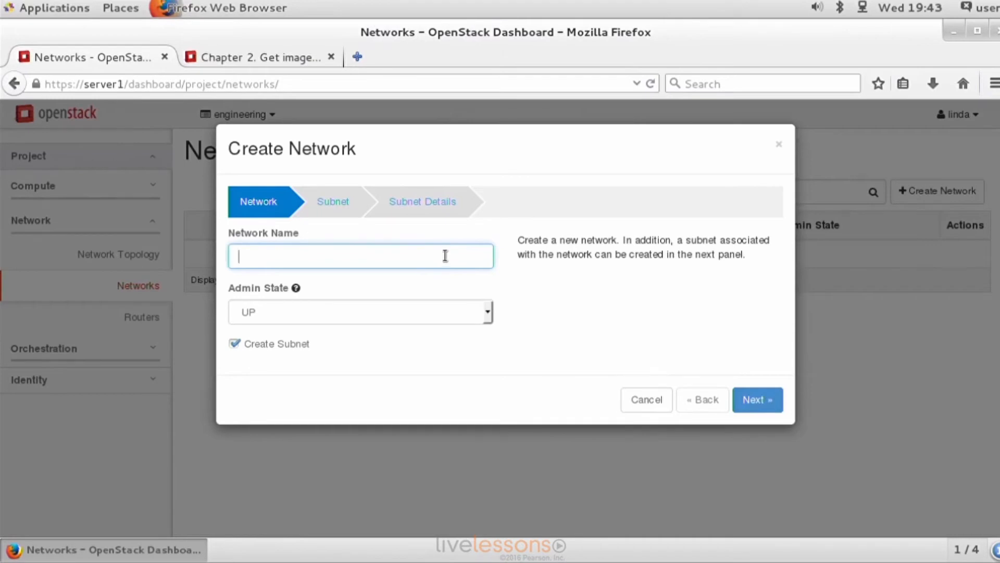
pyautogui.write('int-net')
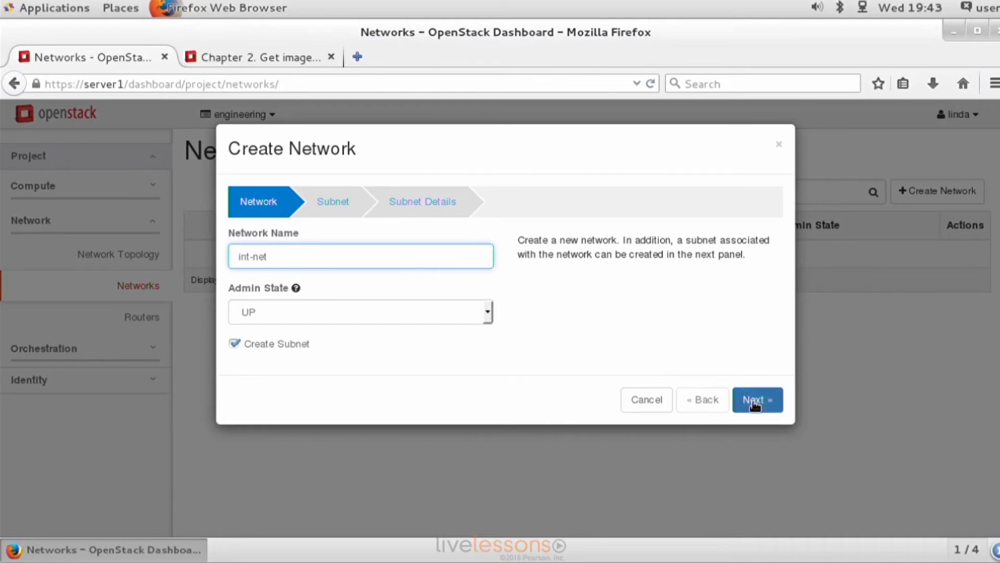
pyautogui.click(756, 399)
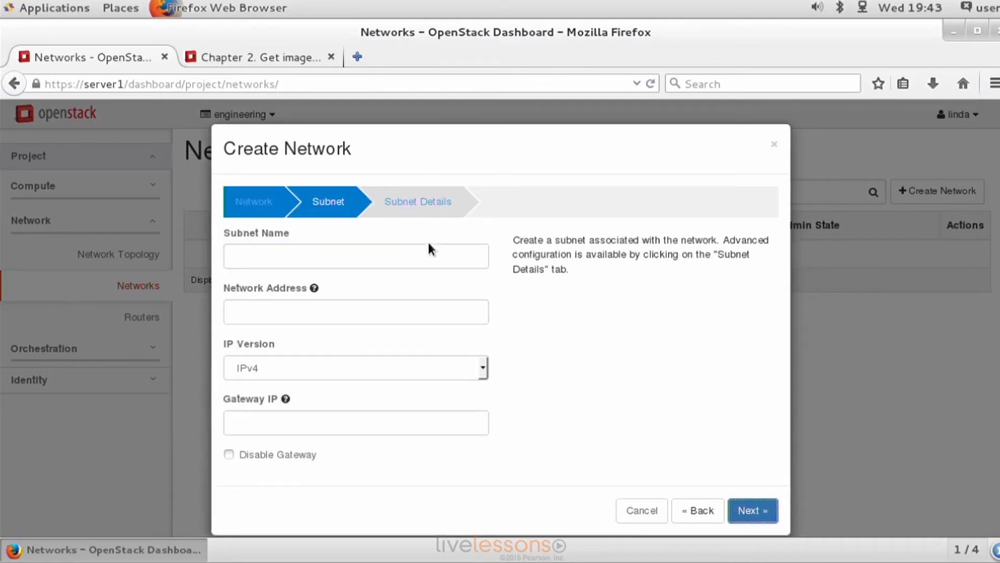
# Step: Fill in subnet int-sub with network address 10.0.0.0/24 and gateway IP 10.0.0.254
pyautogui.click(356, 256)
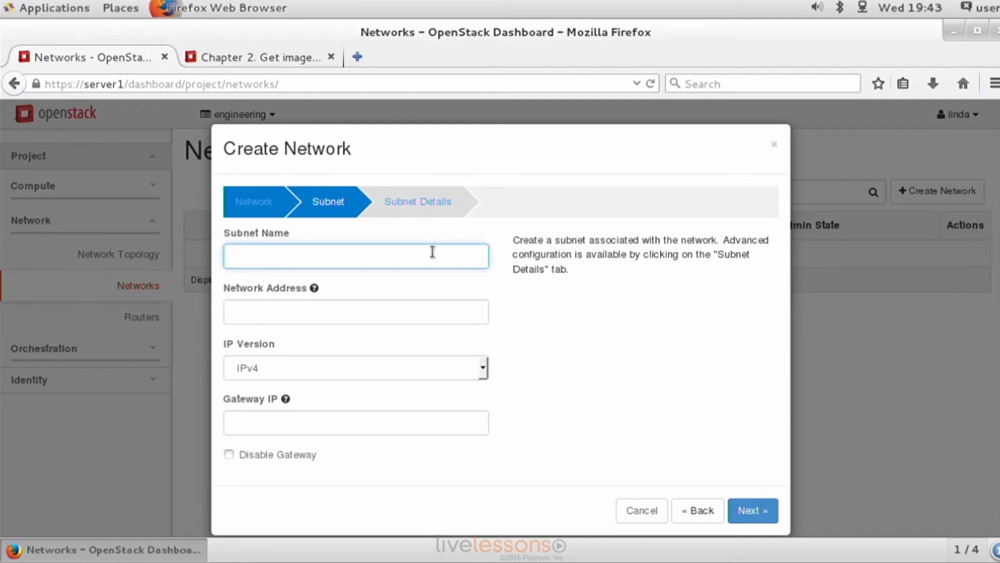
pyautogui.write('int-sub')
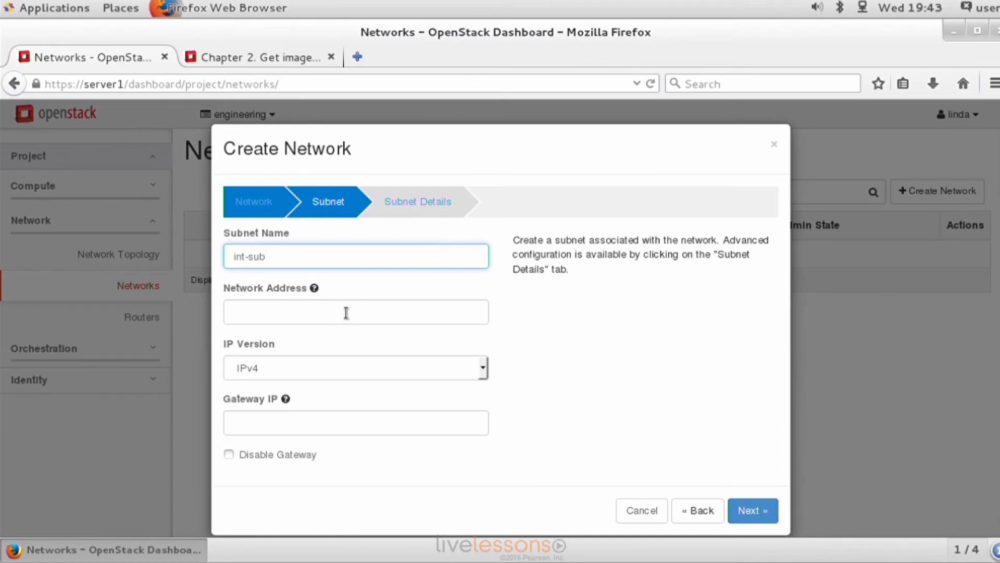
pyautogui.moveTo(313, 288)
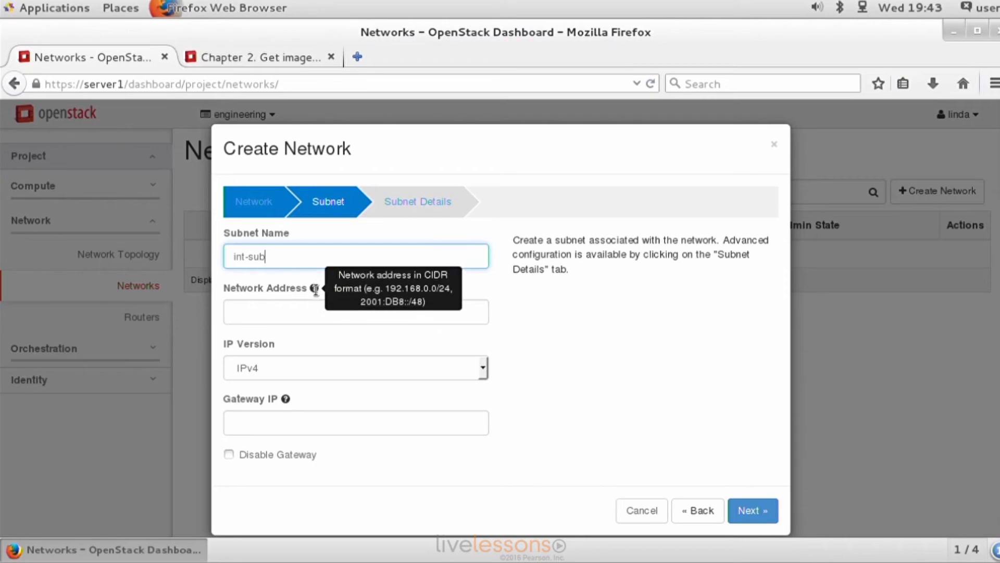
pyautogui.click(355, 312)
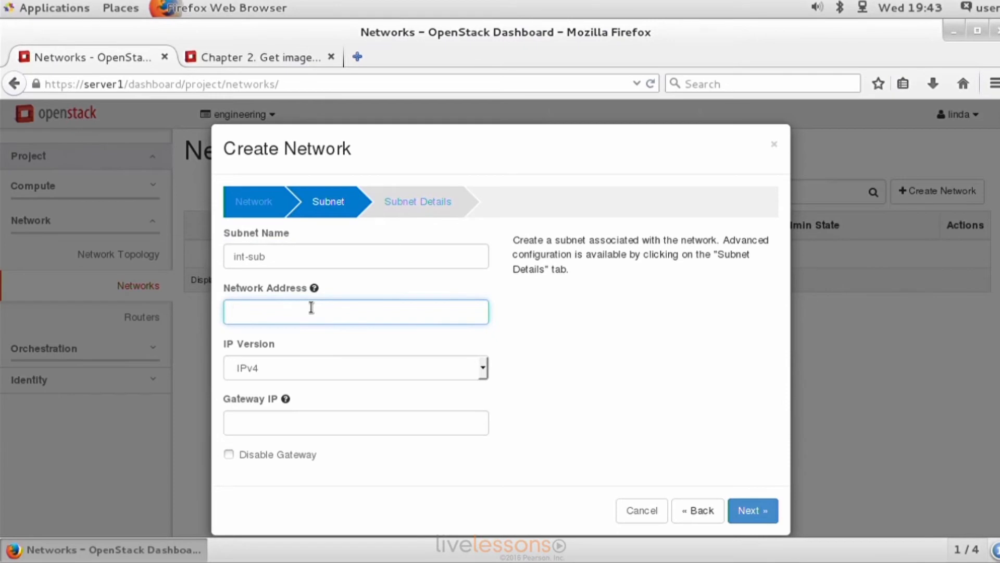
pyautogui.write('10.0.0.0')
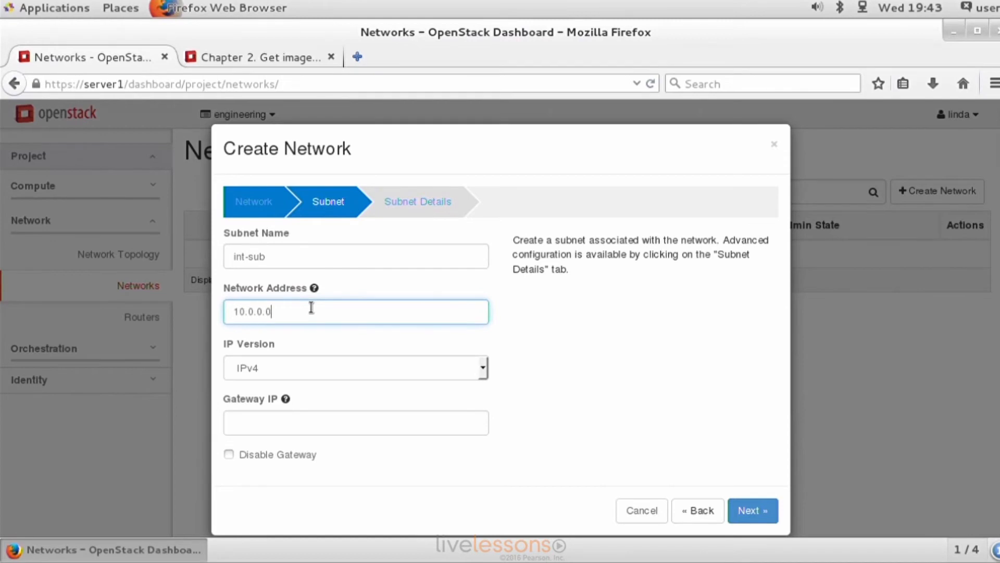
pyautogui.write('/24')
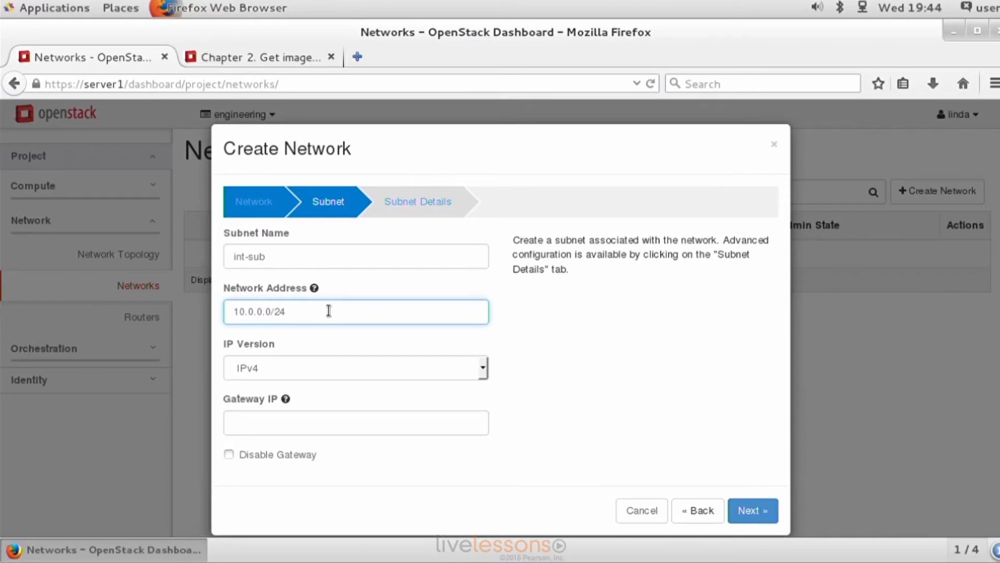
pyautogui.moveTo(328, 318)
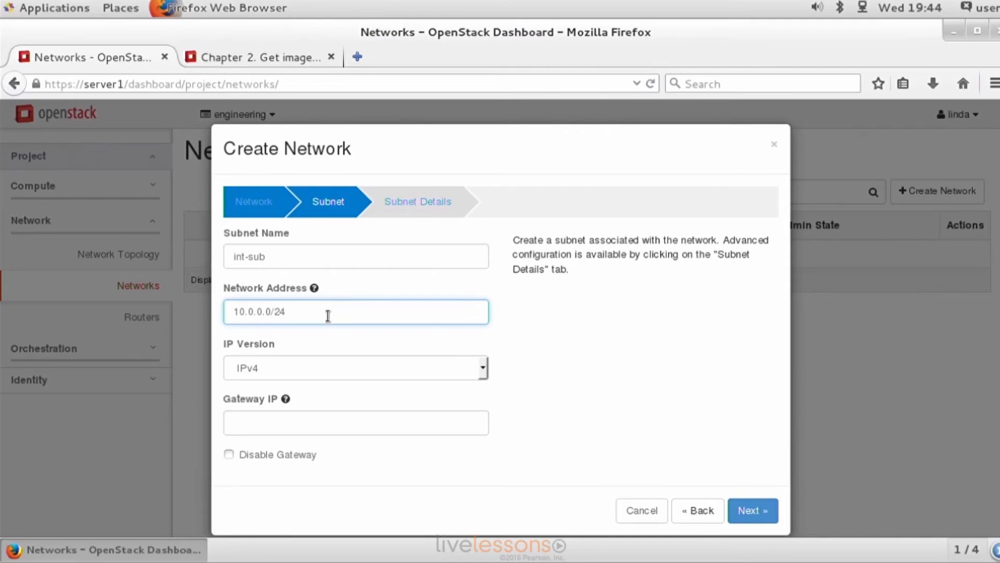
pyautogui.moveTo(286, 398)
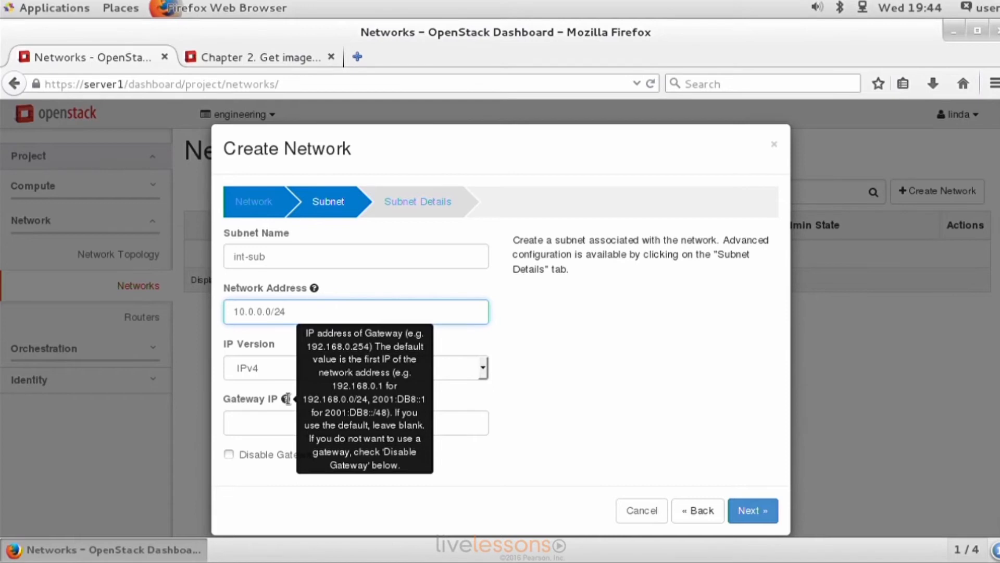
pyautogui.moveTo(266, 421)
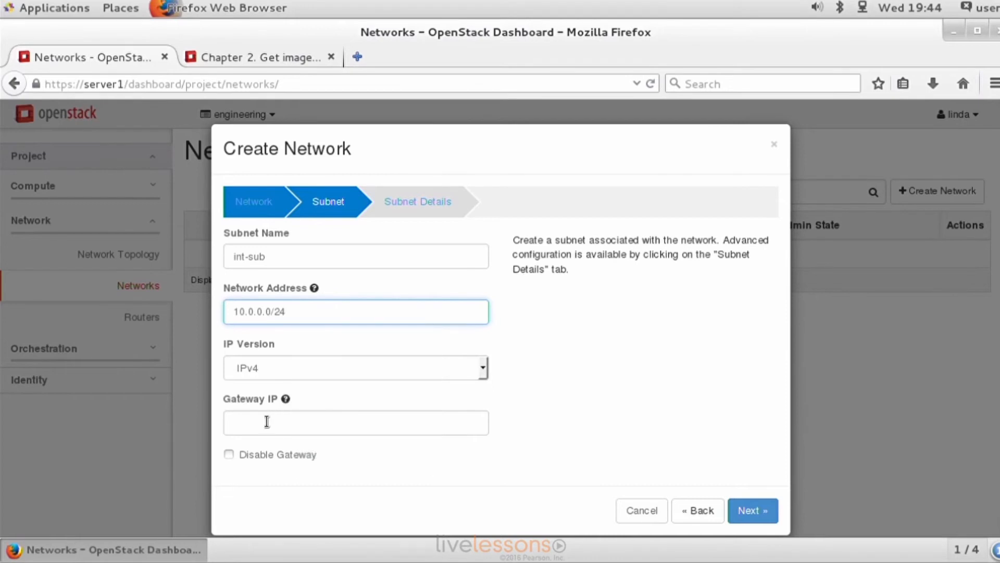
pyautogui.click(356, 422)
pyautogui.write('10.0.0.')
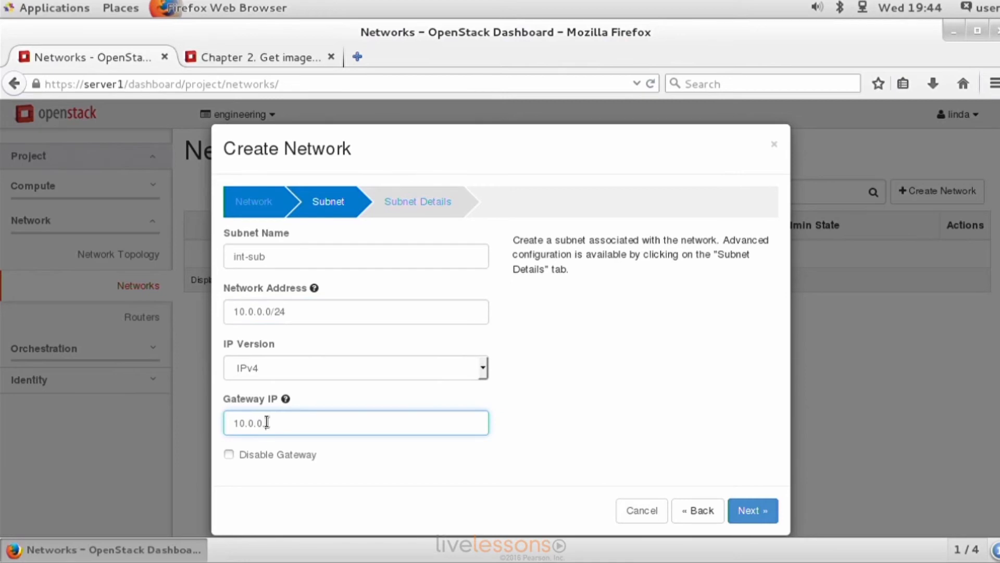
pyautogui.write('254')
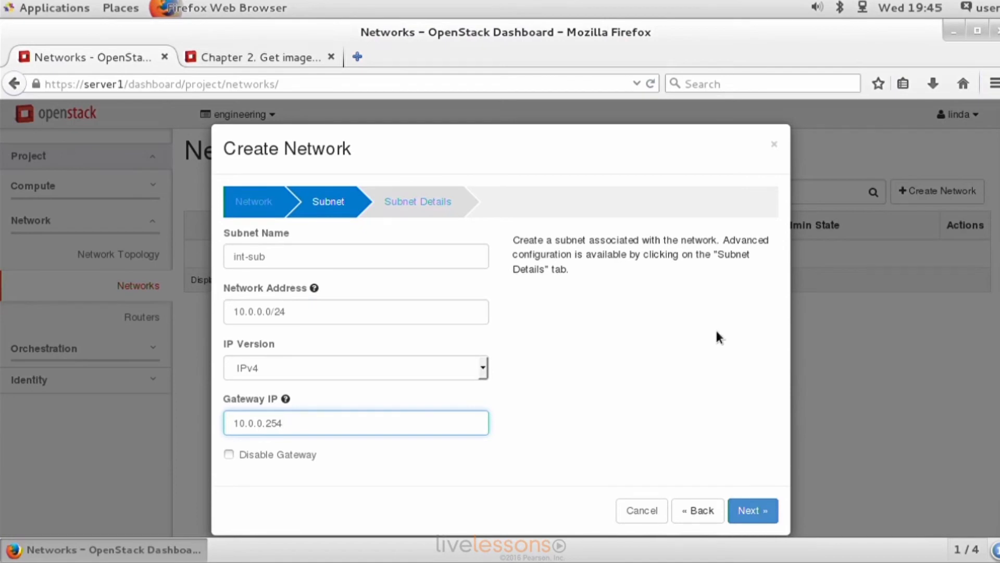
pyautogui.click(355, 423)
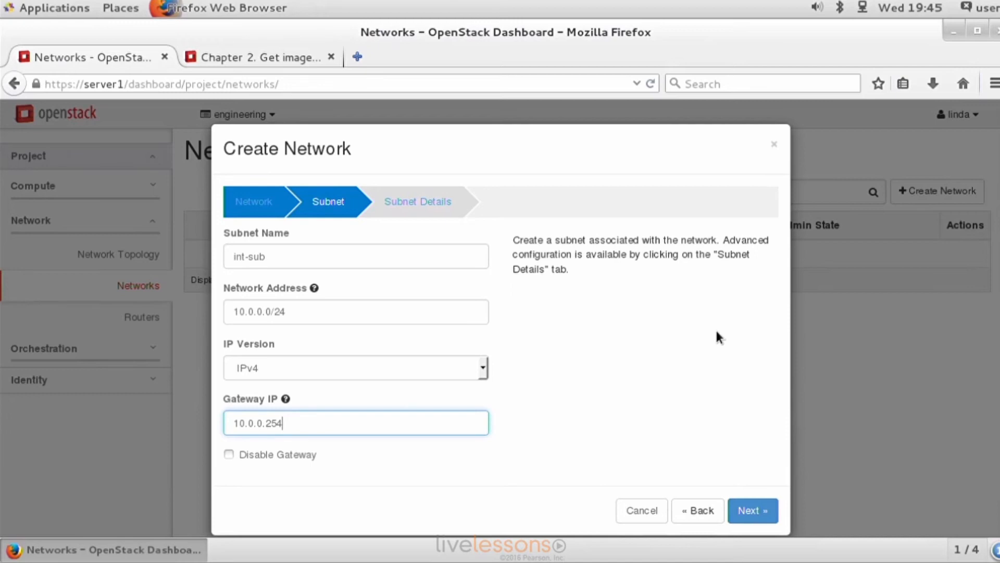
pyautogui.moveTo(327, 454)
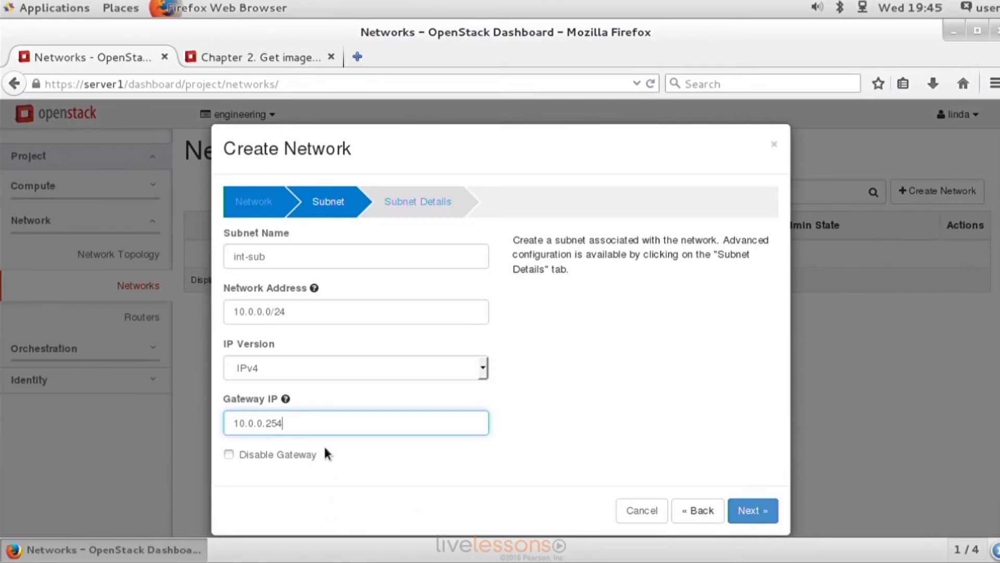
pyautogui.moveTo(292, 403)
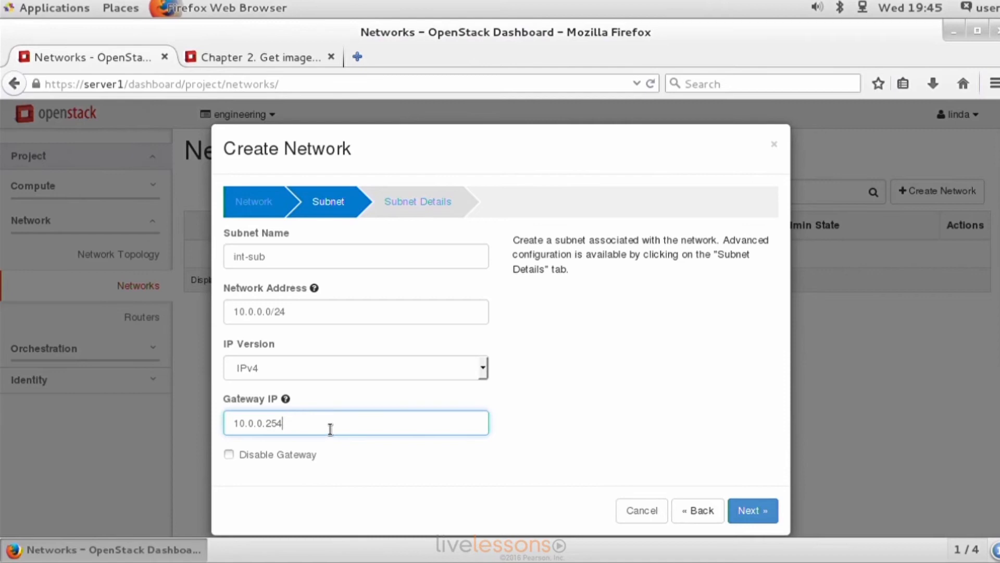
pyautogui.moveTo(446, 432)
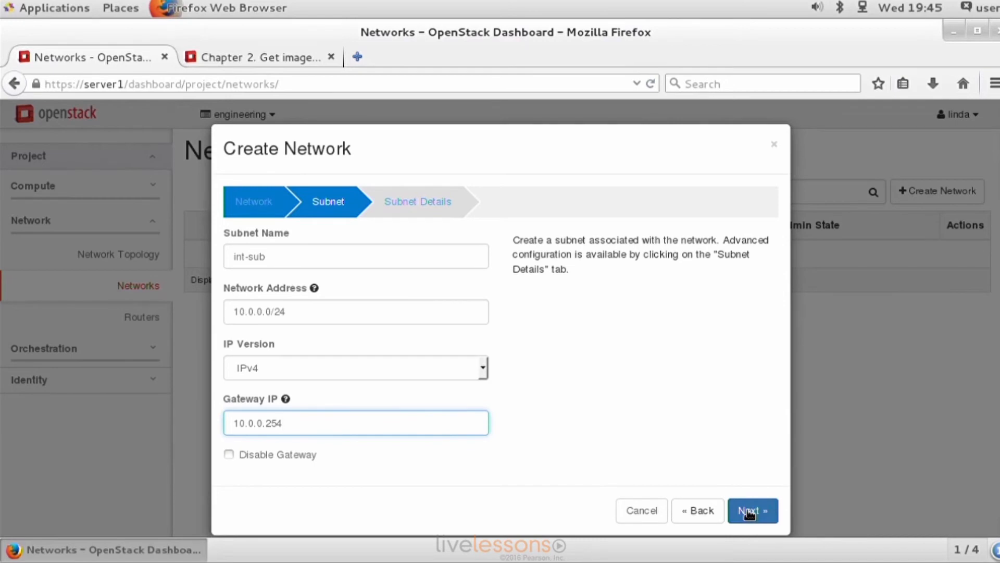
# Step: In Subnet Details, enter allocation pool 10.0.0.100,10.0.0.150 and DNS name server 8.8.8.8
pyautogui.click(751, 511)
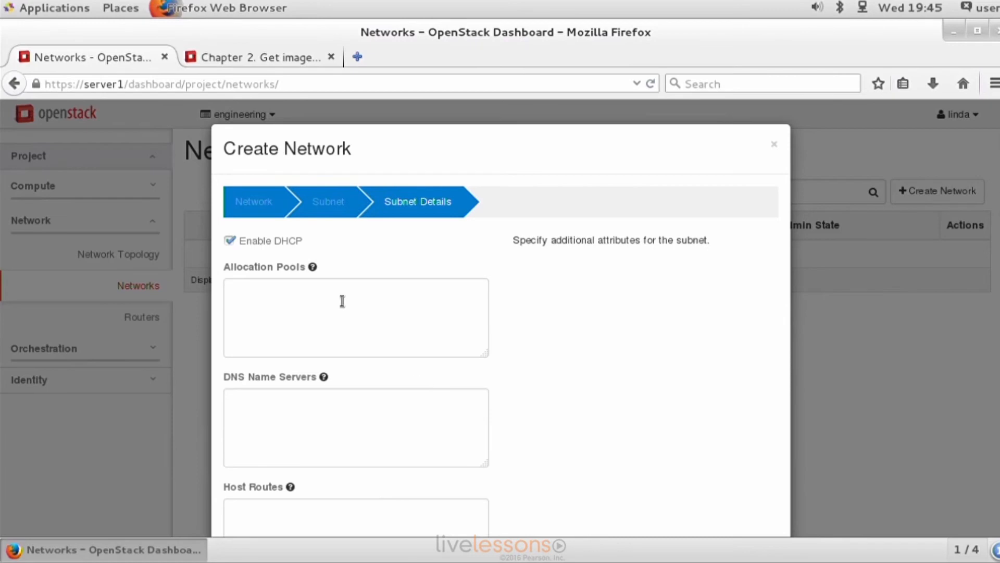
pyautogui.moveTo(274, 304)
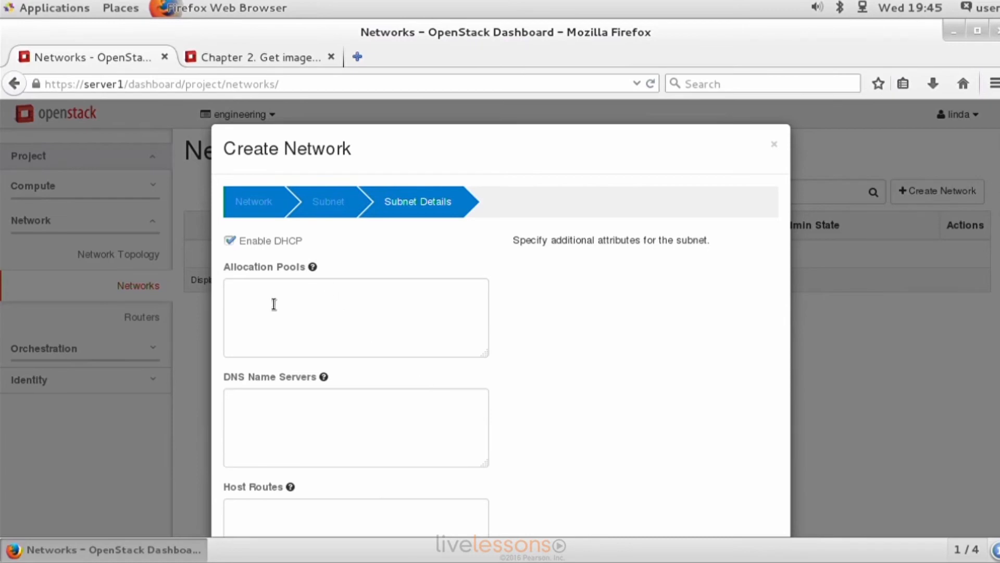
pyautogui.moveTo(319, 313)
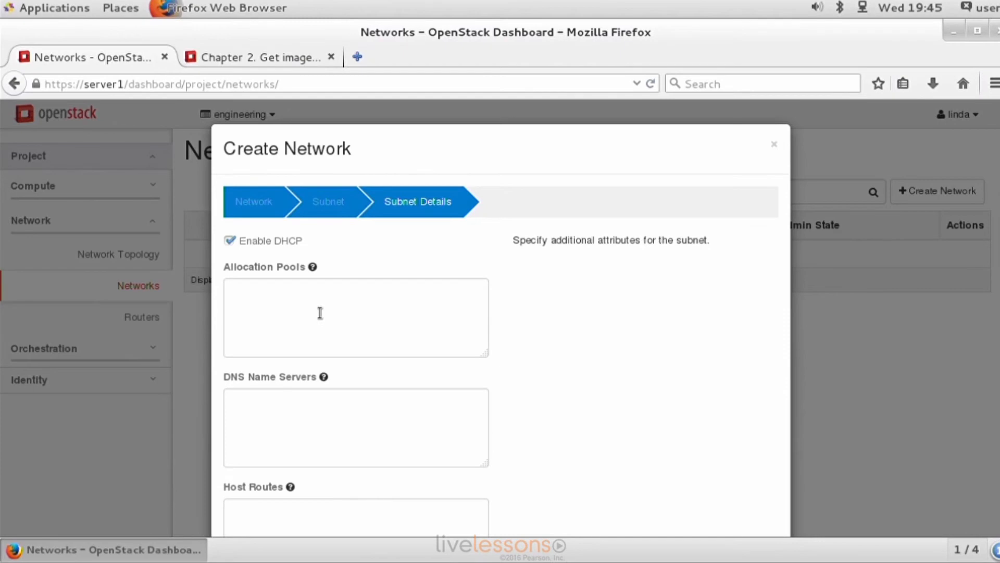
pyautogui.moveTo(279, 249)
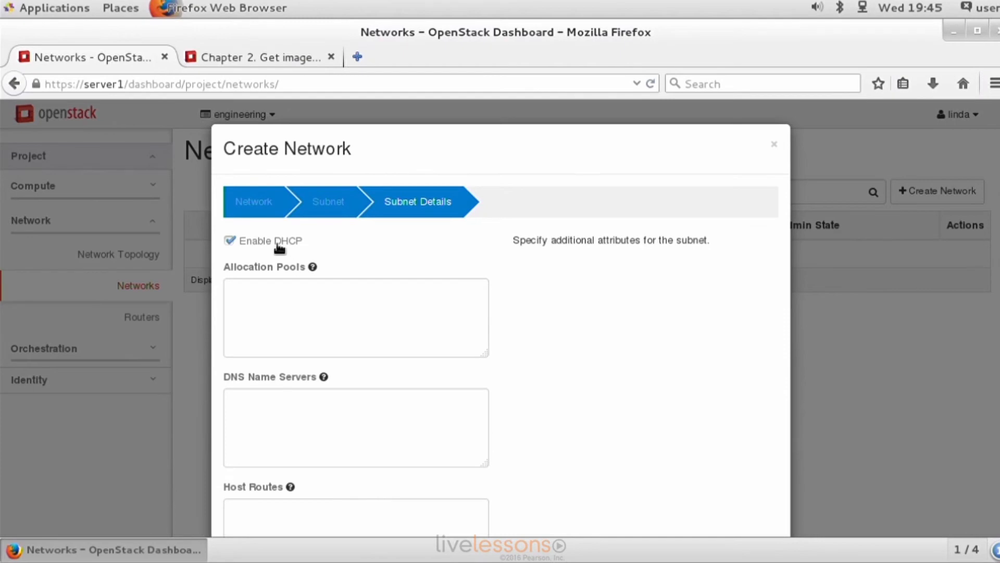
pyautogui.moveTo(304, 301)
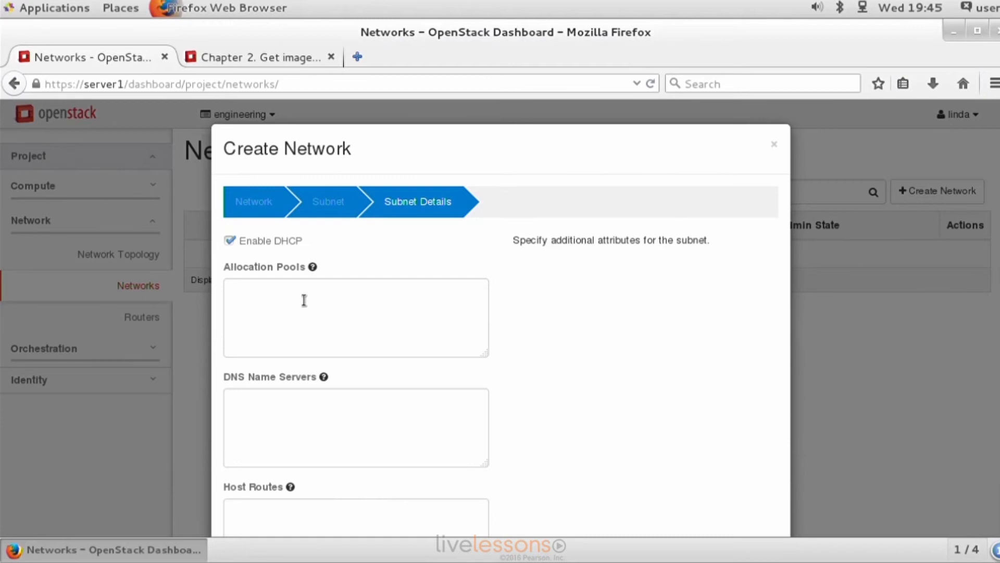
pyautogui.click(356, 317)
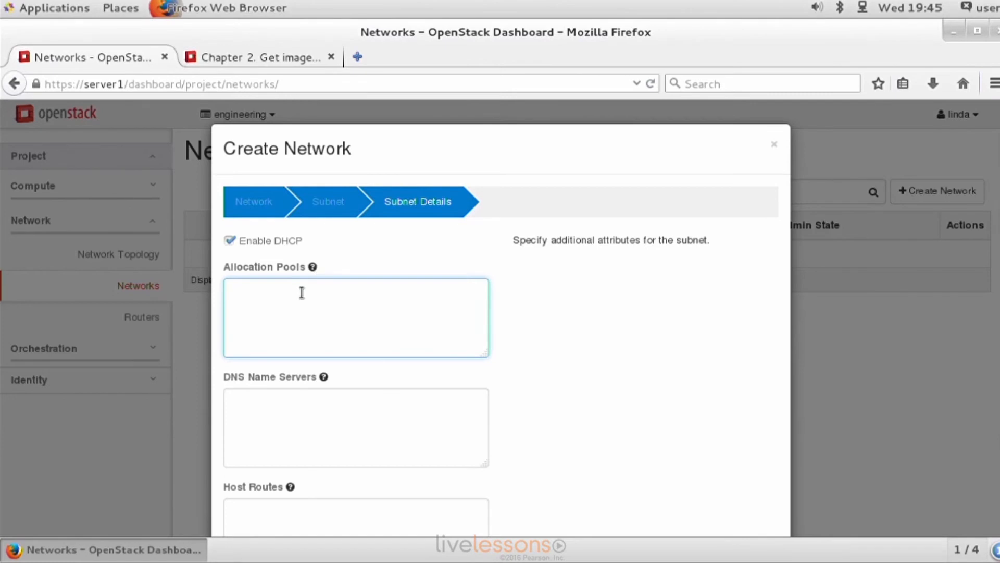
pyautogui.write('10.0.0.100,')
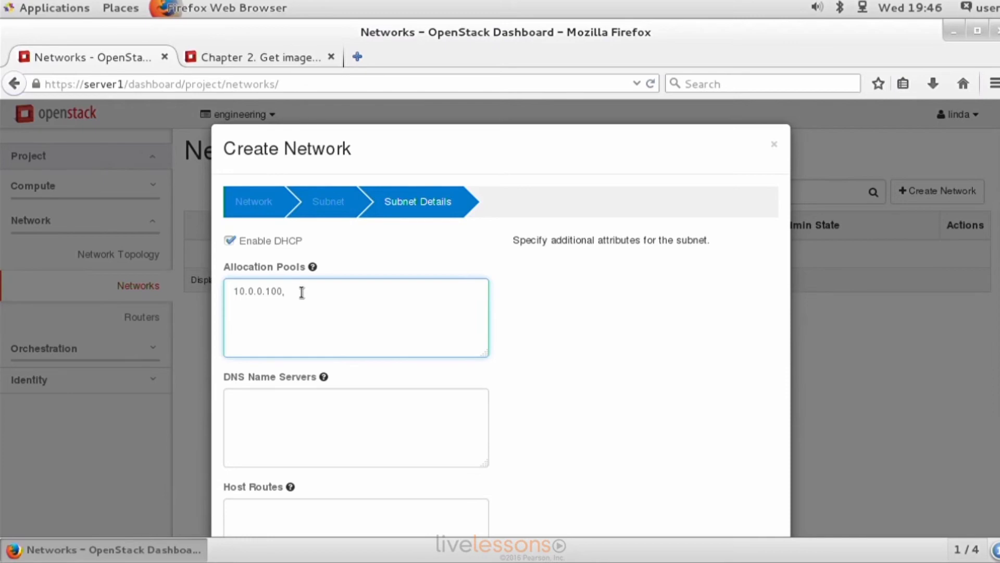
pyautogui.write('10')
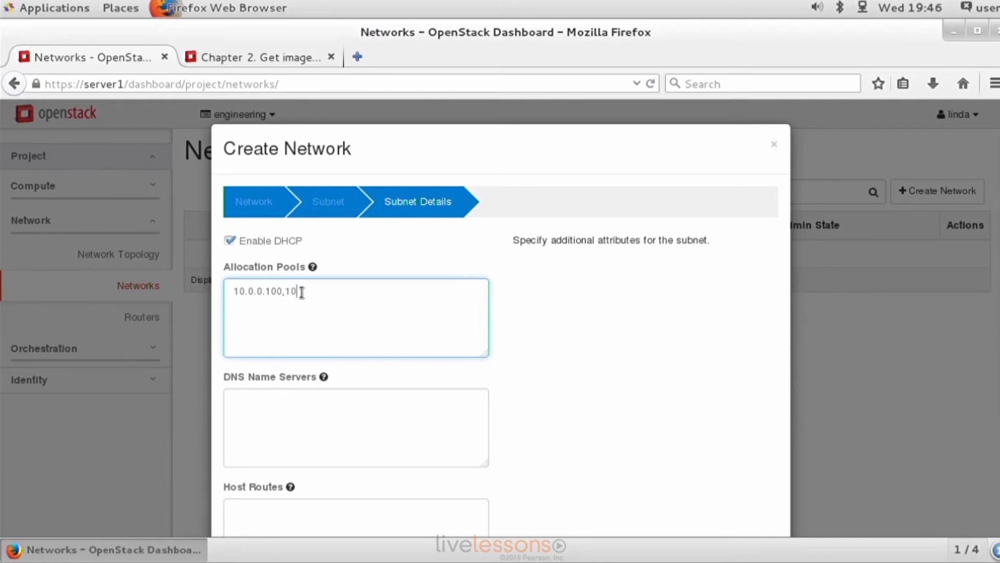
pyautogui.write('.1.0.150')
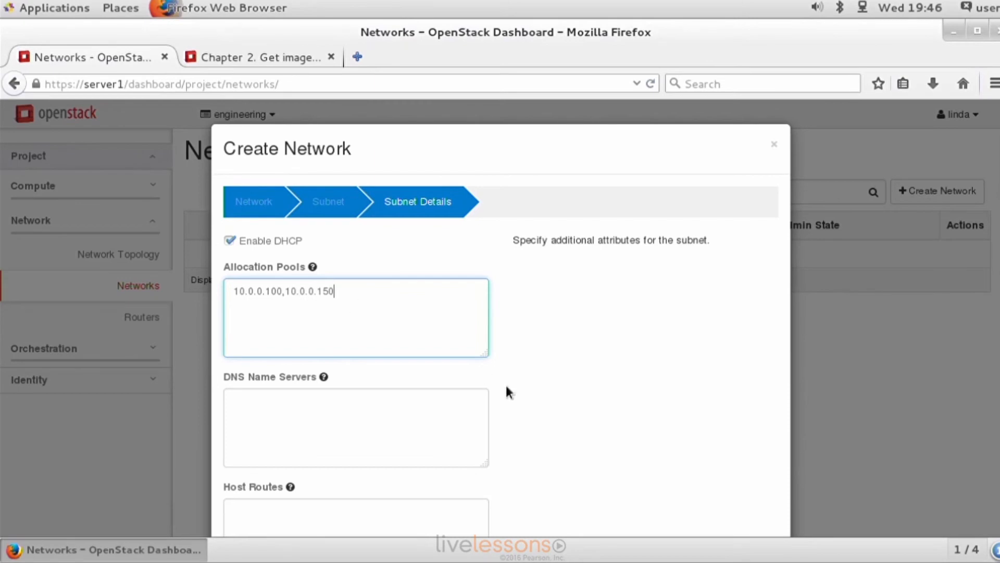
pyautogui.moveTo(353, 399)
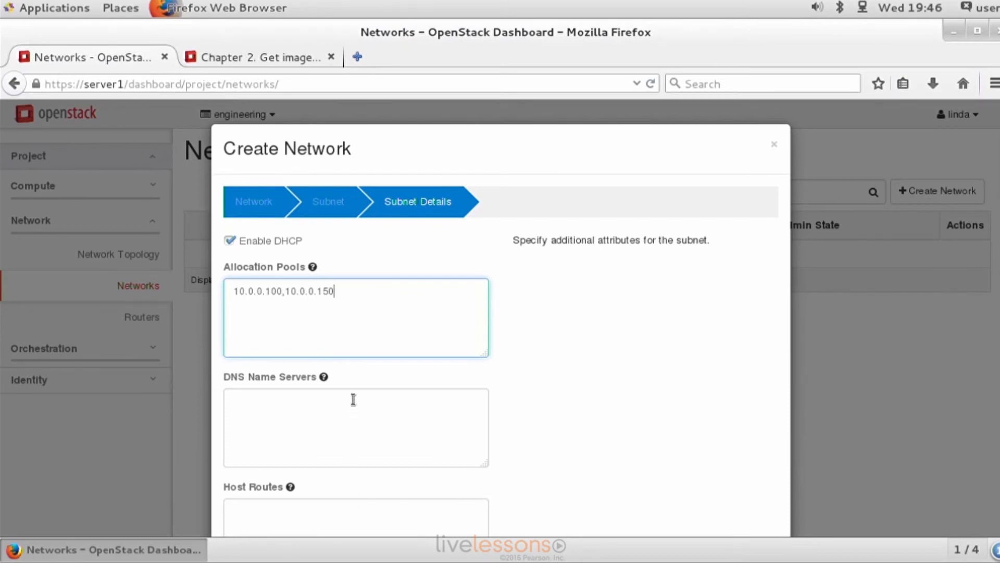
pyautogui.click(355, 427)
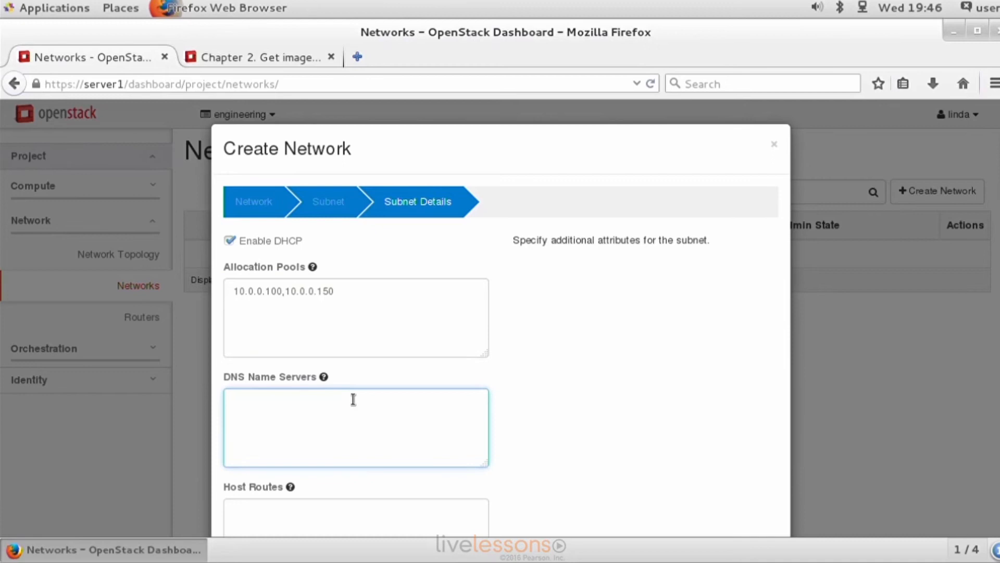
pyautogui.write('8.8.8.8')
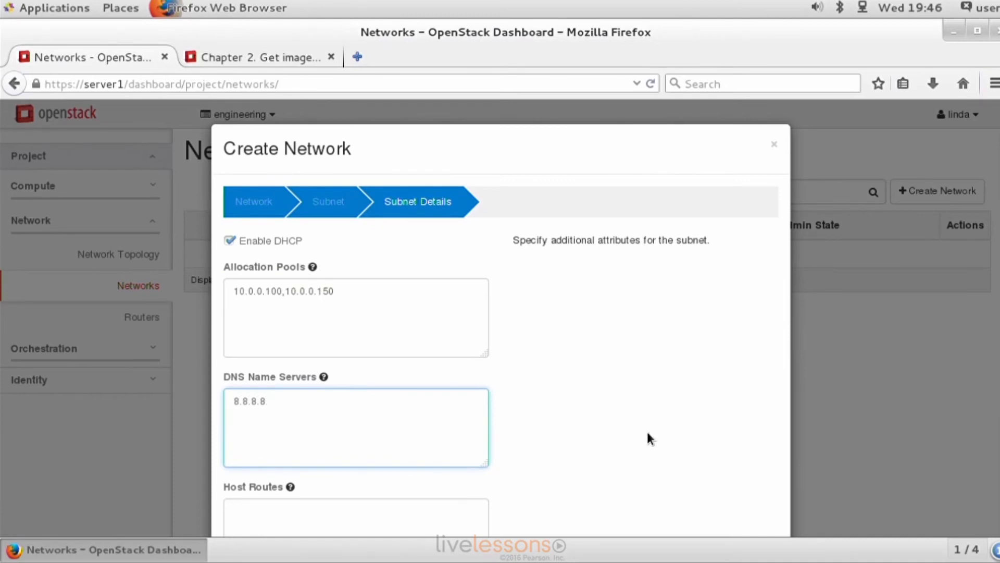
pyautogui.scroll(-3)
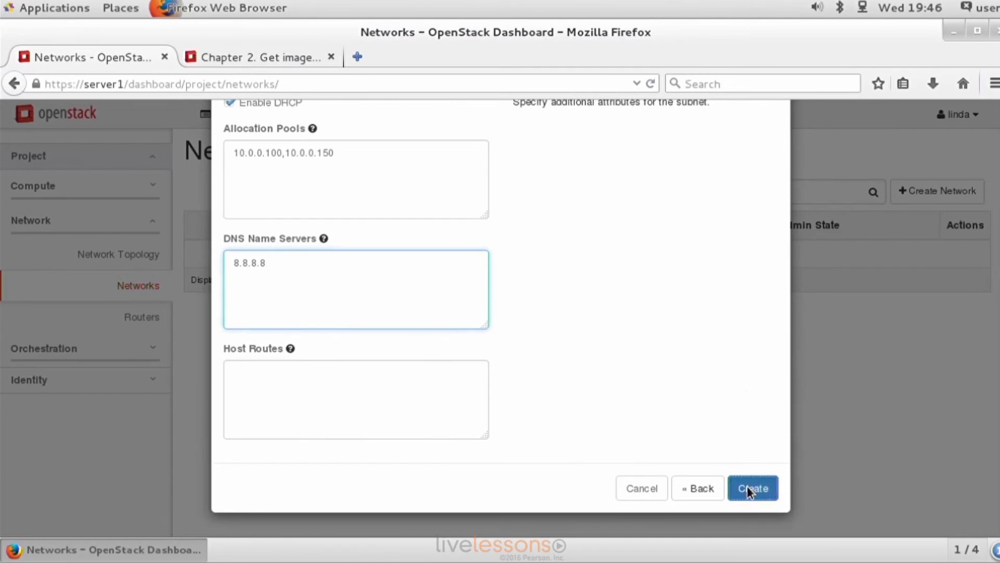
# Step: Create int-net so it appears in the Networks list with subnet int-sub 10.0.0.0/24
pyautogui.click(753, 488)
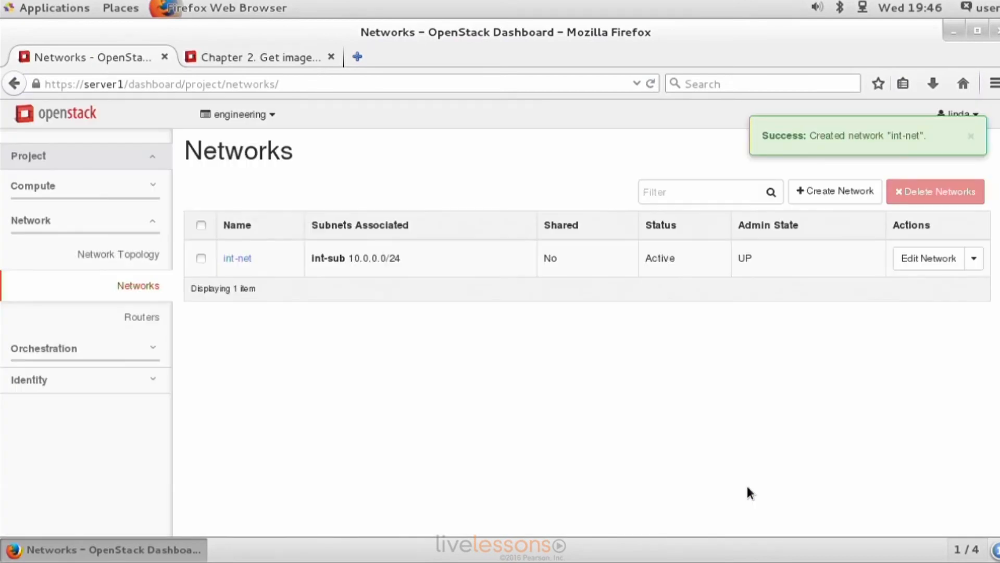
pyautogui.moveTo(832, 141)
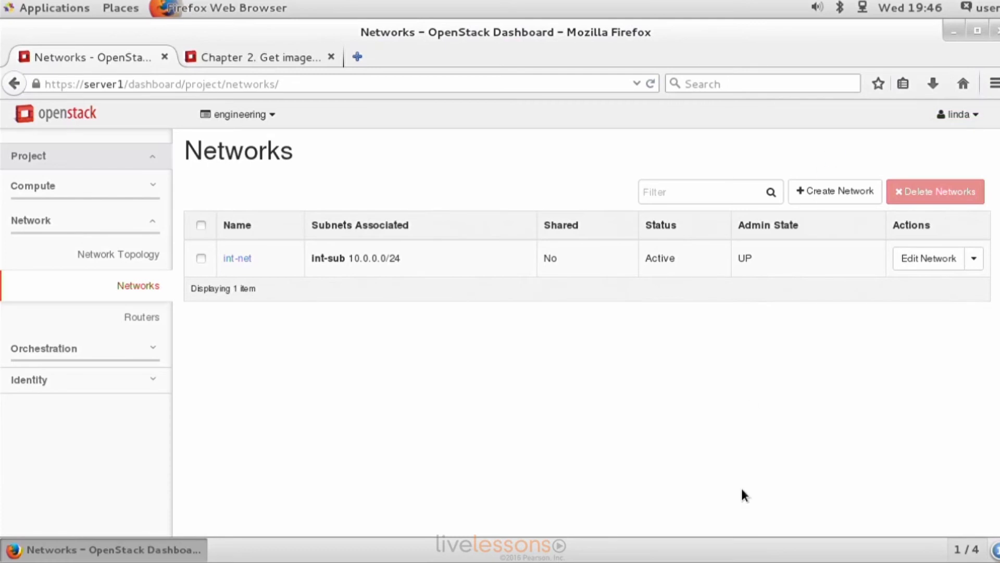
pyautogui.moveTo(710, 386)
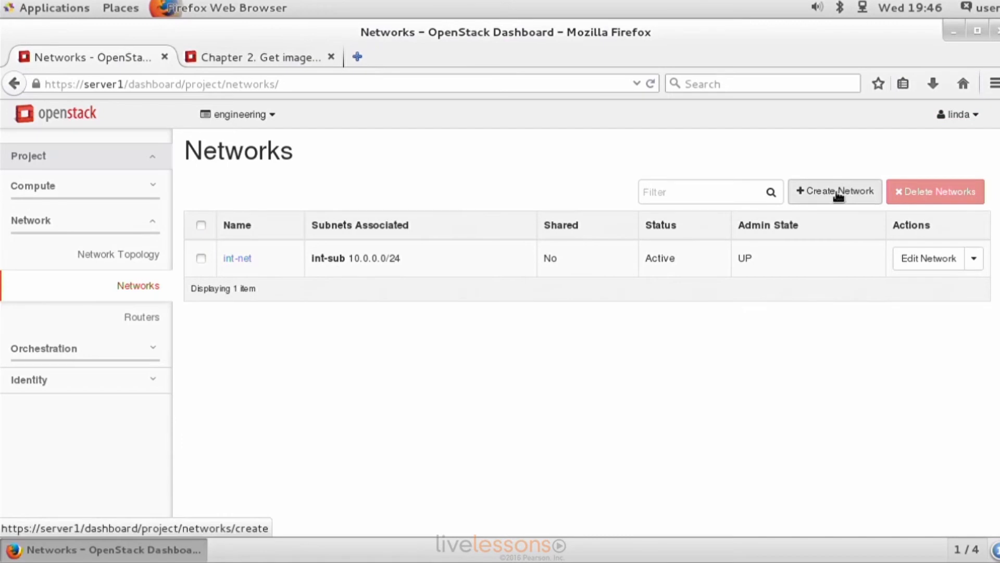
pyautogui.moveTo(835, 191)
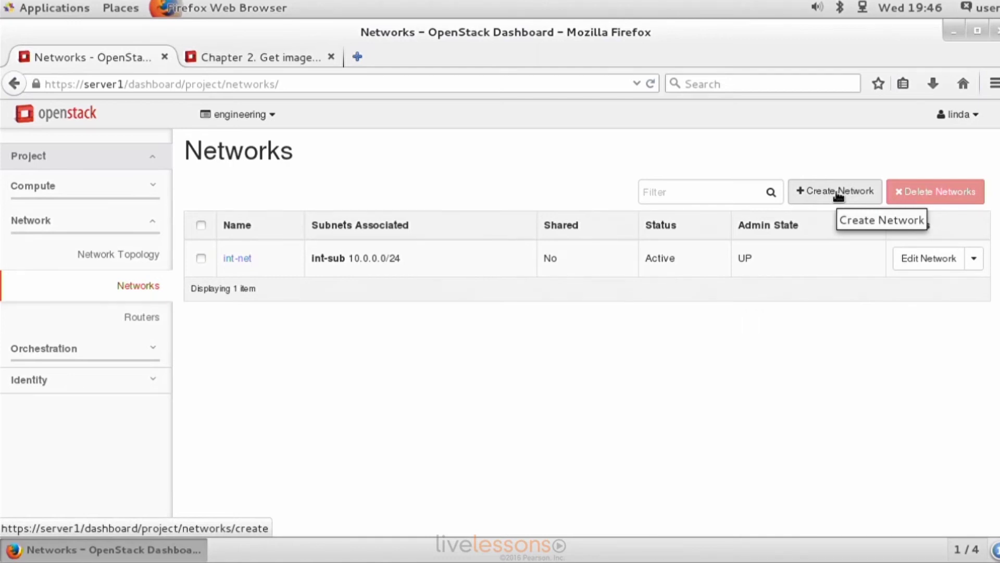
# Step: Begin a second network named ext-net and advance to its subnet step
pyautogui.click(834, 191)
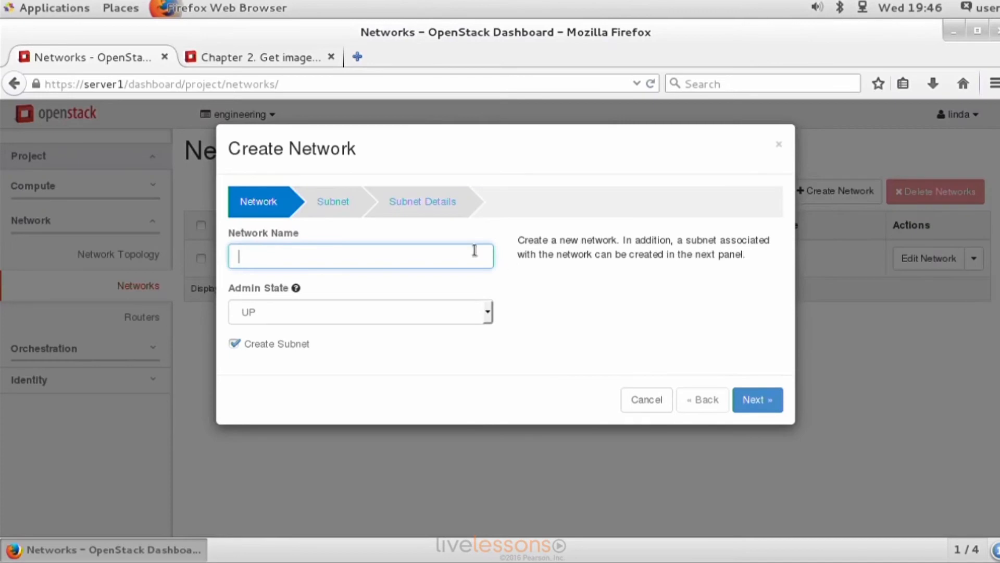
pyautogui.click(361, 256)
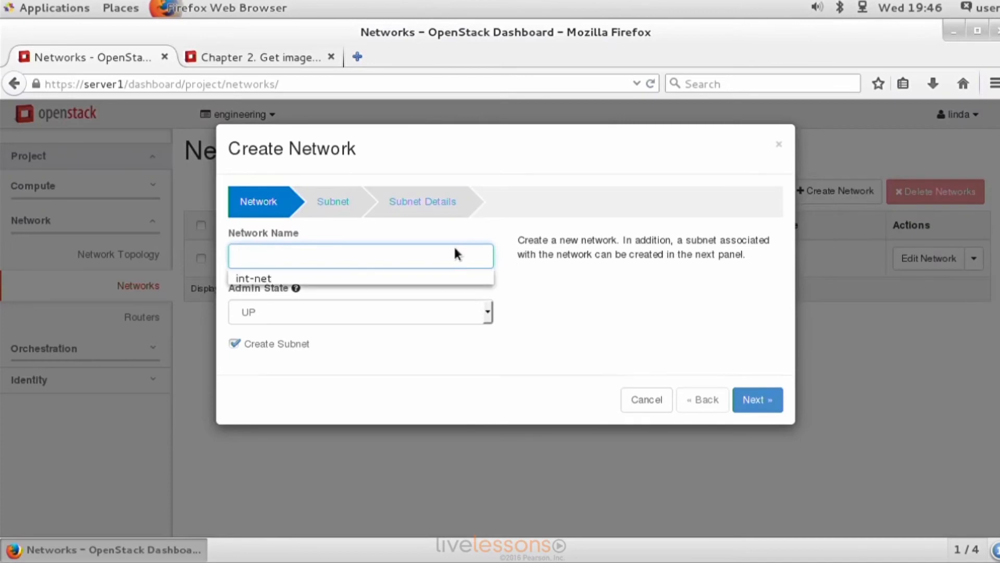
pyautogui.write('ext-net')
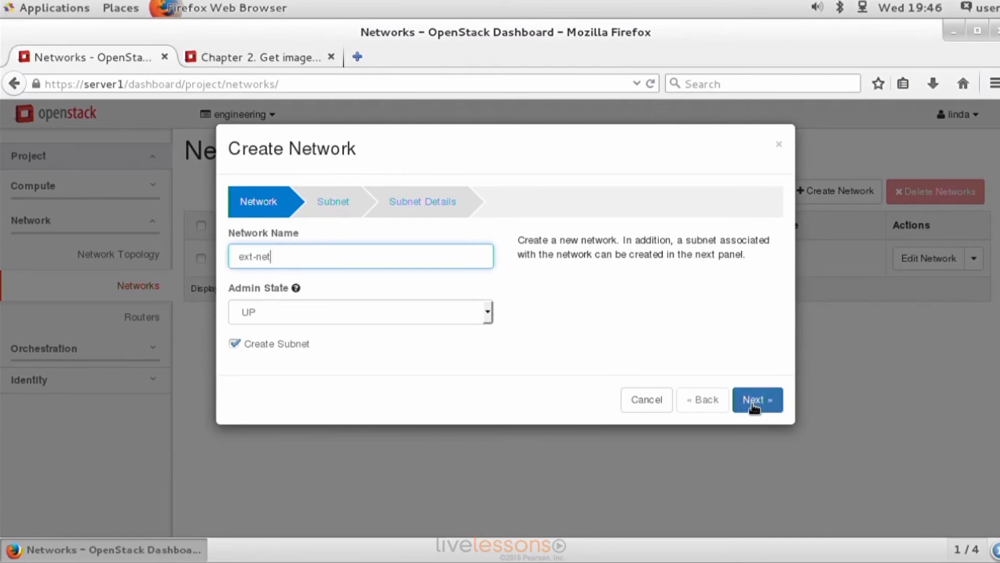
pyautogui.click(757, 400)
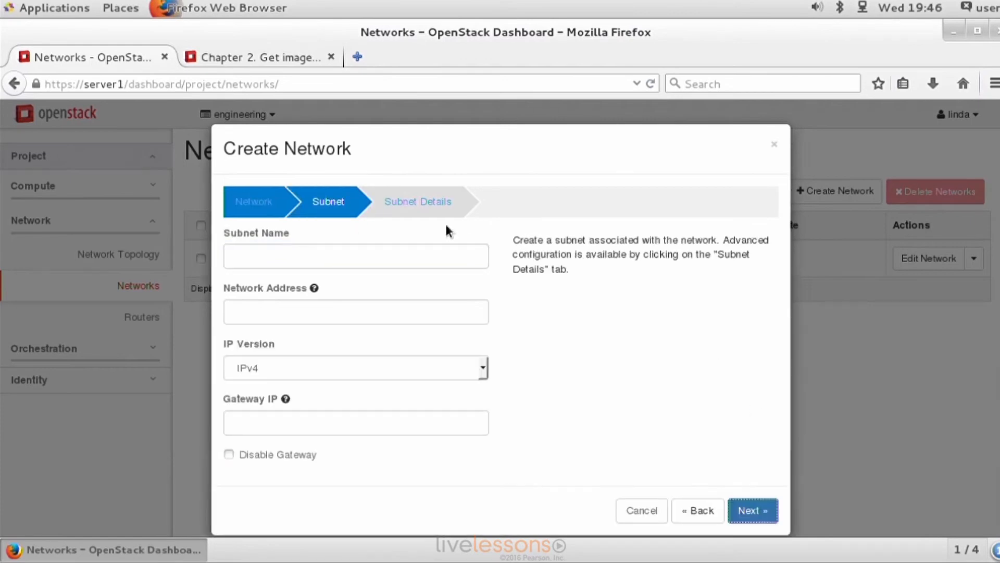
# Step: Fill in subnet ext-sub with address 192.168.4.0/24 and gateway 192.168.4.2, advancing to Subnet Details
pyautogui.click(355, 256)
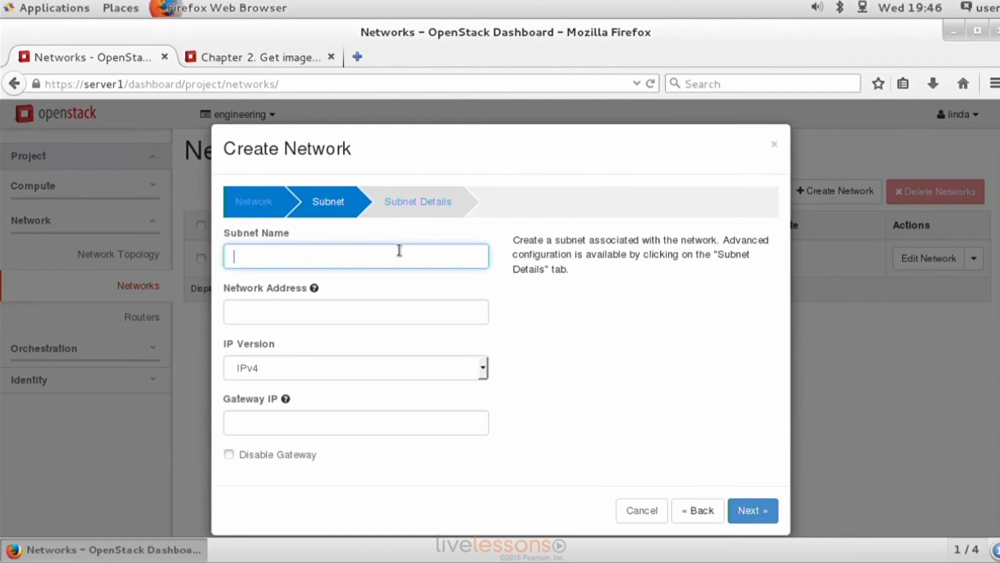
pyautogui.write('ext-sub')
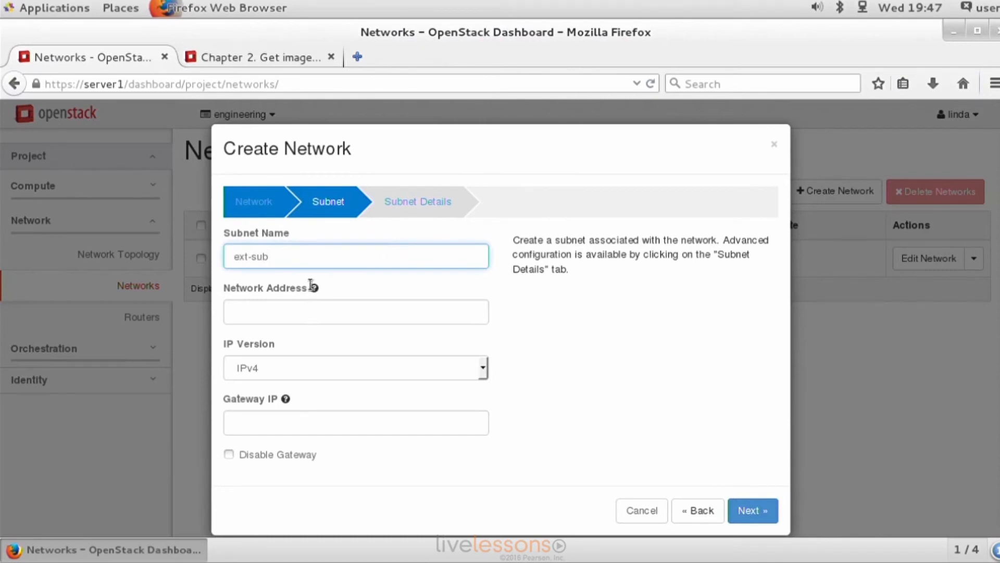
pyautogui.click(355, 312)
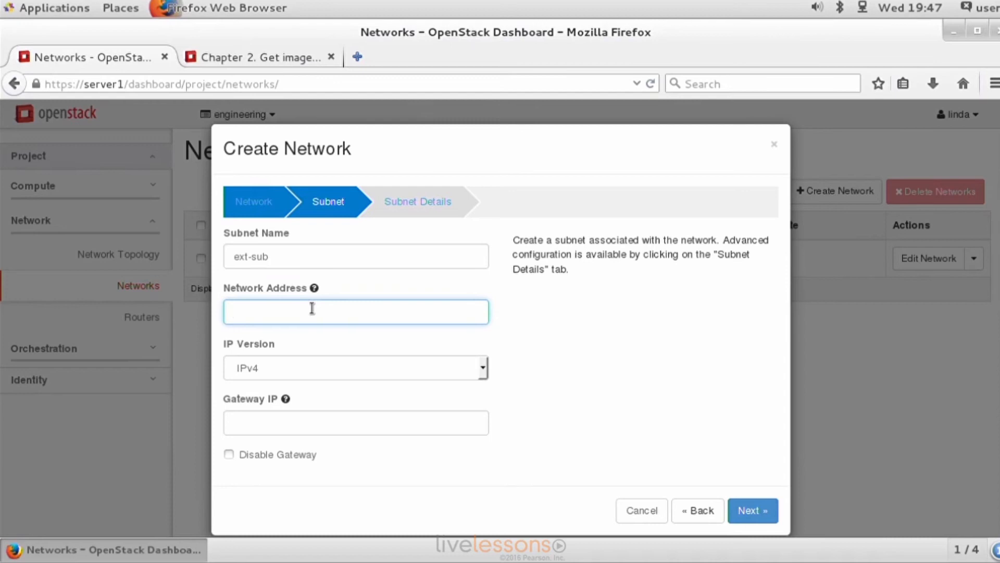
pyautogui.write('192.168.4.')
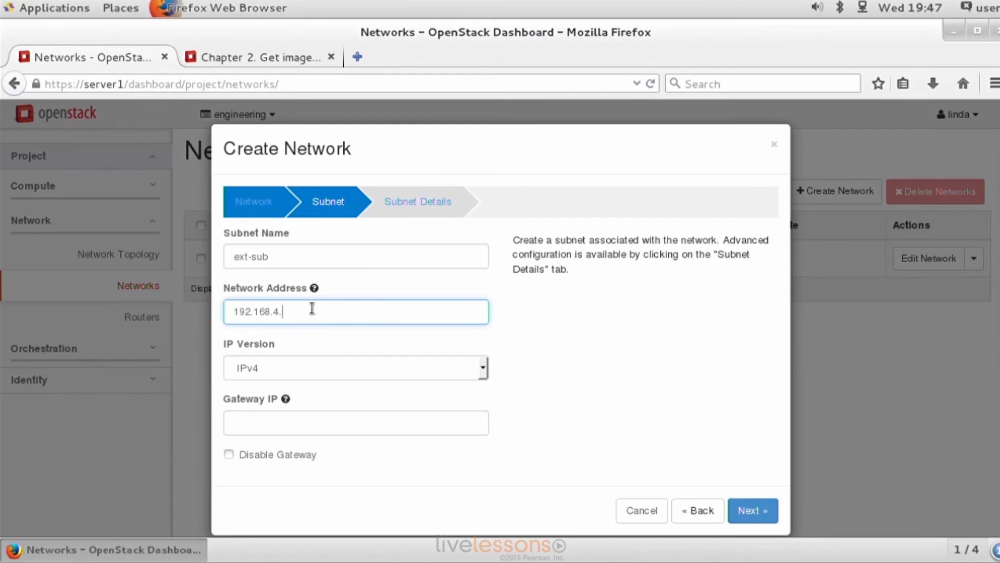
pyautogui.write('0/2')
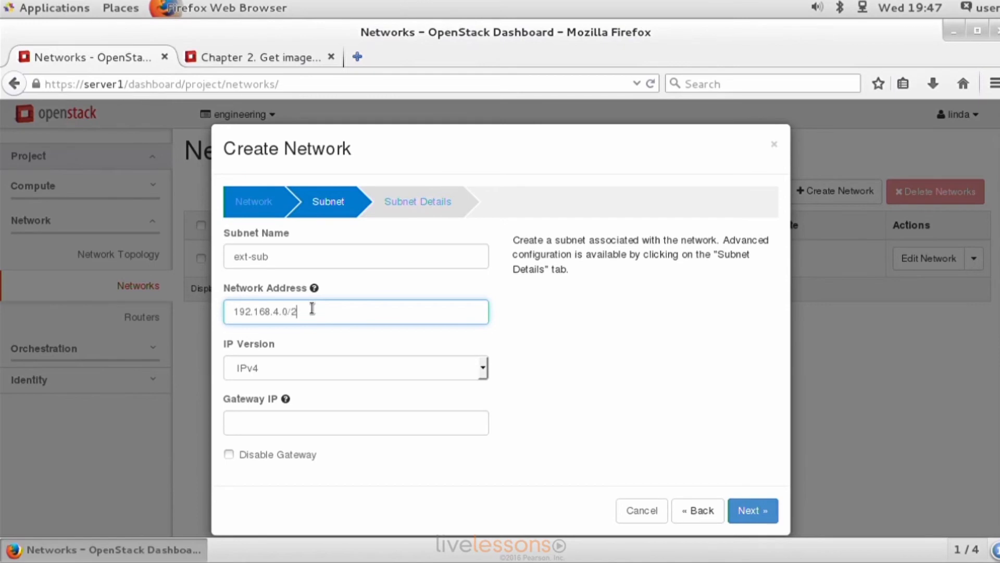
pyautogui.write('4')
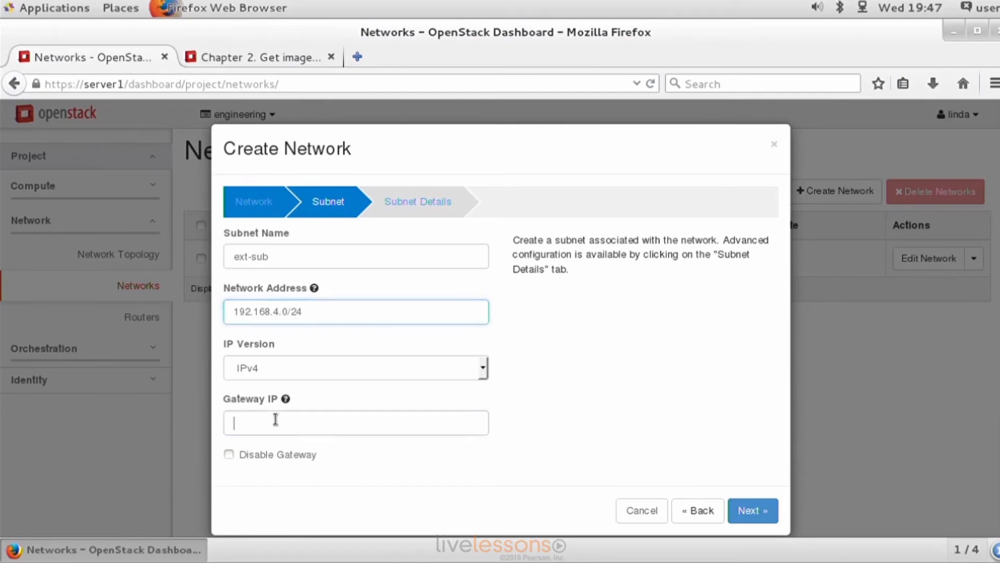
pyautogui.click(355, 422)
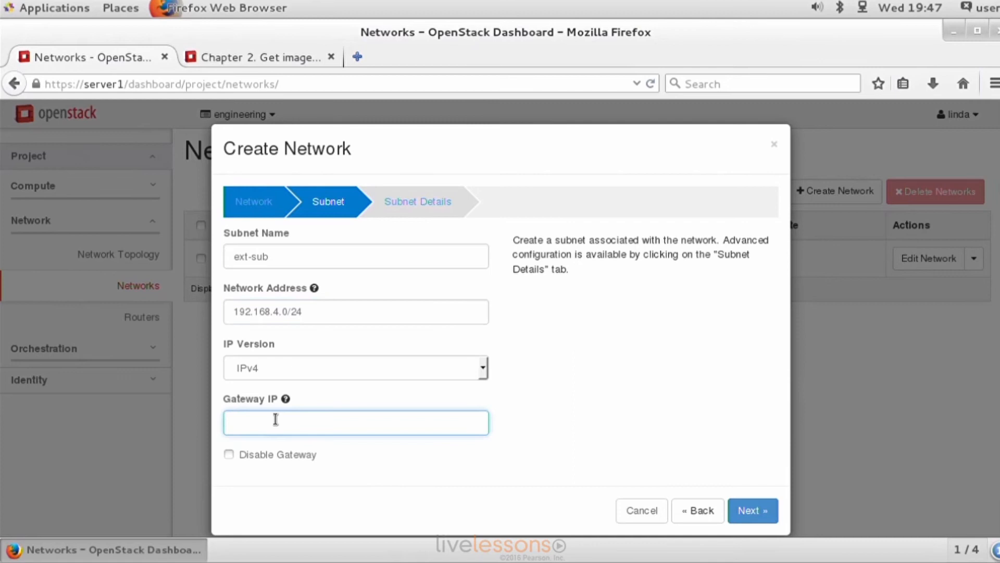
pyautogui.write('192.168.4.2')
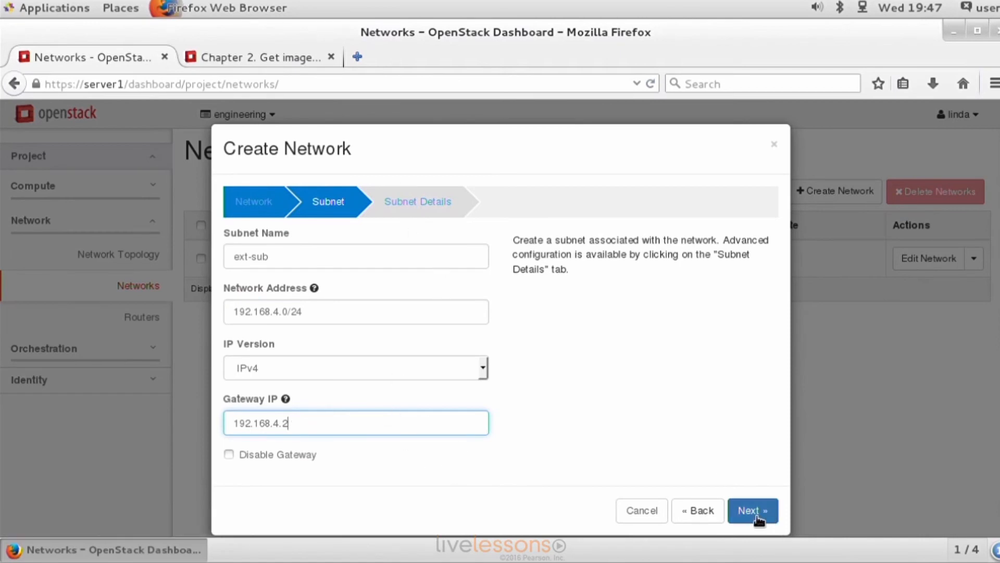
pyautogui.click(752, 510)
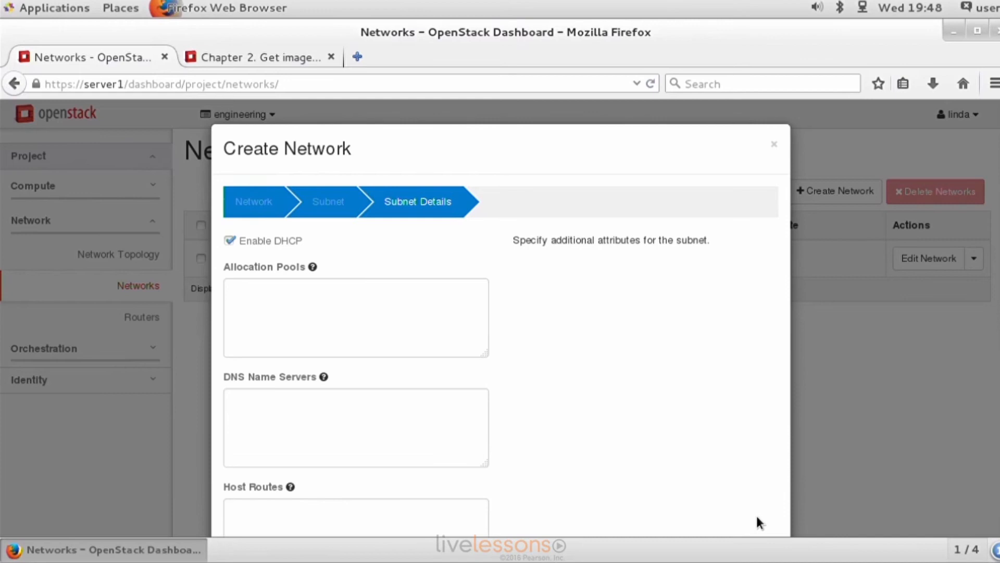
# Step: Toggle DHCP and enter allocation pool 192.168.4.100,192.168.4.110 for ext-sub
pyautogui.click(230, 240)
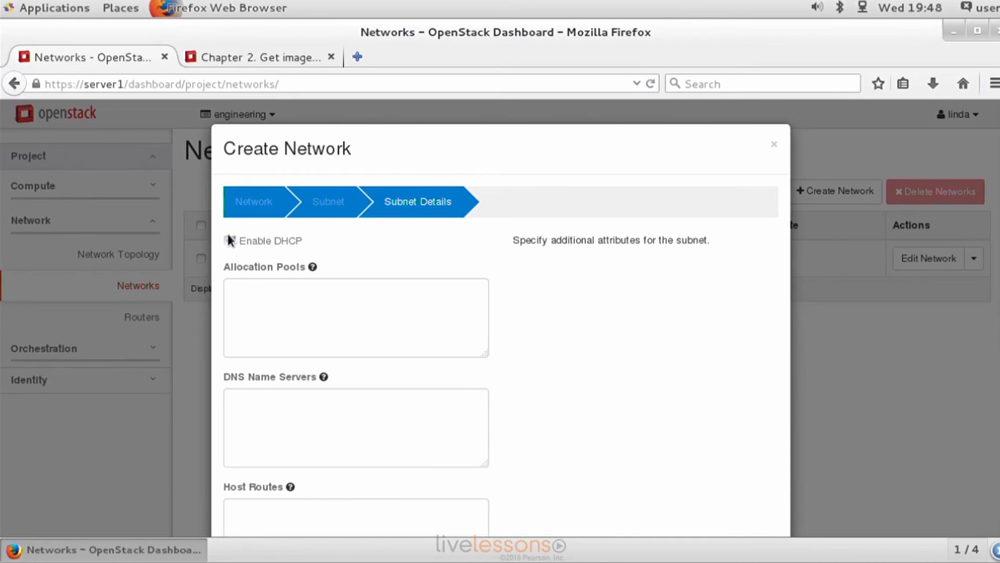
pyautogui.click(230, 241)
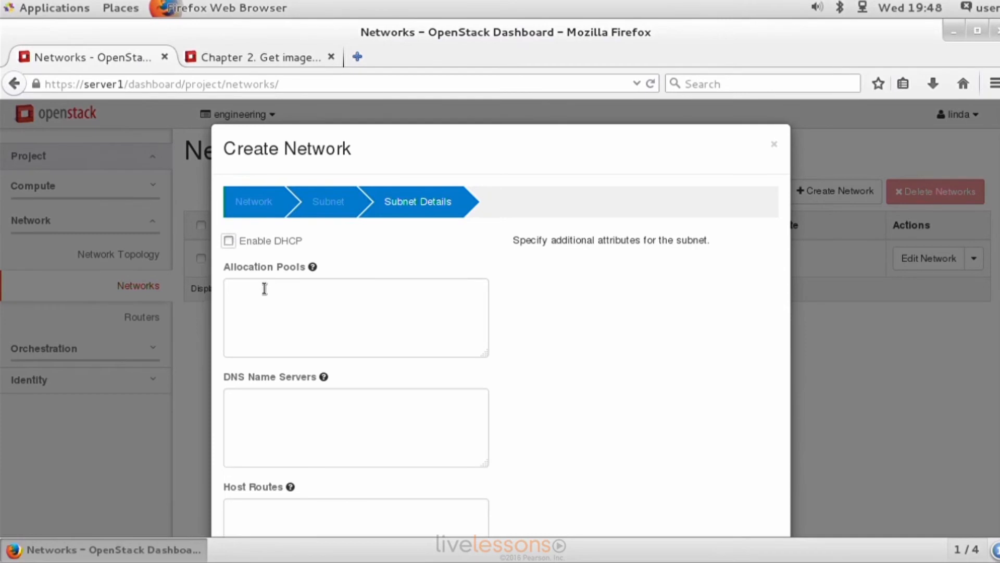
pyautogui.click(355, 318)
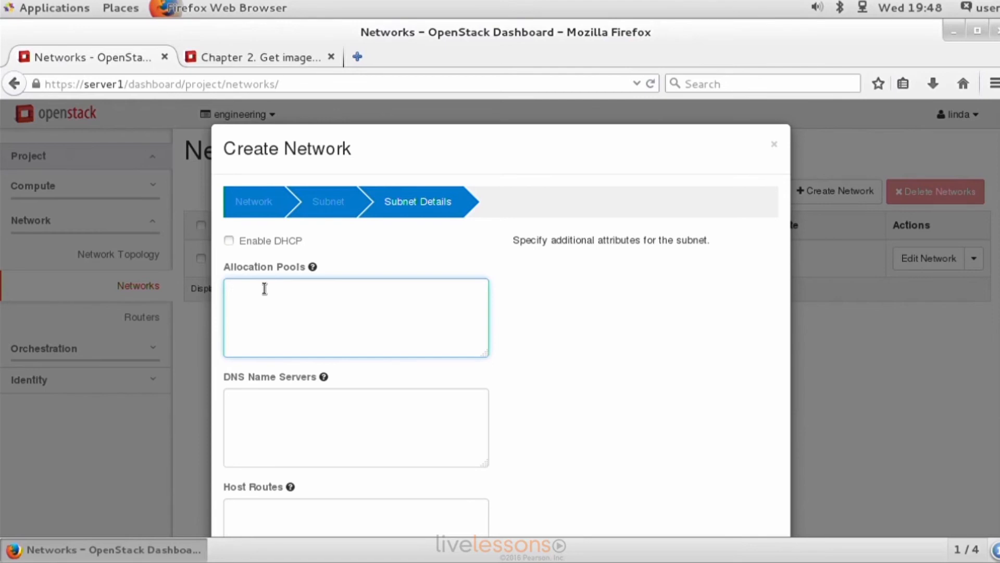
pyautogui.write('192.168')
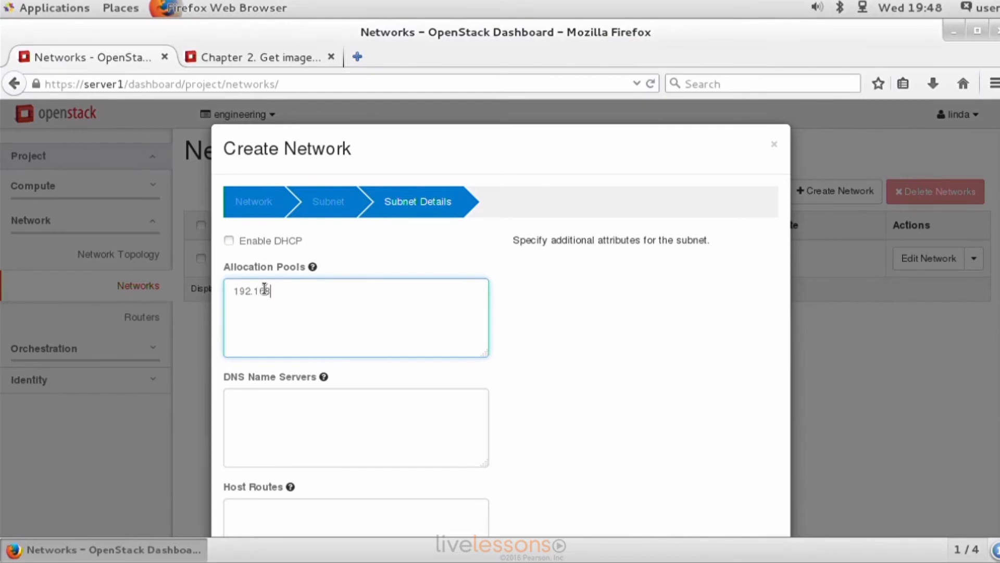
pyautogui.write('.')
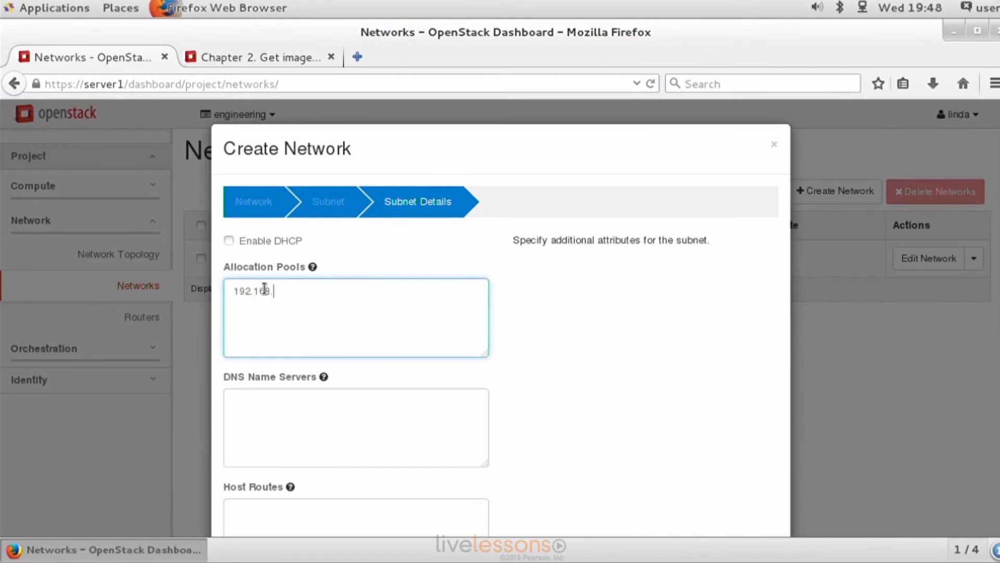
pyautogui.write('4.')
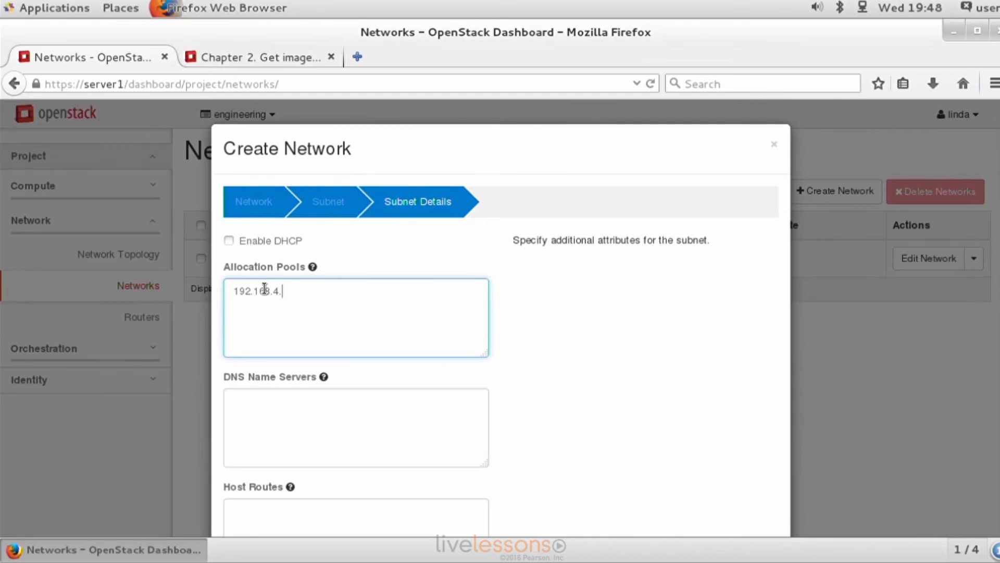
pyautogui.write('100')
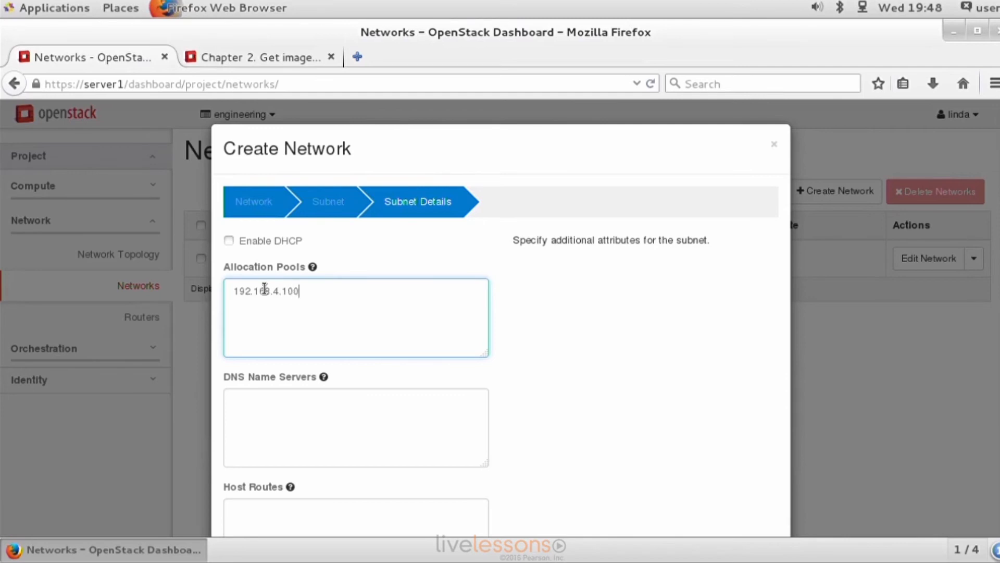
pyautogui.write(',192')
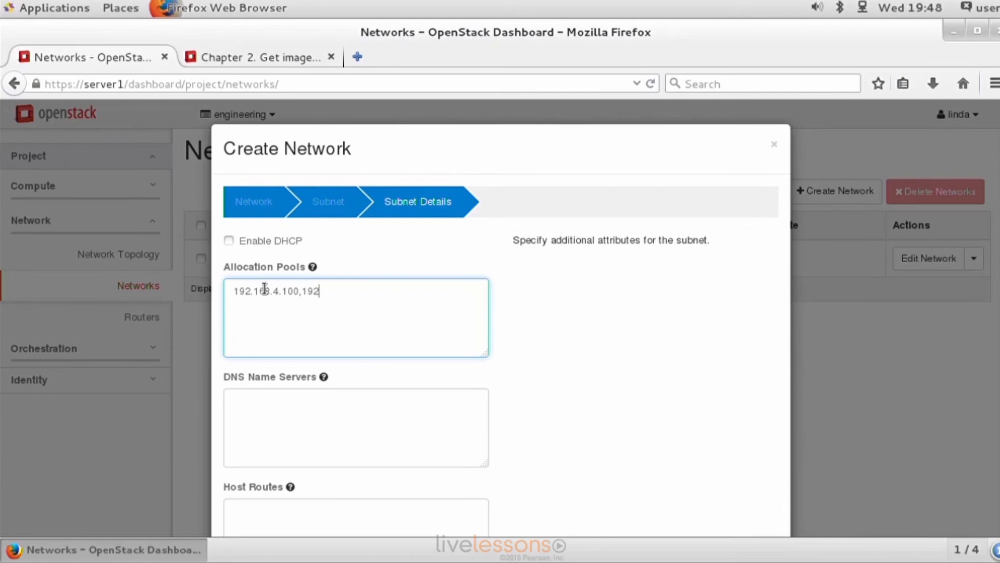
pyautogui.write('168')
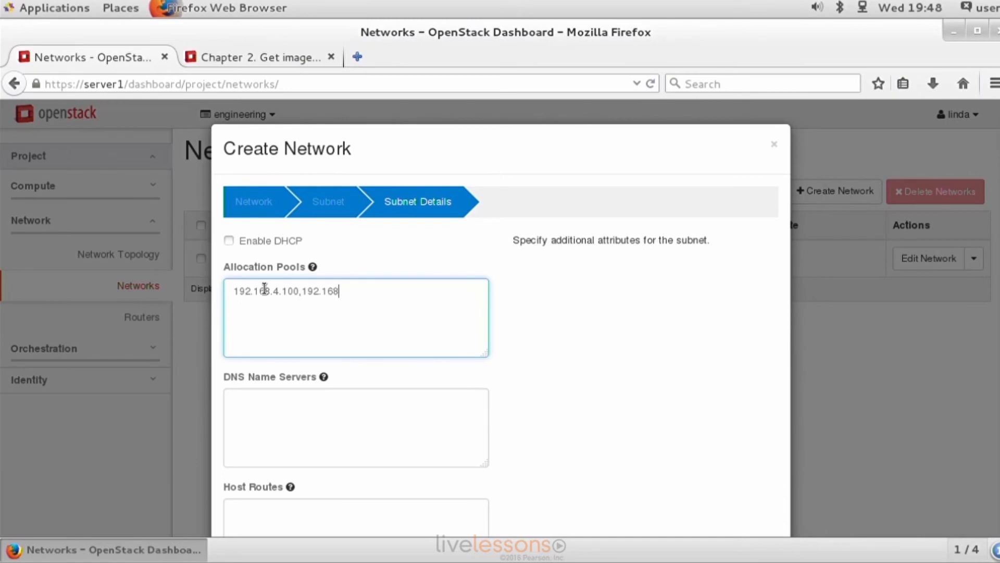
pyautogui.write('4.110')
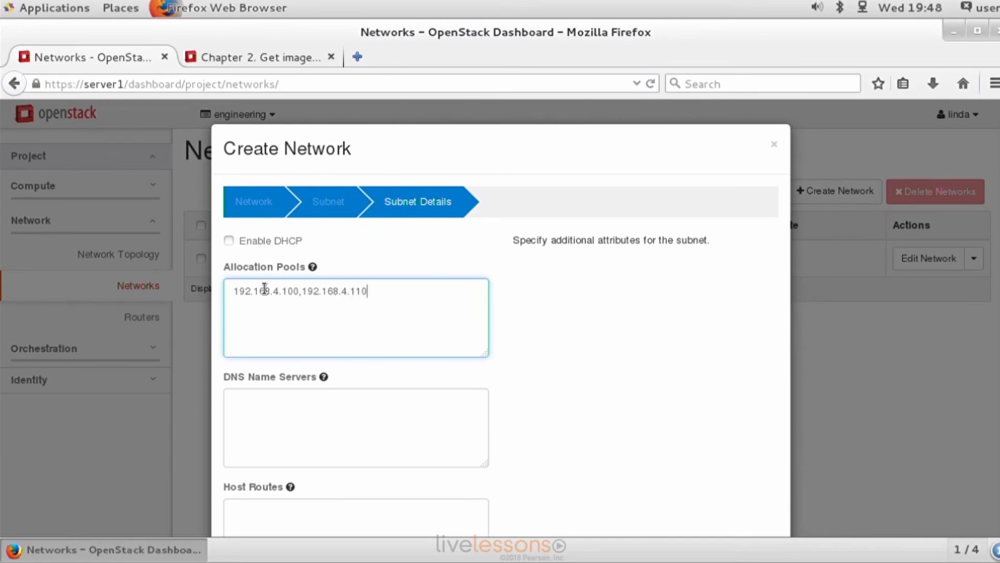
# Step: Add DNS server 8.8.8.8 and create ext-net with subnet ext-sub 192.168.4.0/24
pyautogui.write('8.')
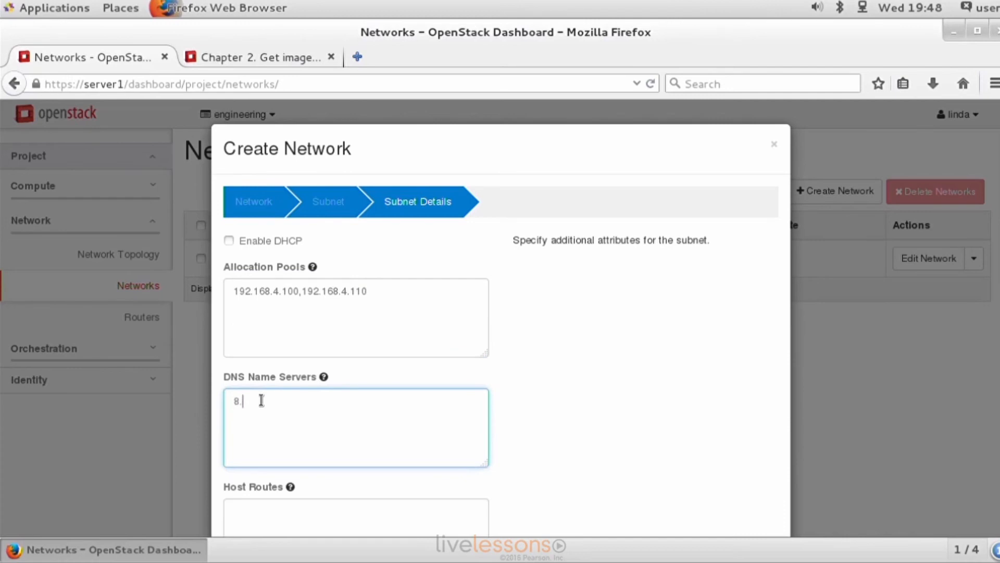
pyautogui.write('.8.8.8')
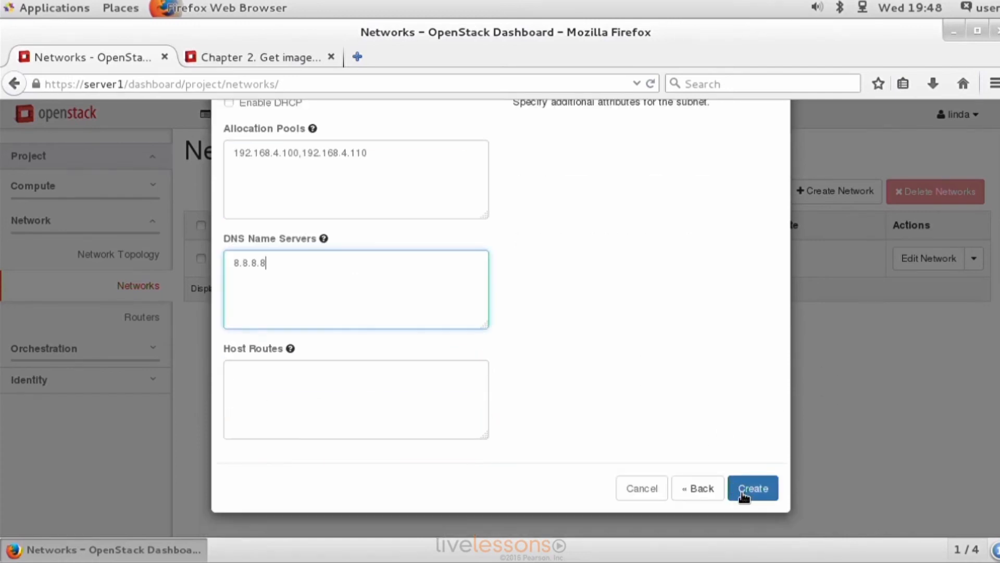
pyautogui.click(753, 488)
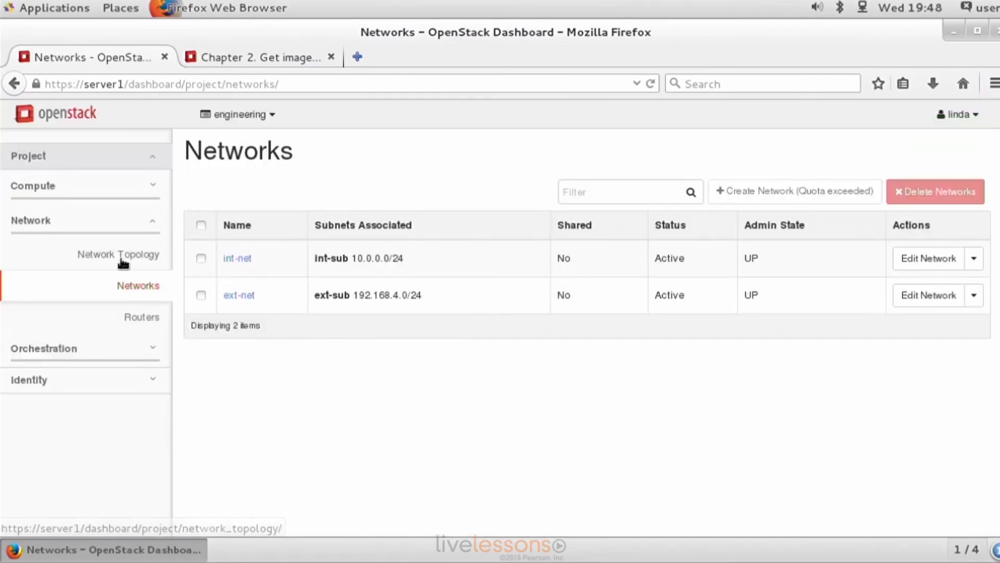
pyautogui.click(119, 254)
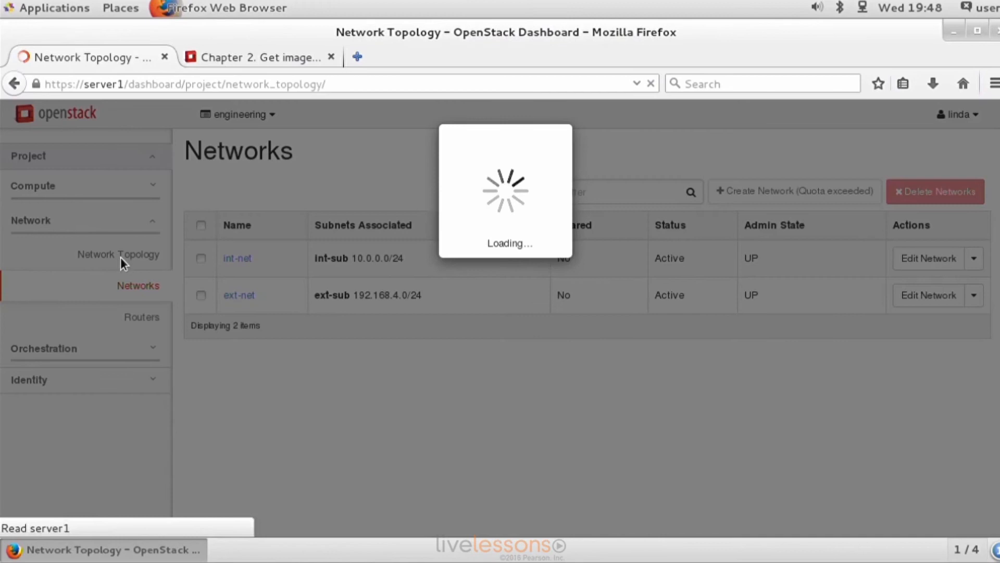
pyautogui.click(117, 255)
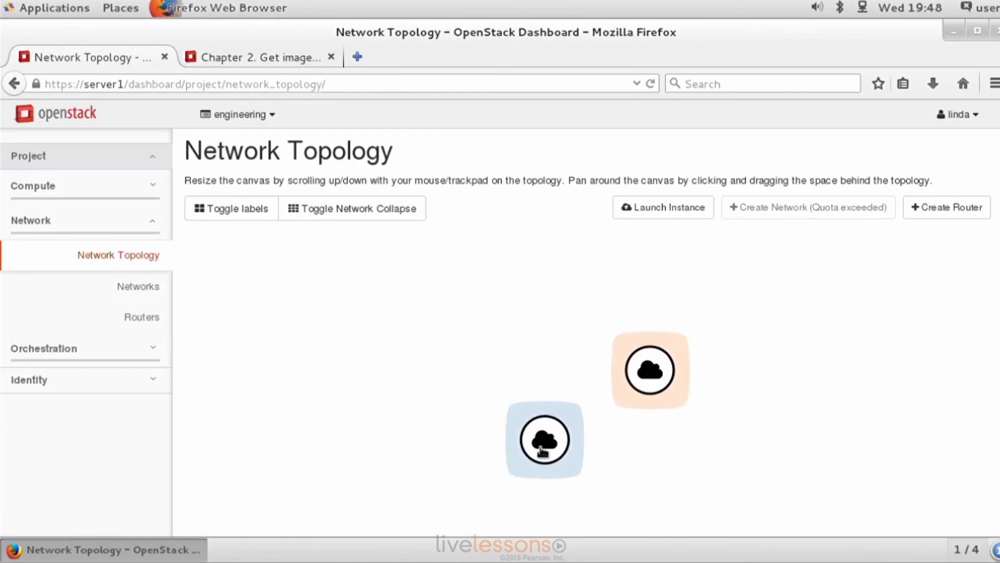
pyautogui.moveTo(685, 361)
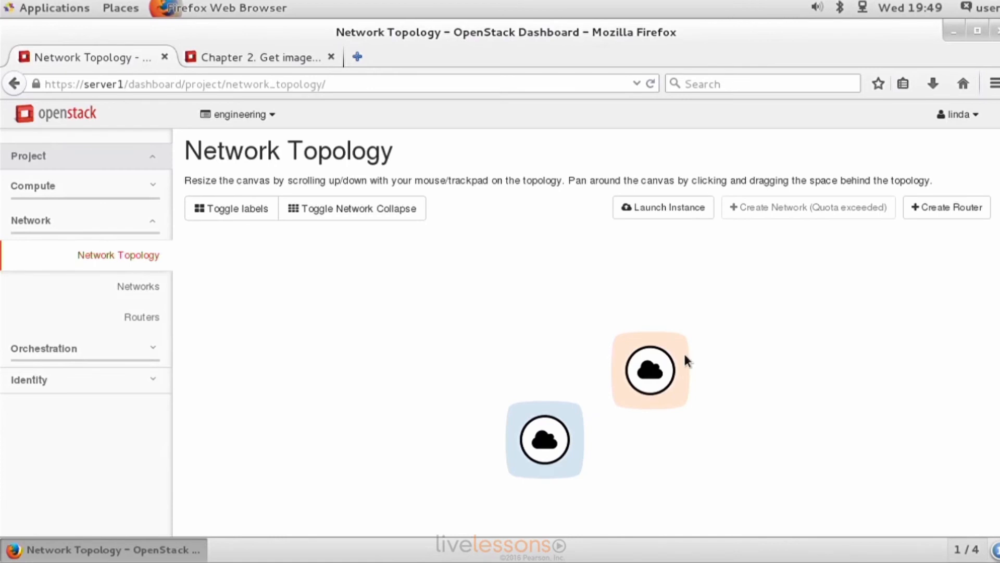
pyautogui.moveTo(662, 376)
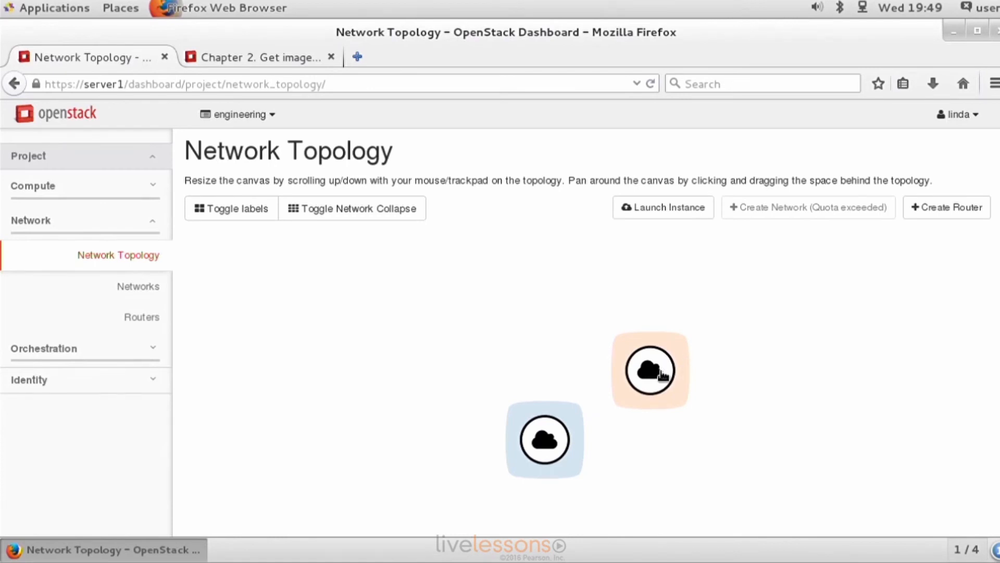
pyautogui.moveTo(358, 275)
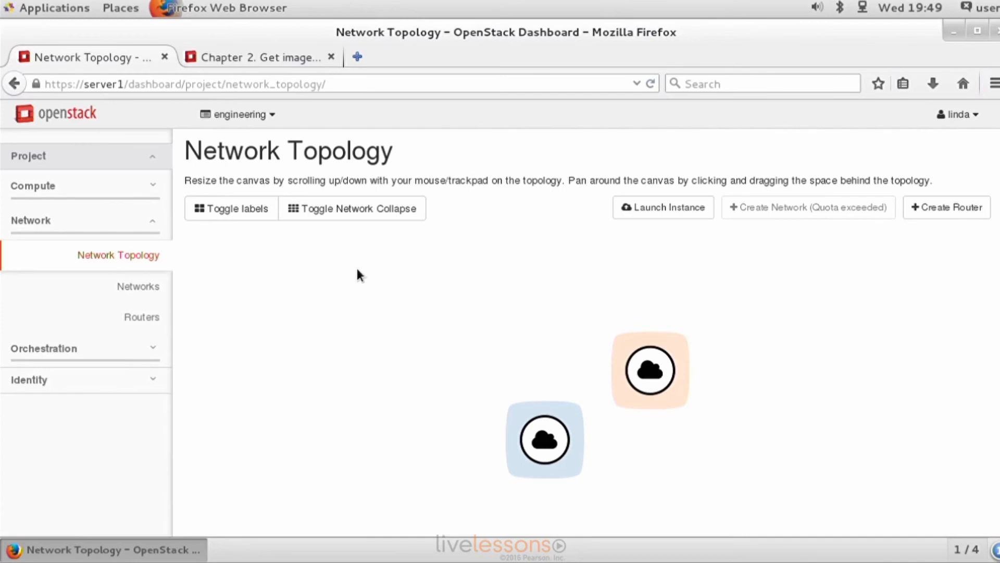
pyautogui.moveTo(459, 376)
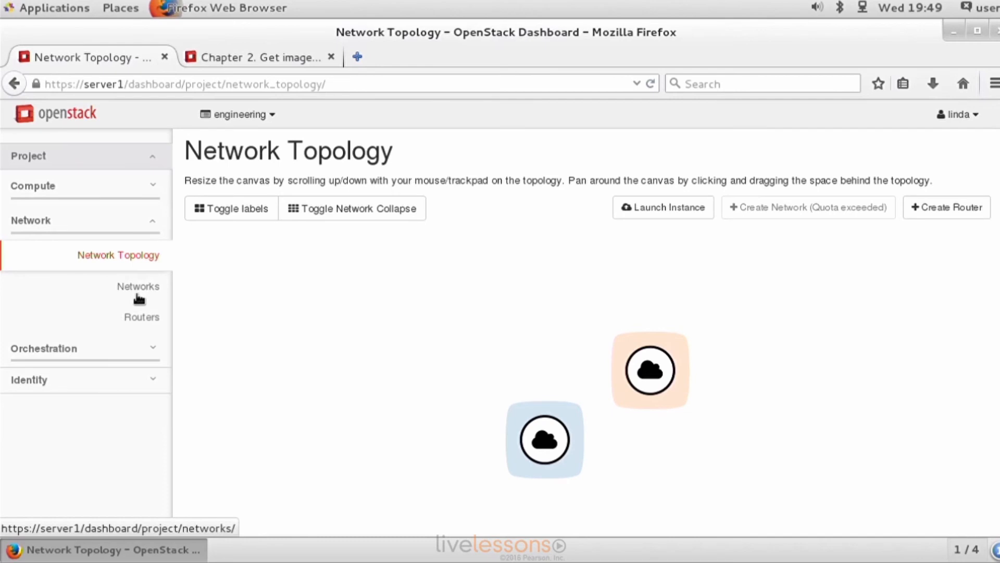
pyautogui.moveTo(144, 300)
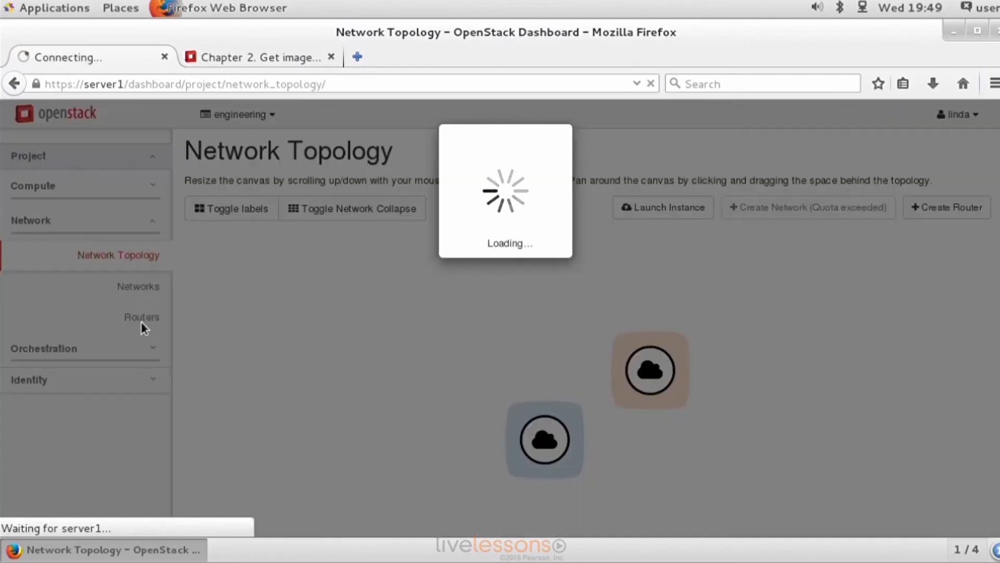
pyautogui.click(137, 284)
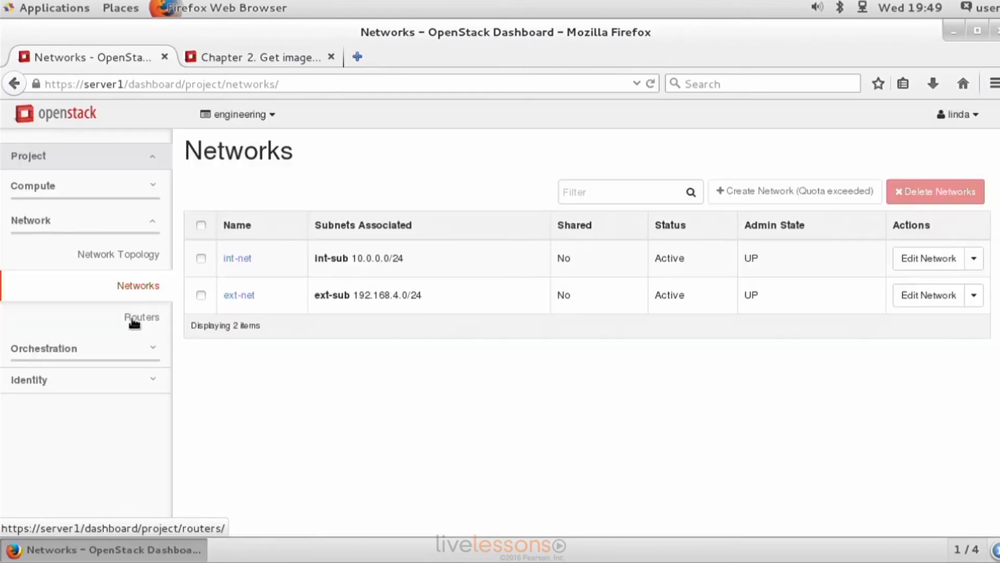
pyautogui.moveTo(136, 321)
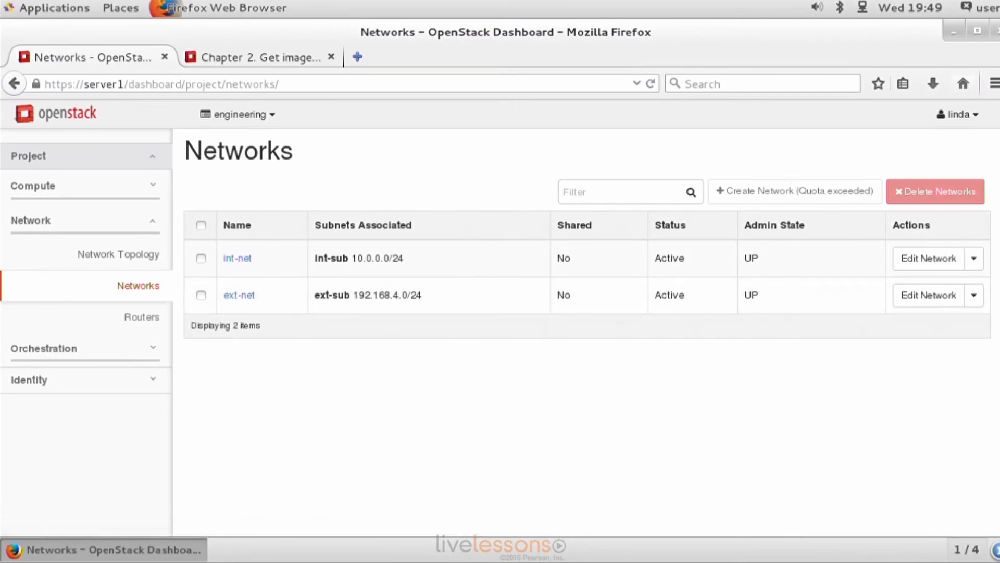
# Step: Sign out and log back in as the adm administrator account
pyautogui.click(958, 114)
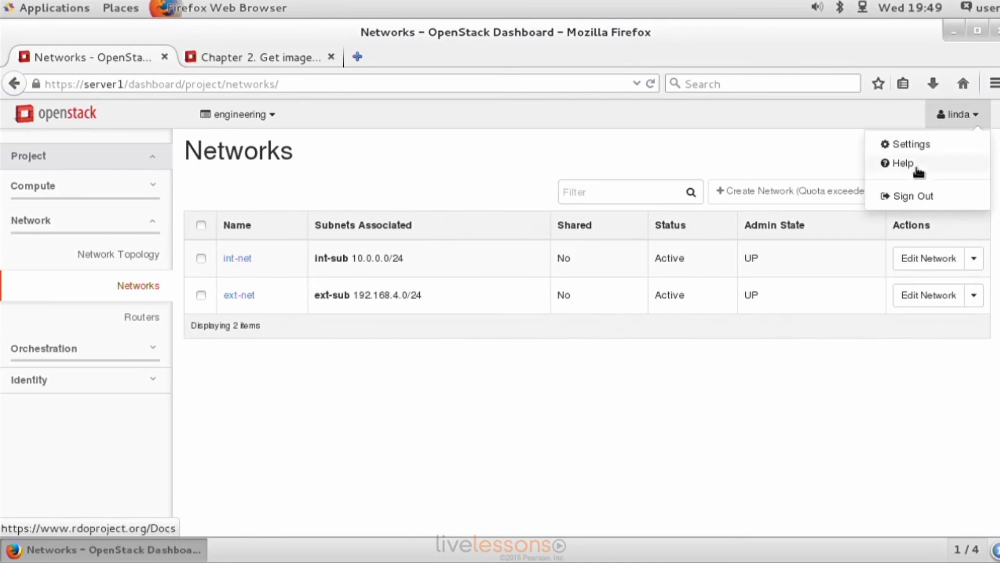
pyautogui.click(912, 196)
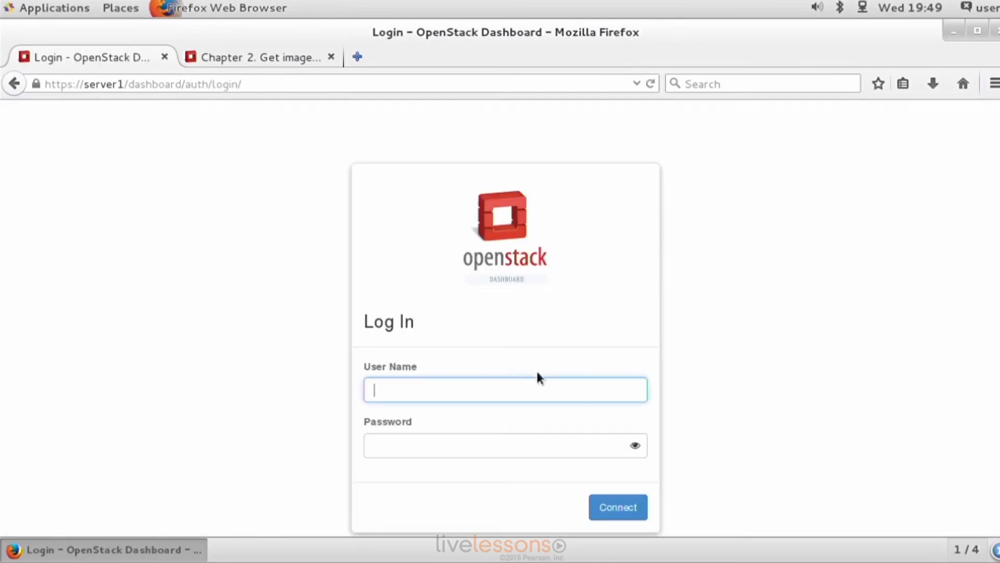
pyautogui.write('adm')
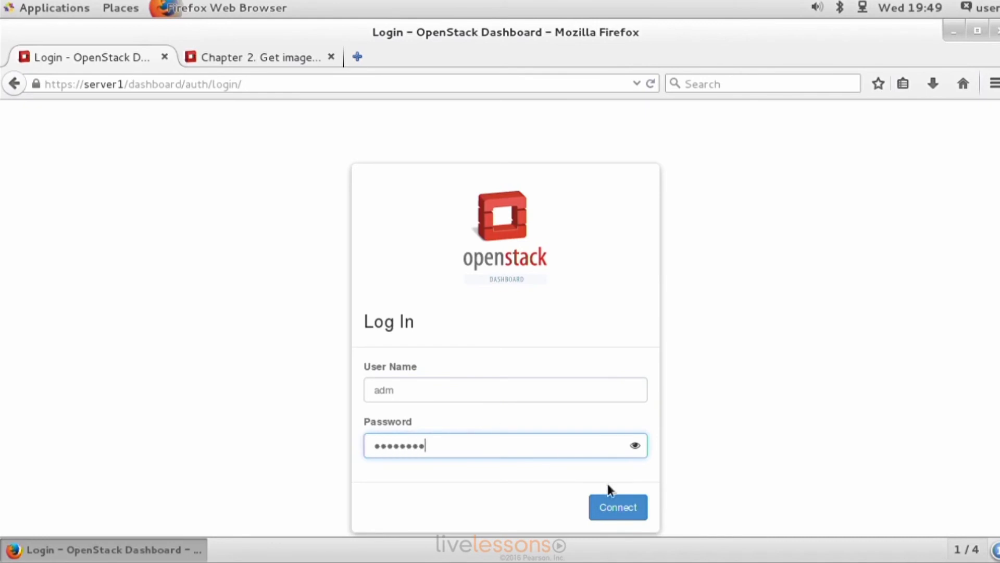
pyautogui.click(617, 506)
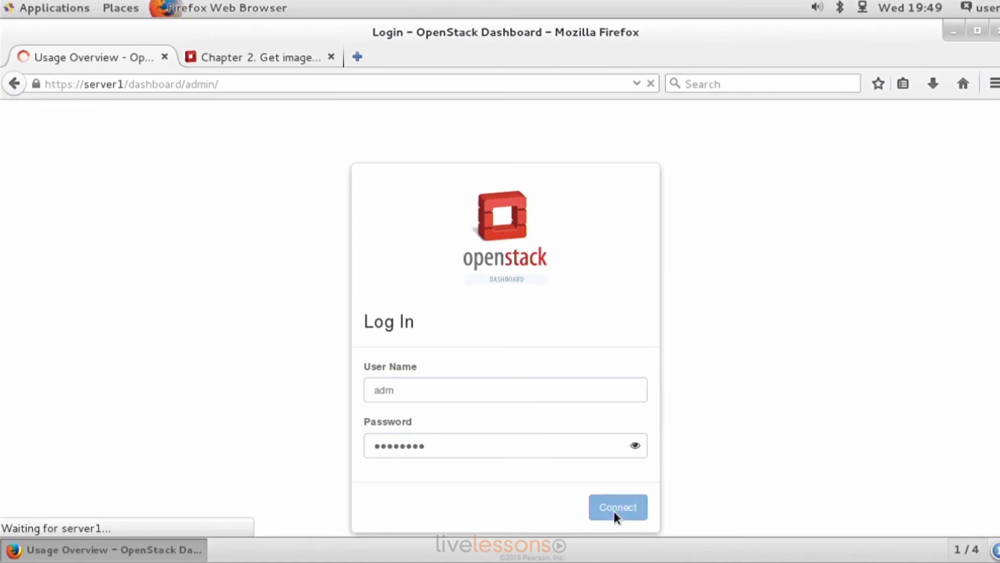
pyautogui.click(617, 507)
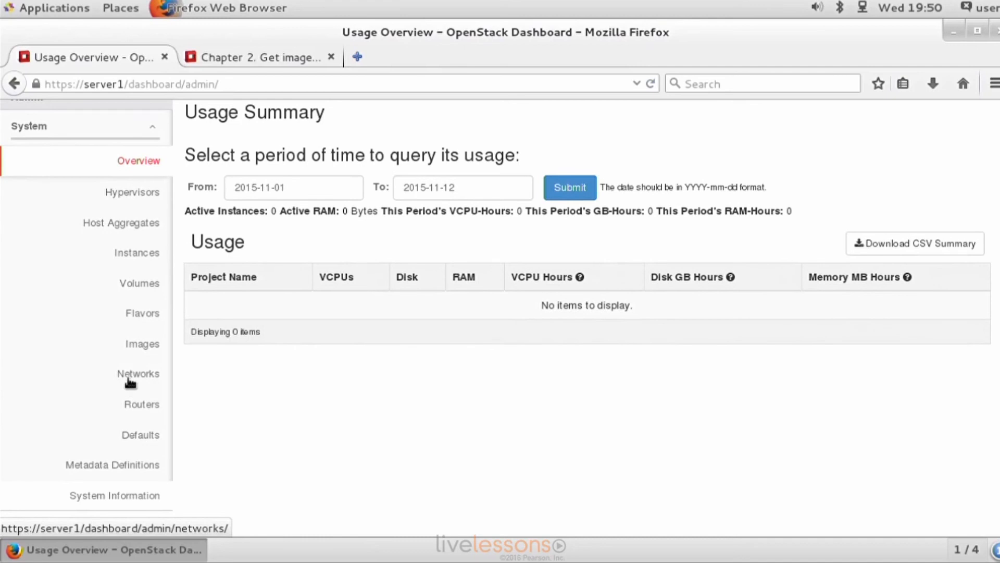
pyautogui.click(137, 373)
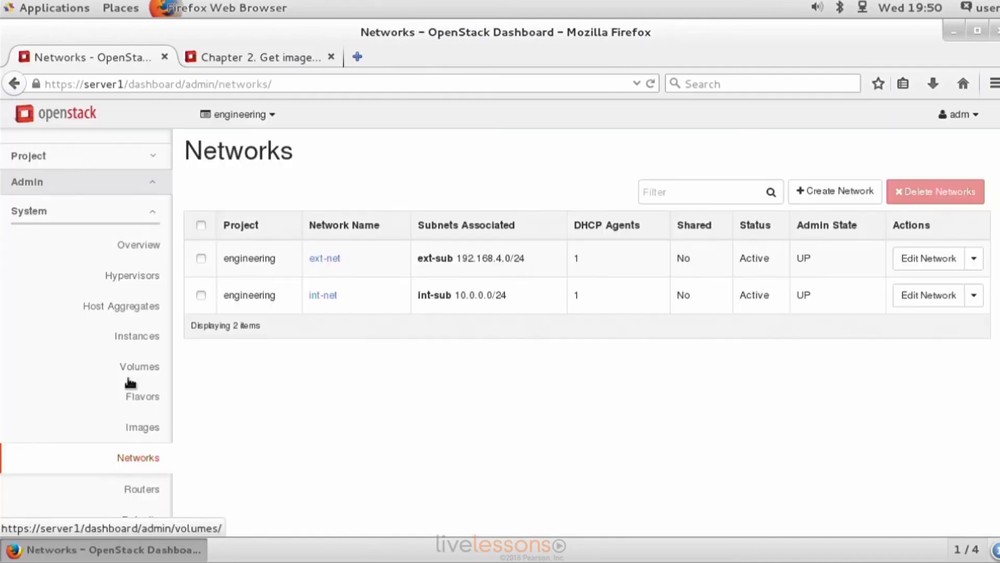
pyautogui.moveTo(147, 372)
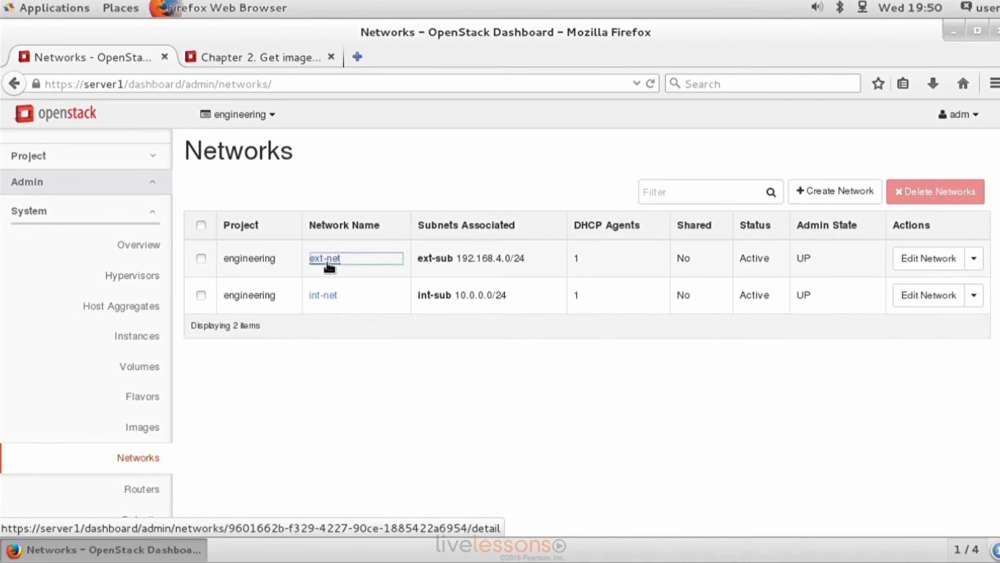
pyautogui.click(325, 258)
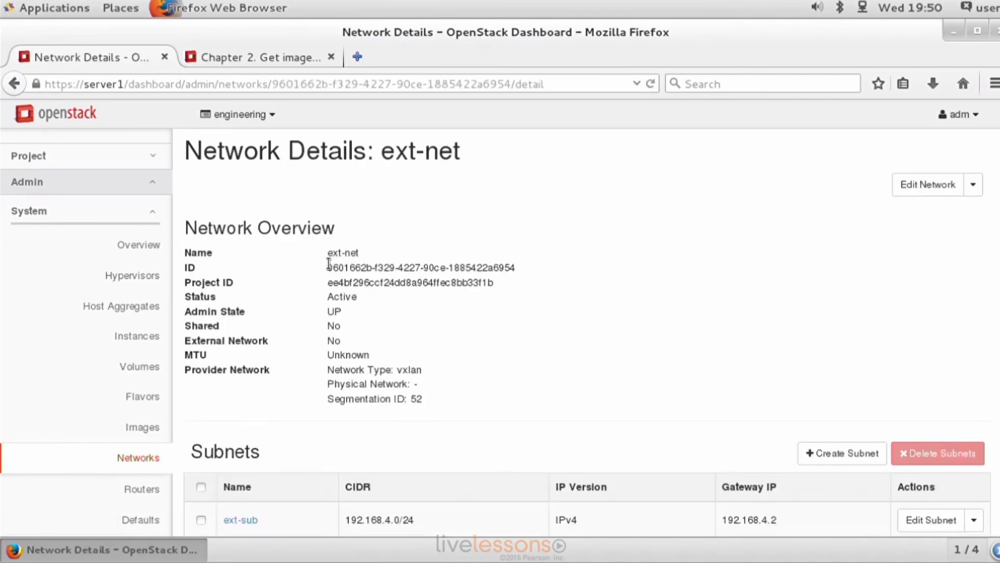
pyautogui.moveTo(616, 356)
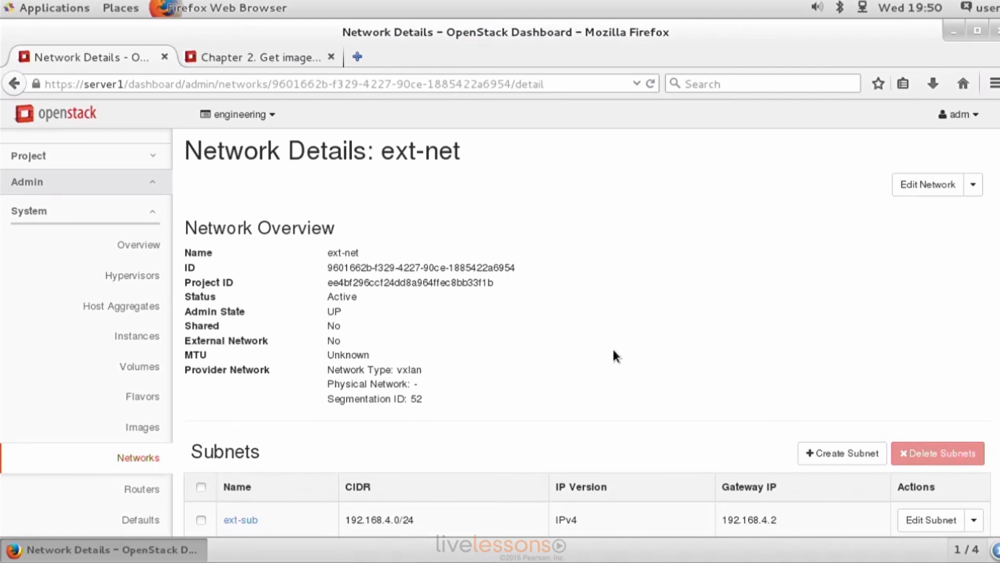
pyautogui.scroll(-3)
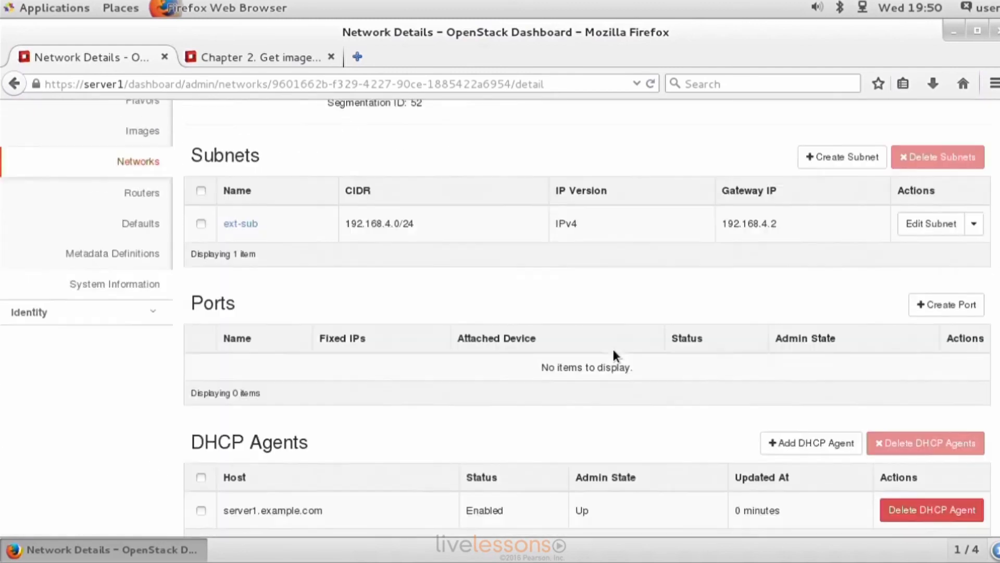
pyautogui.scroll(-3)
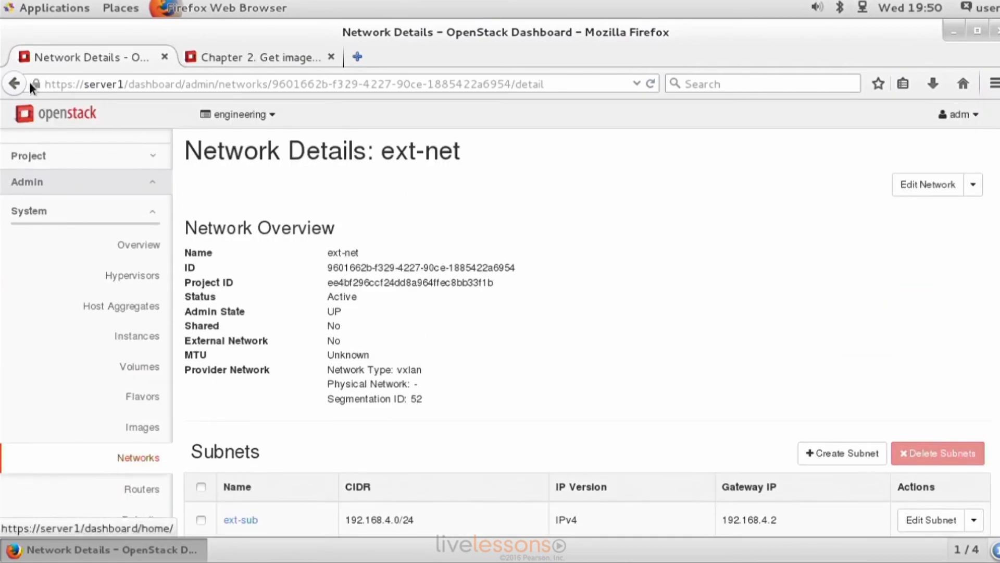
pyautogui.moveTo(136, 336)
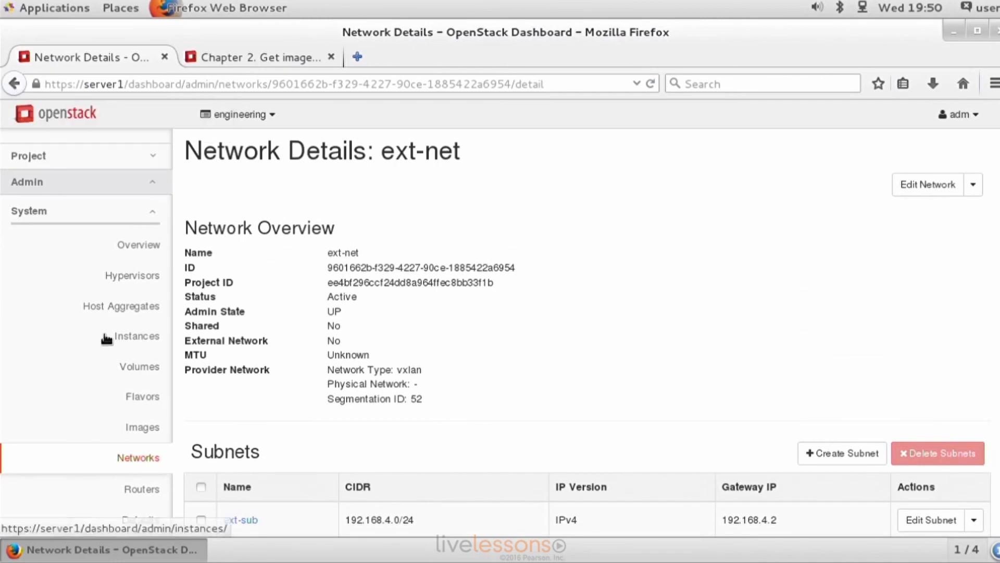
pyautogui.click(138, 457)
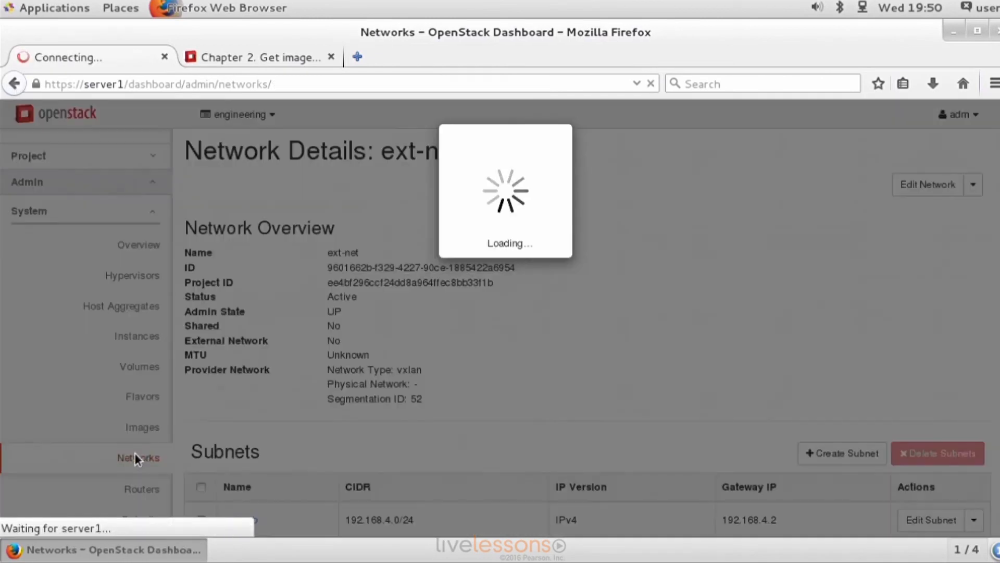
pyautogui.click(137, 458)
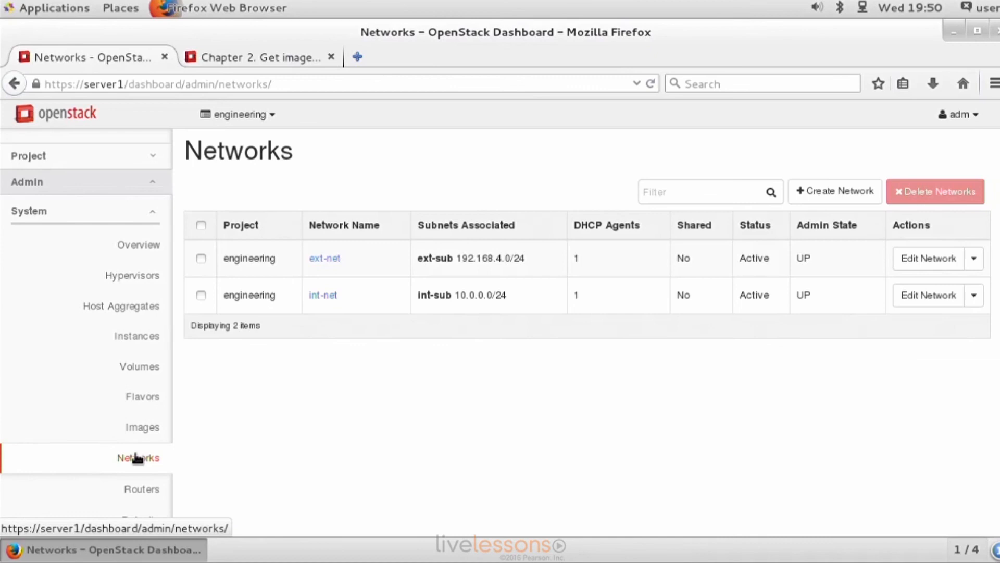
pyautogui.moveTo(324, 258)
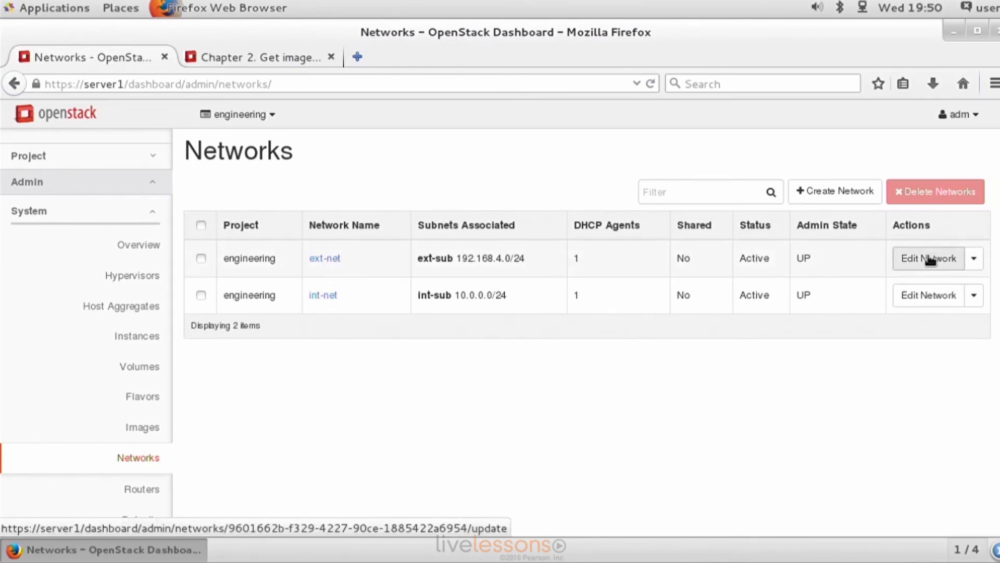
pyautogui.click(929, 258)
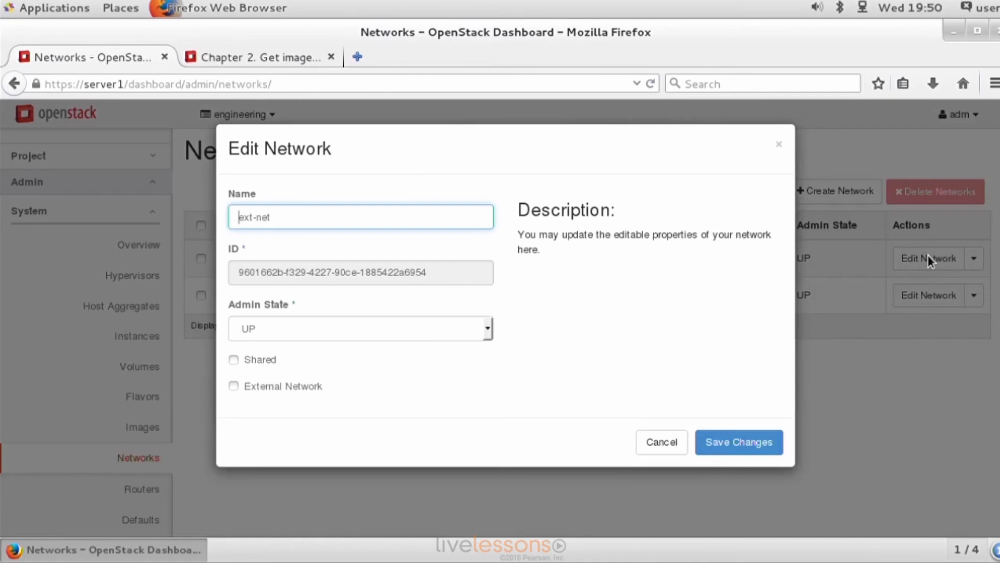
pyautogui.click(662, 441)
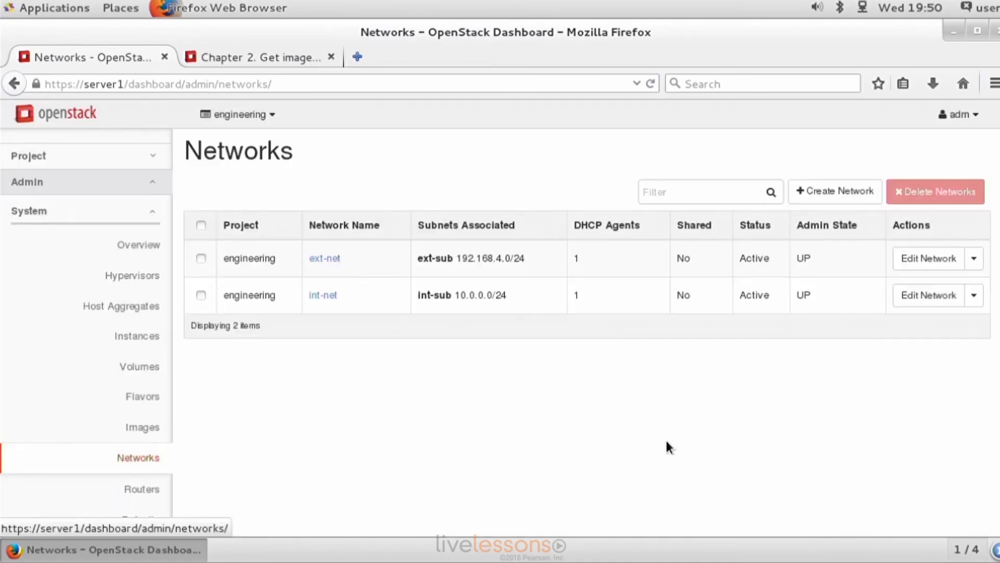
pyautogui.moveTo(324, 258)
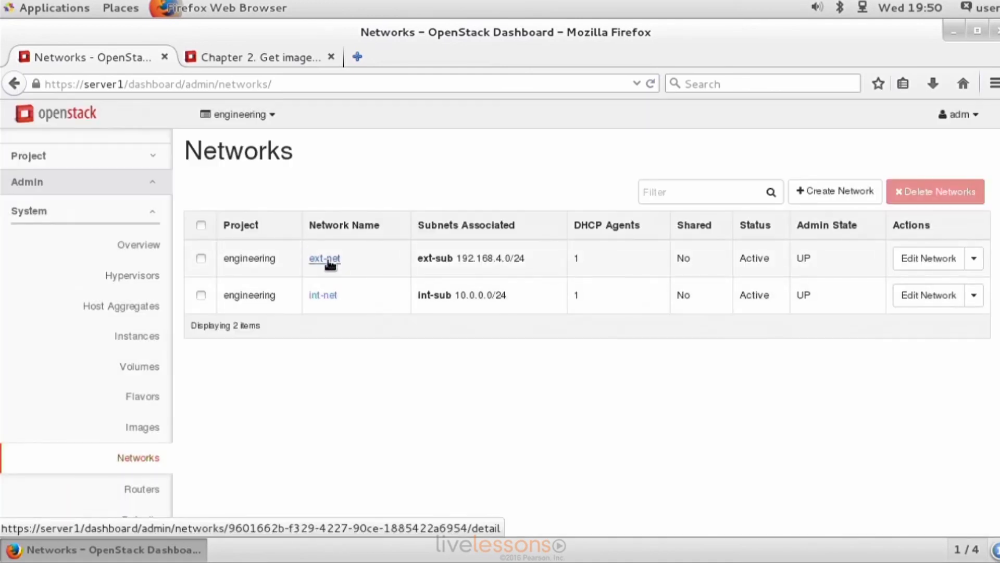
pyautogui.click(324, 258)
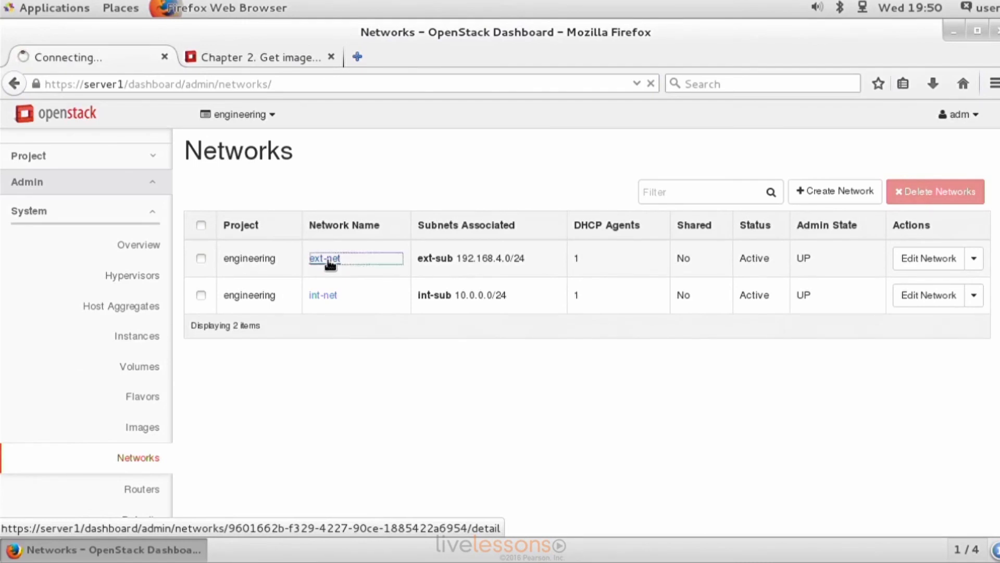
pyautogui.click(325, 258)
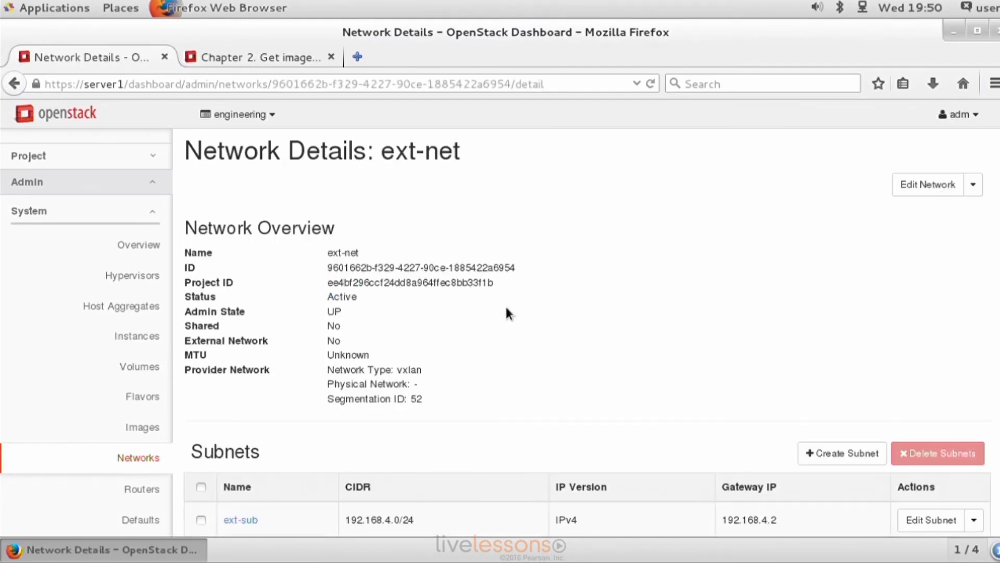
pyautogui.moveTo(721, 278)
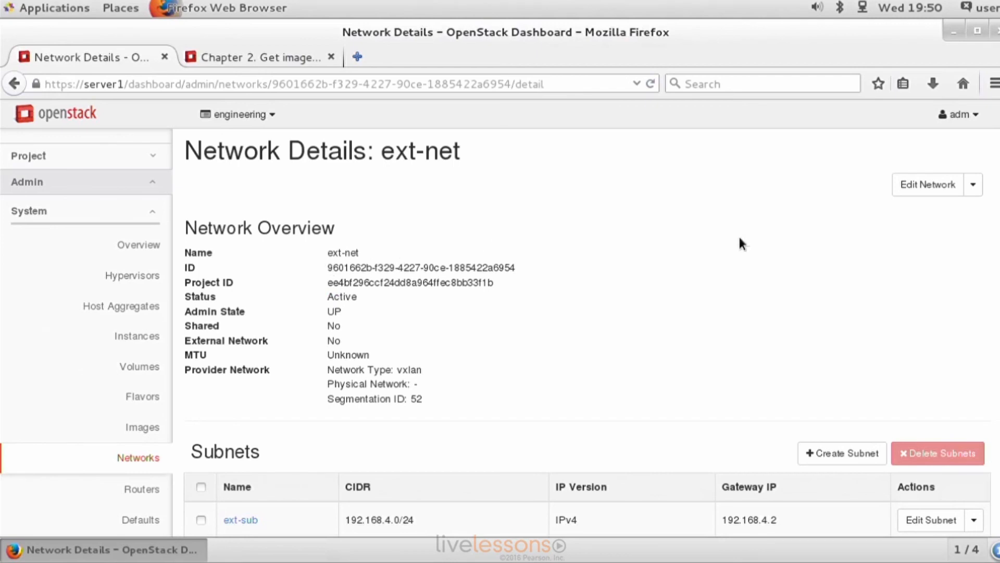
# Step: Edit ext-net, tick External Network and save the changes
pyautogui.click(927, 184)
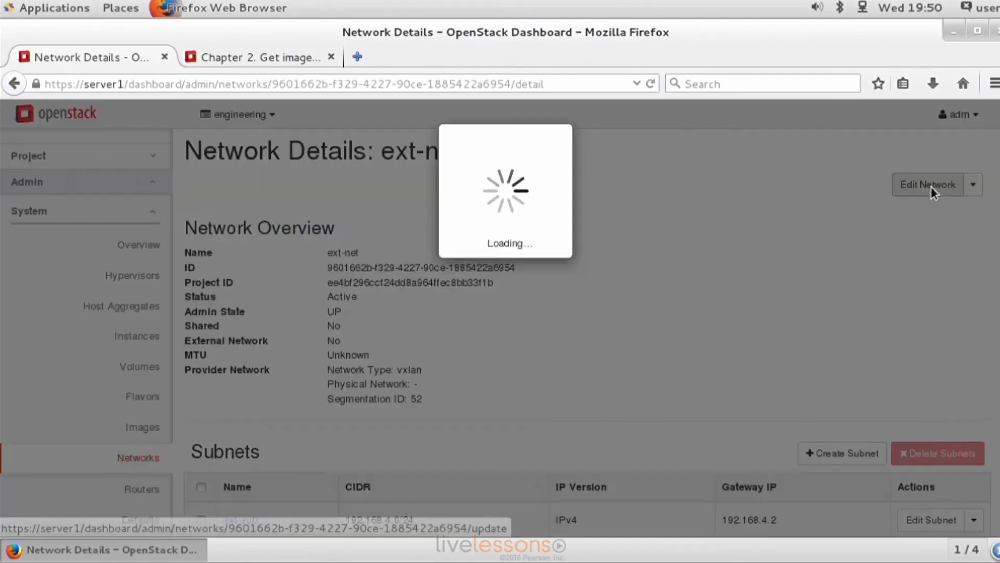
pyautogui.click(927, 184)
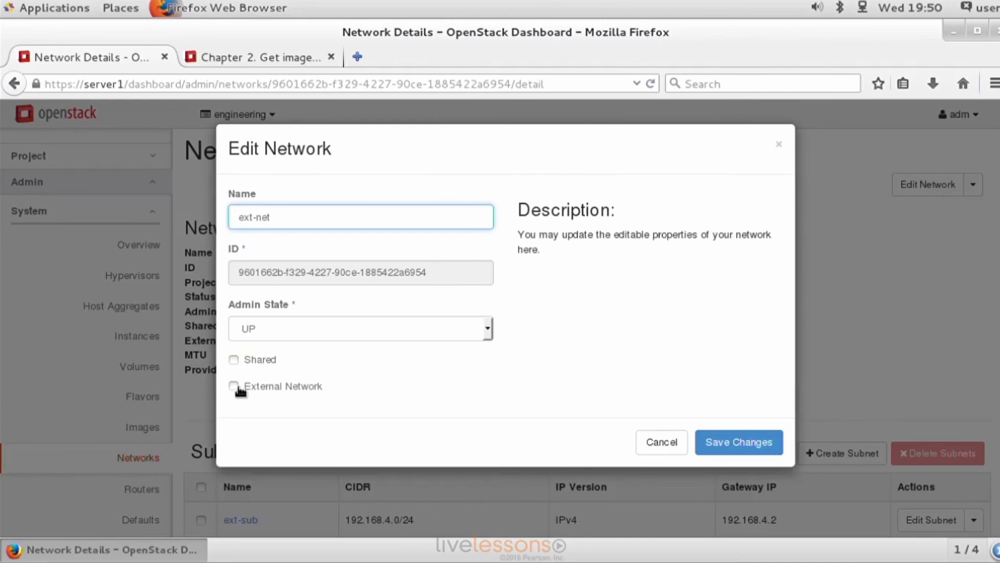
pyautogui.click(233, 385)
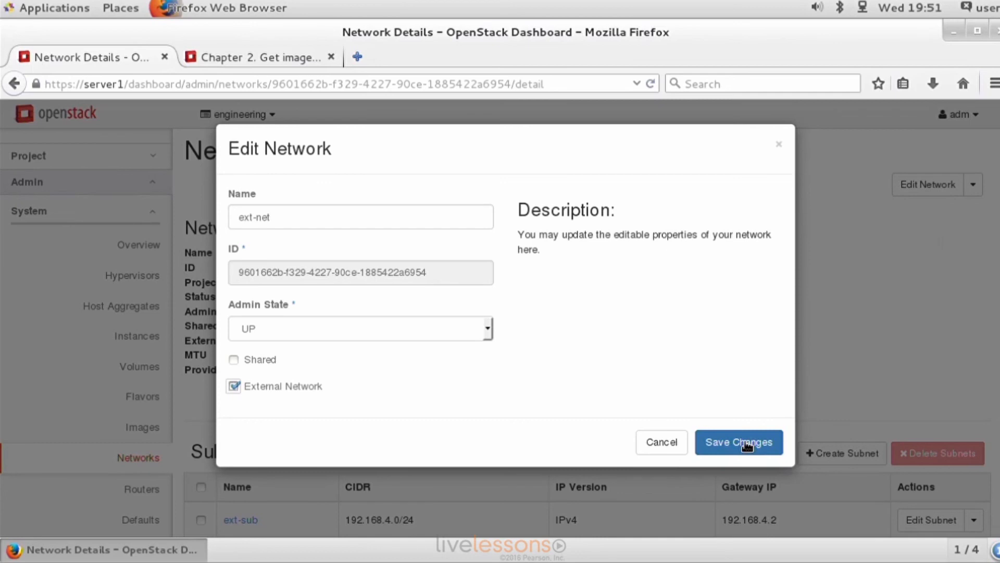
pyautogui.click(738, 441)
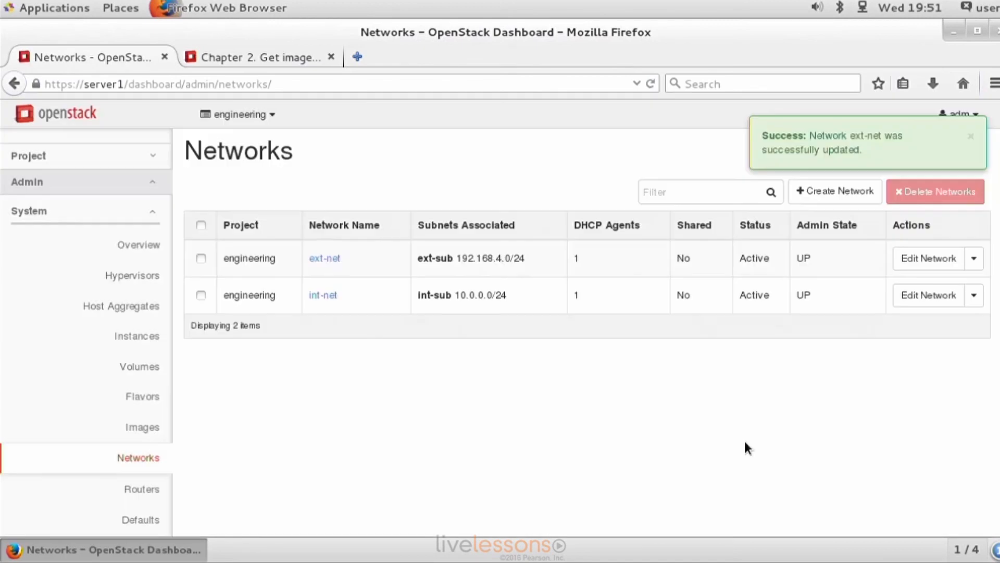
pyautogui.moveTo(748, 433)
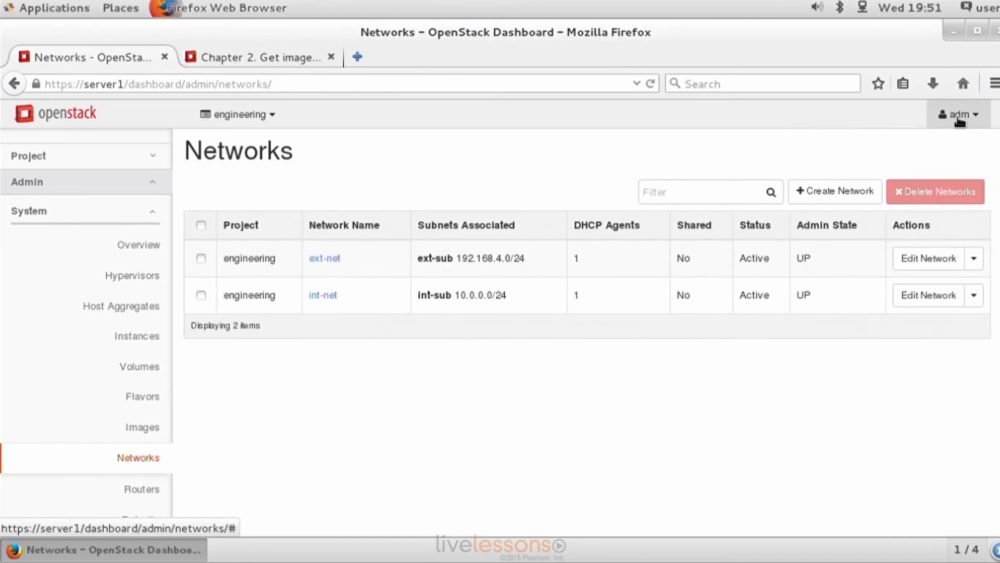
# Step: Sign out of adm, log in as project user linda, and expand the Network menu
pyautogui.click(957, 114)
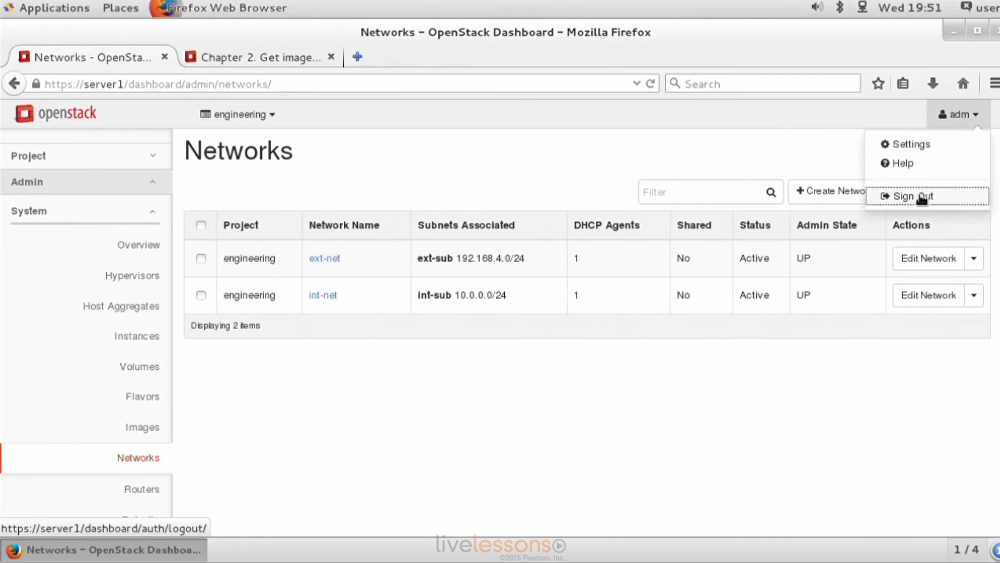
pyautogui.click(916, 195)
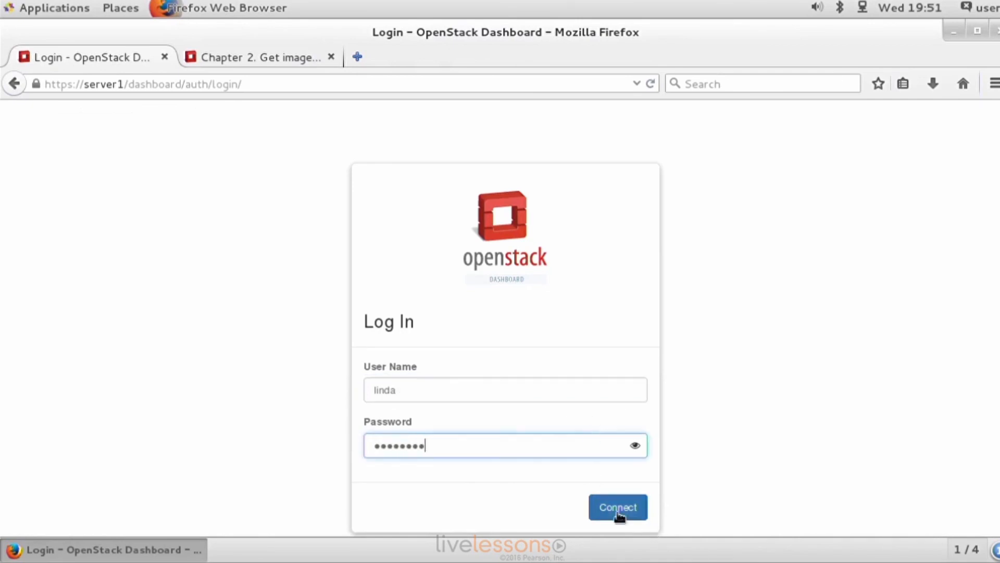
pyautogui.click(617, 507)
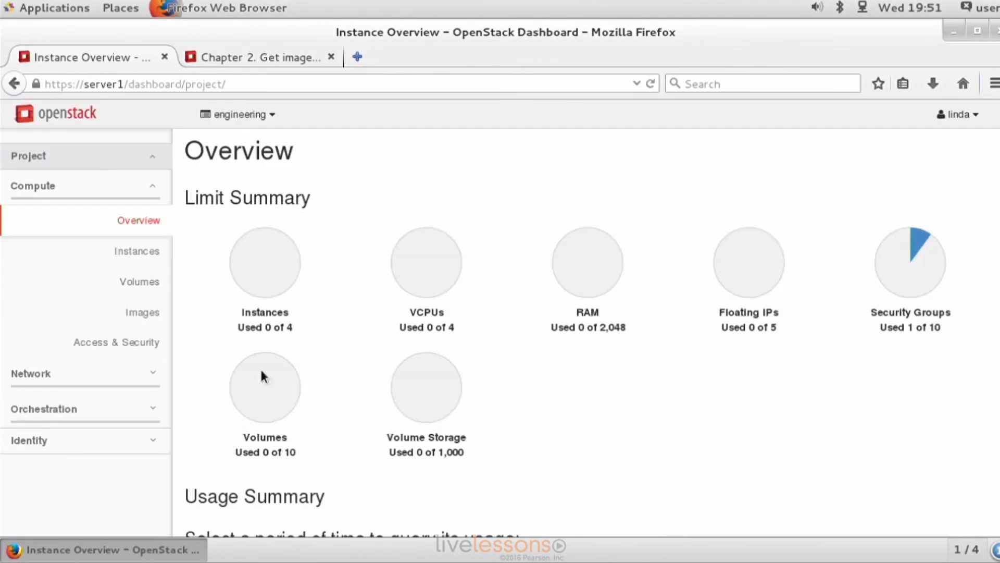
pyautogui.click(34, 185)
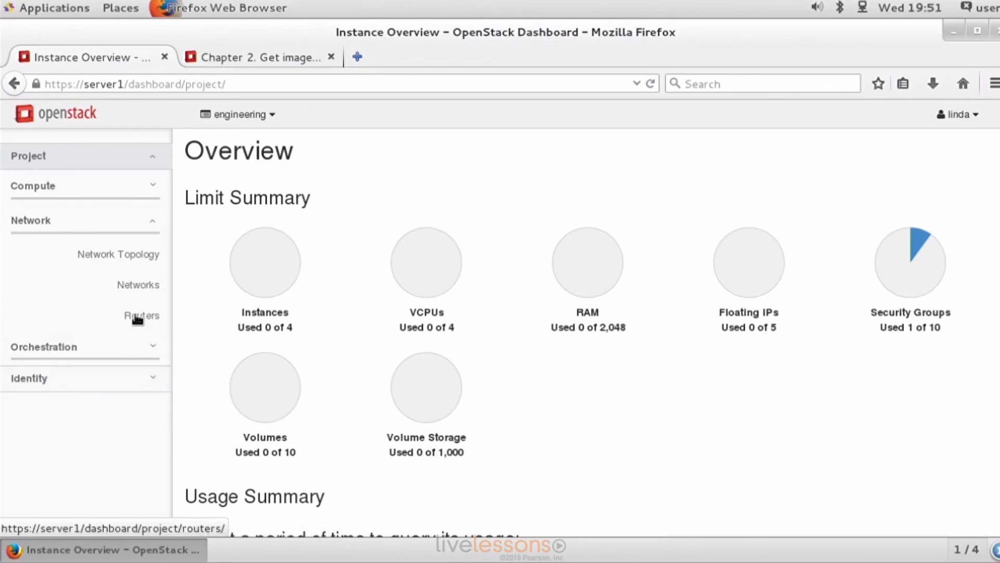
# Step: Create a router named router1 with ext-net selected as its external network
pyautogui.click(141, 315)
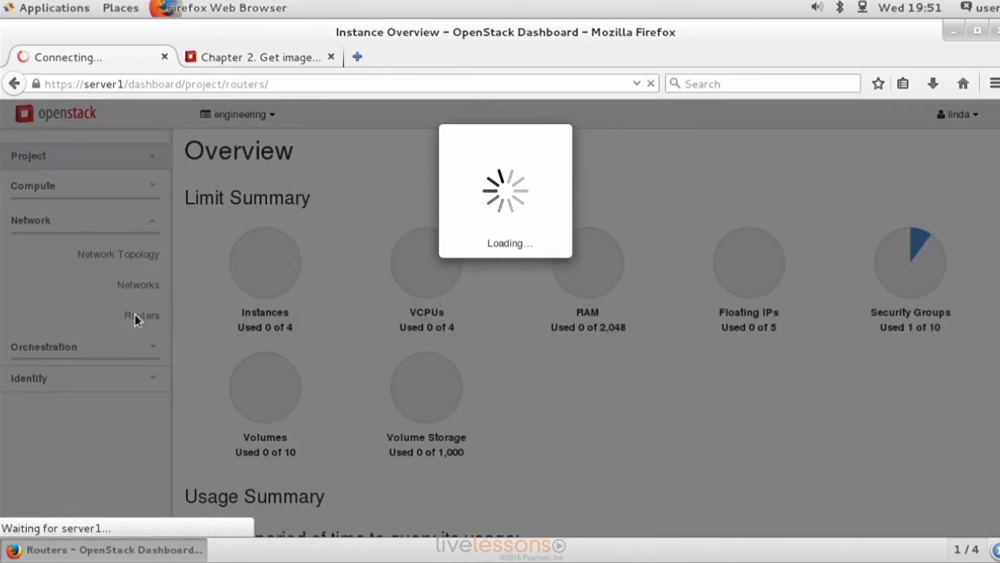
pyautogui.click(141, 316)
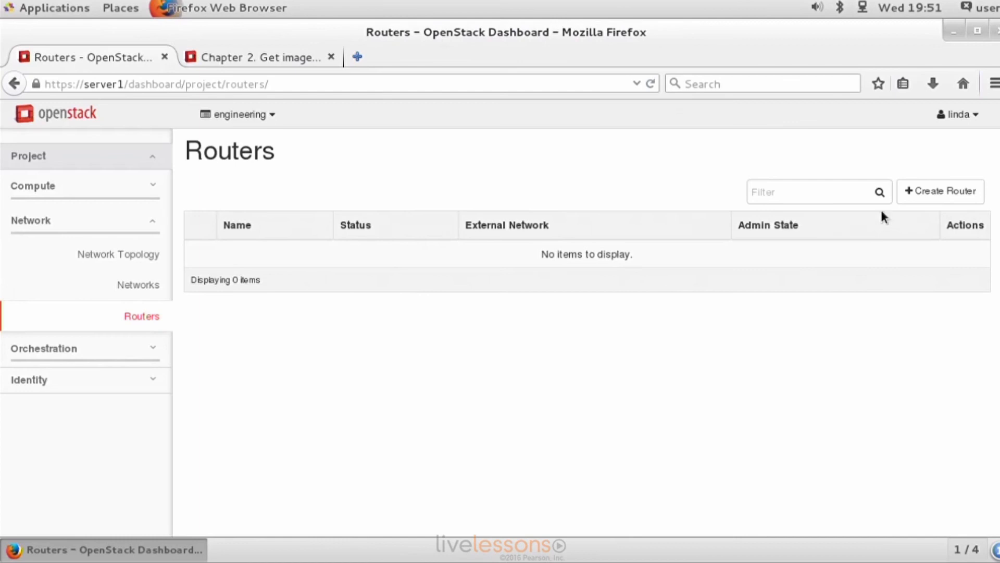
pyautogui.moveTo(940, 191)
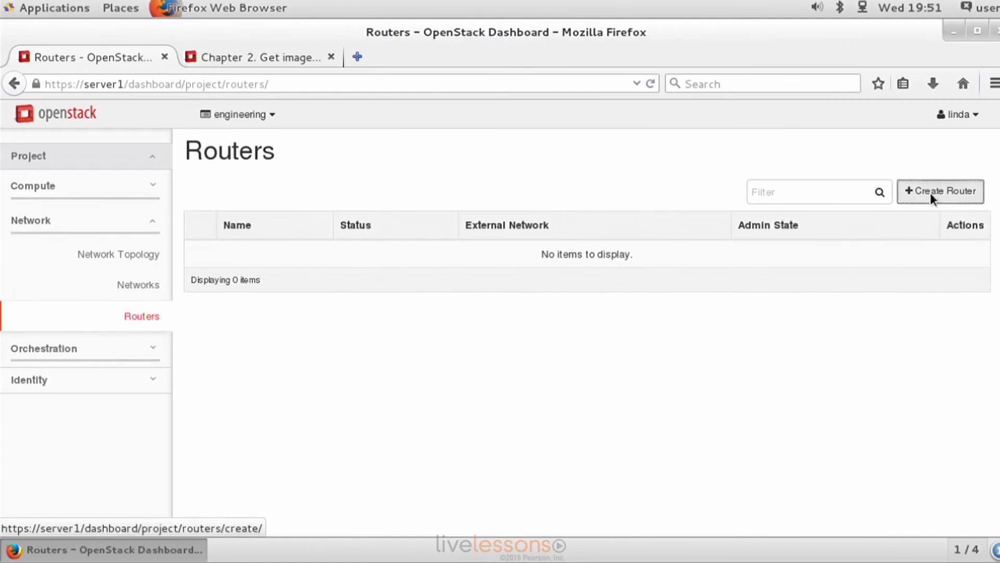
pyautogui.click(940, 190)
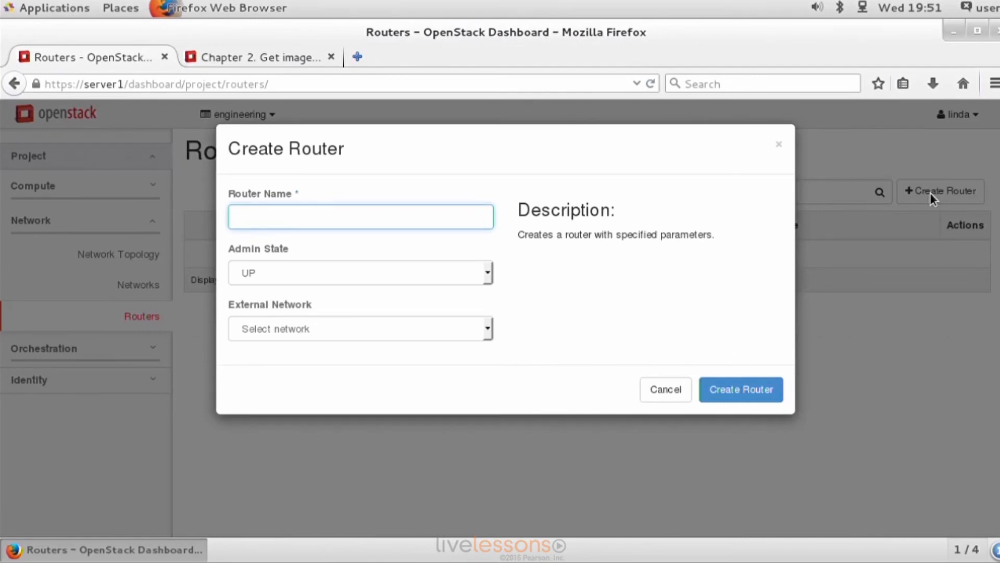
pyautogui.write('router1')
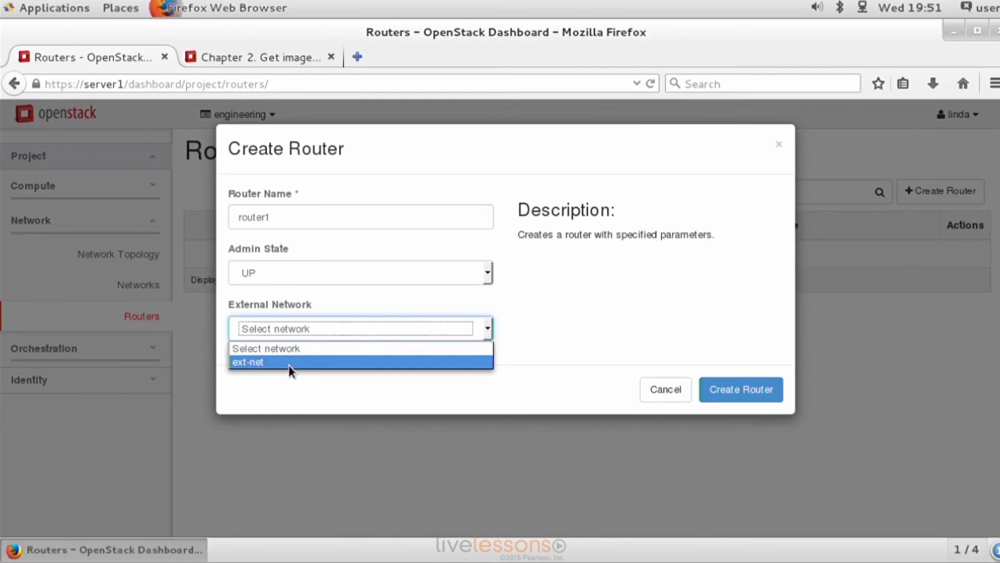
pyautogui.click(248, 362)
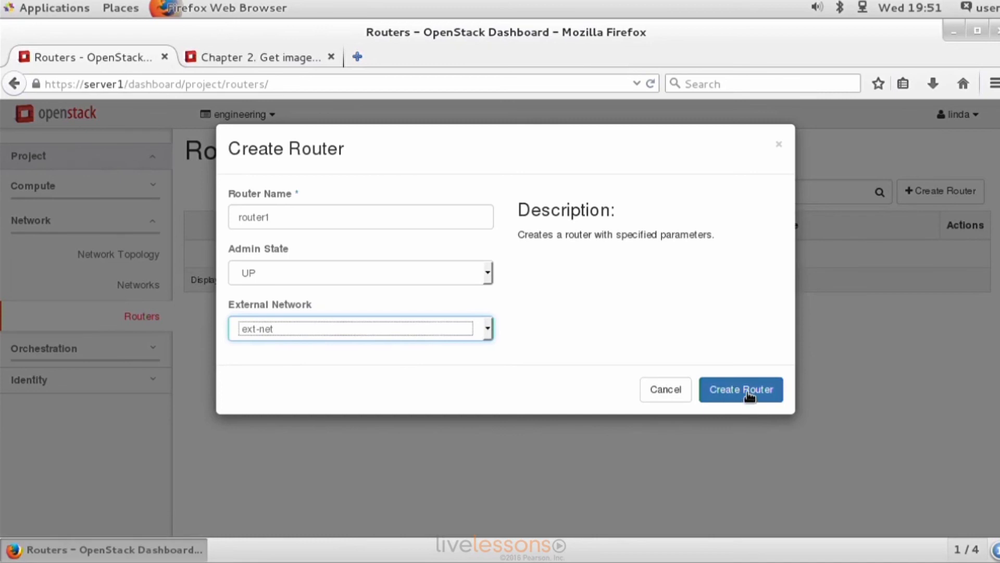
pyautogui.click(741, 389)
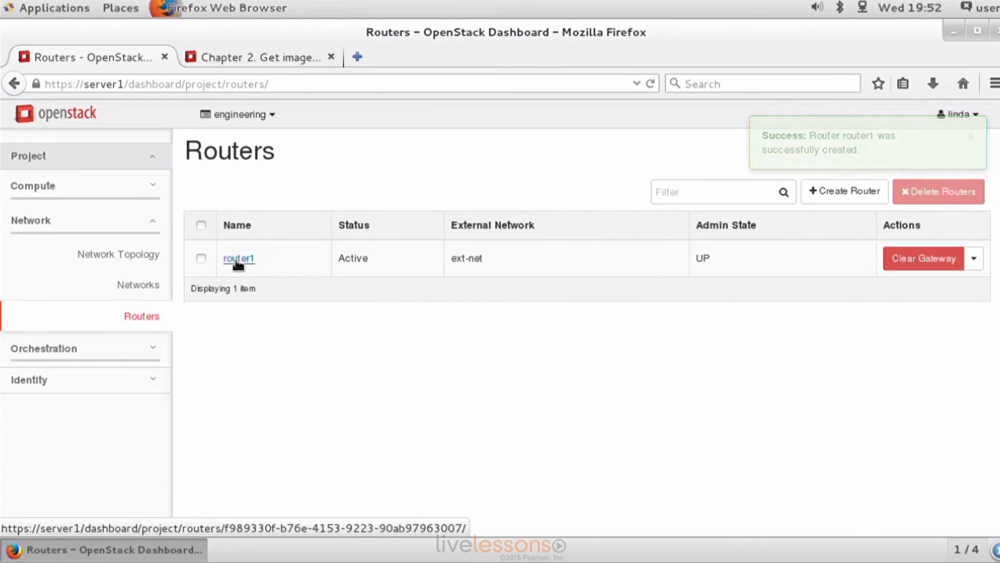
# Step: View router1's overview with gateway 192.168.4.100, leaving the Edit Router form unchanged
pyautogui.click(238, 258)
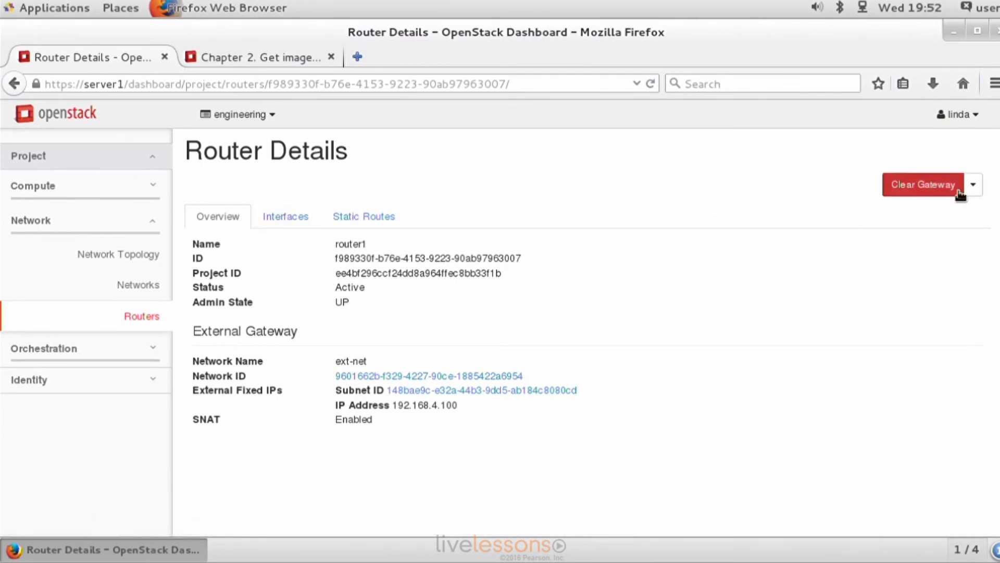
pyautogui.click(972, 185)
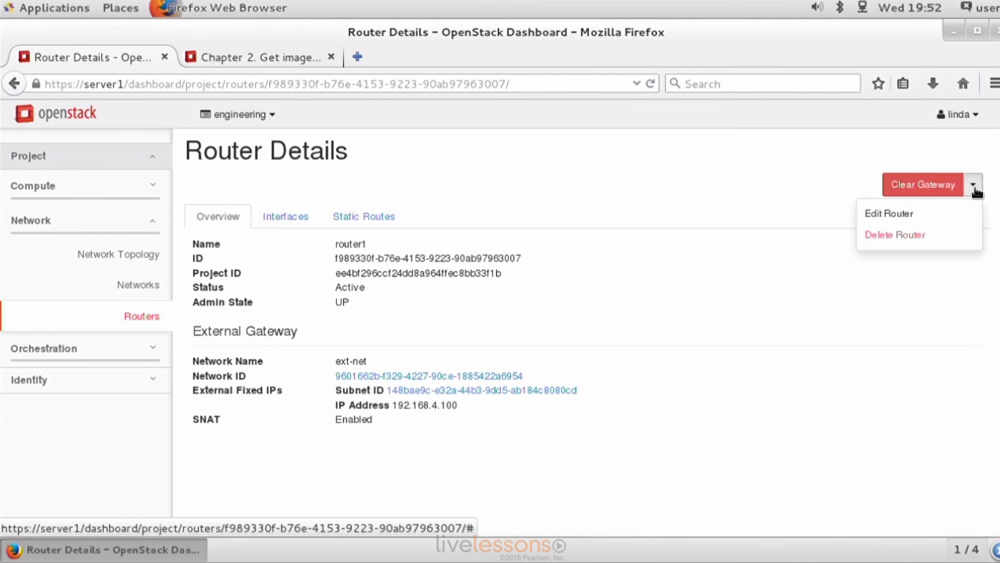
pyautogui.click(888, 213)
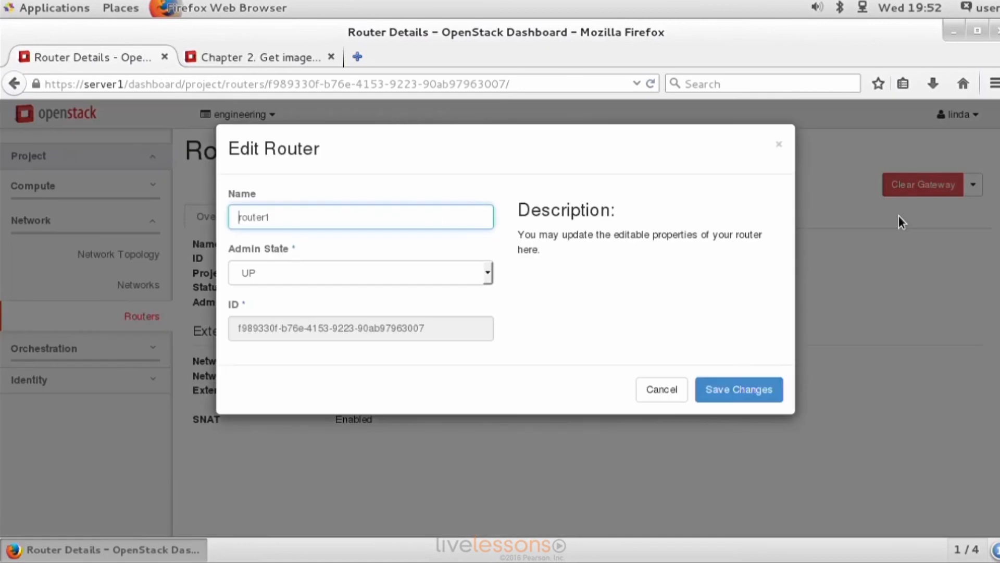
pyautogui.moveTo(567, 308)
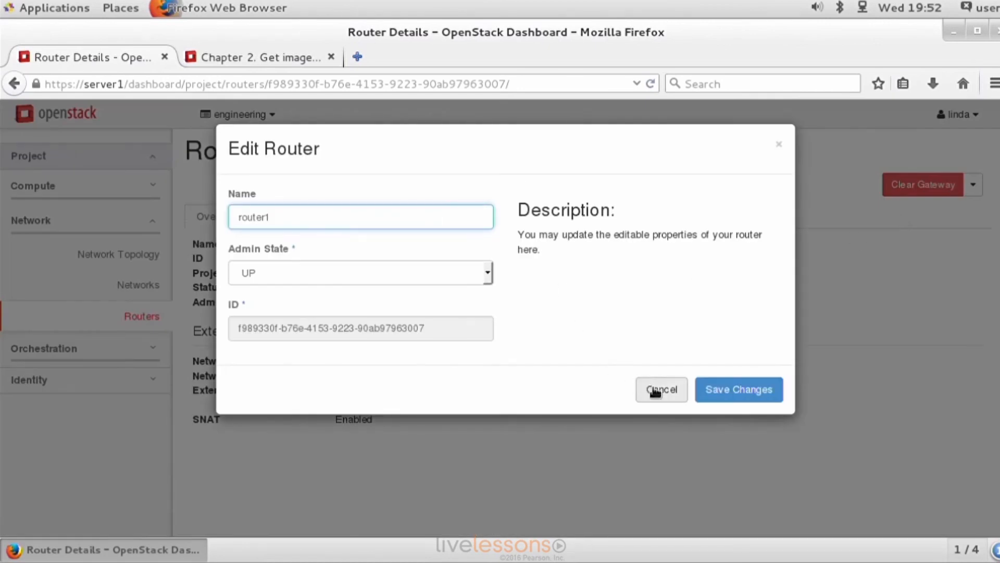
pyautogui.click(661, 389)
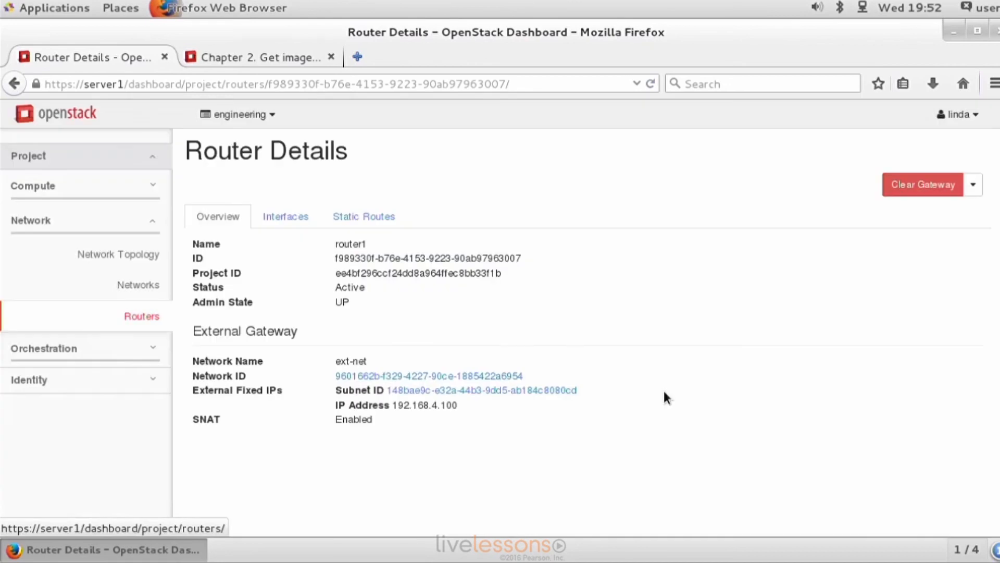
pyautogui.moveTo(227, 329)
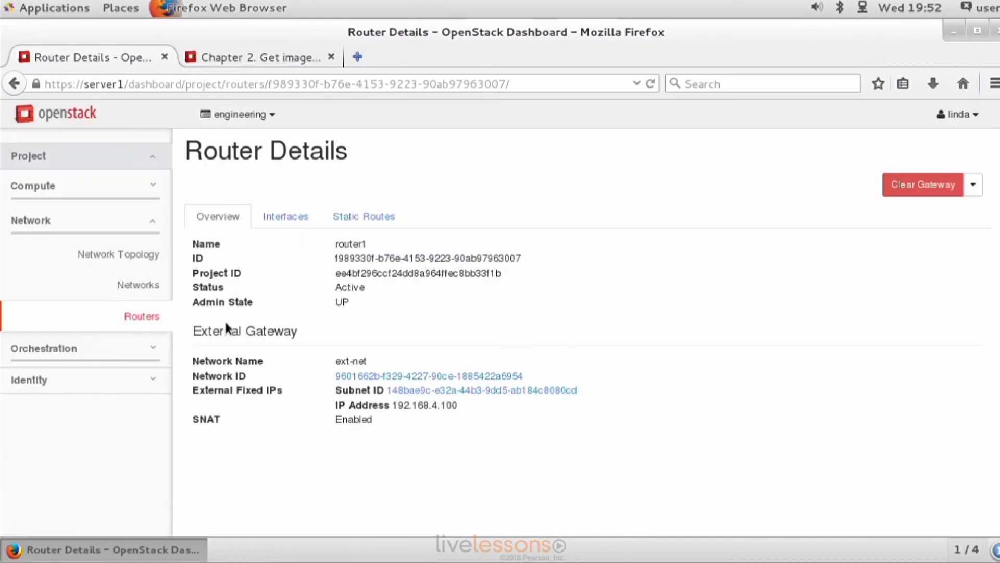
pyautogui.moveTo(230, 366)
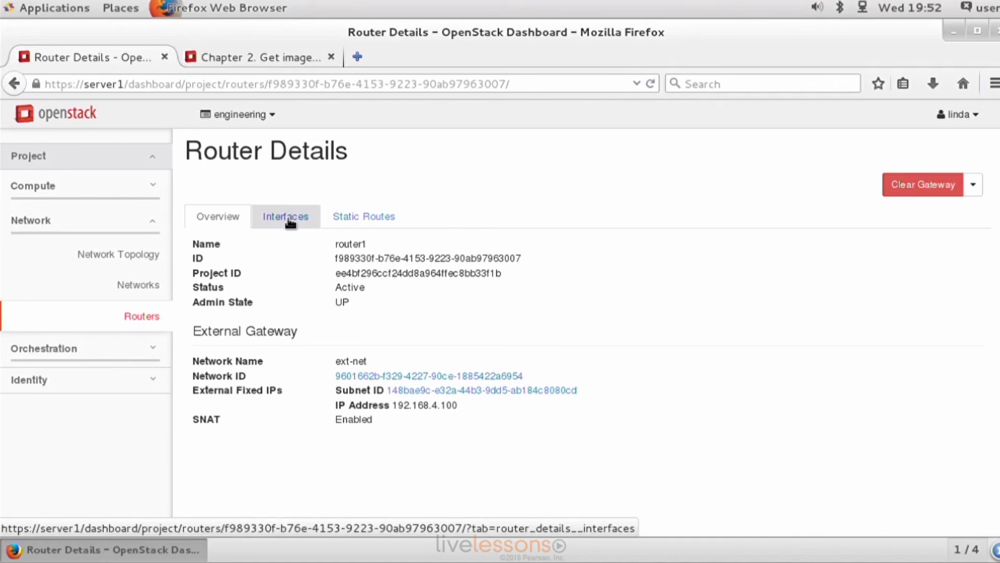
# Step: Add an interface on int-net 10.0.0.0/24 (int-sub) with IP address 10.0.0.254 to router1
pyautogui.click(285, 216)
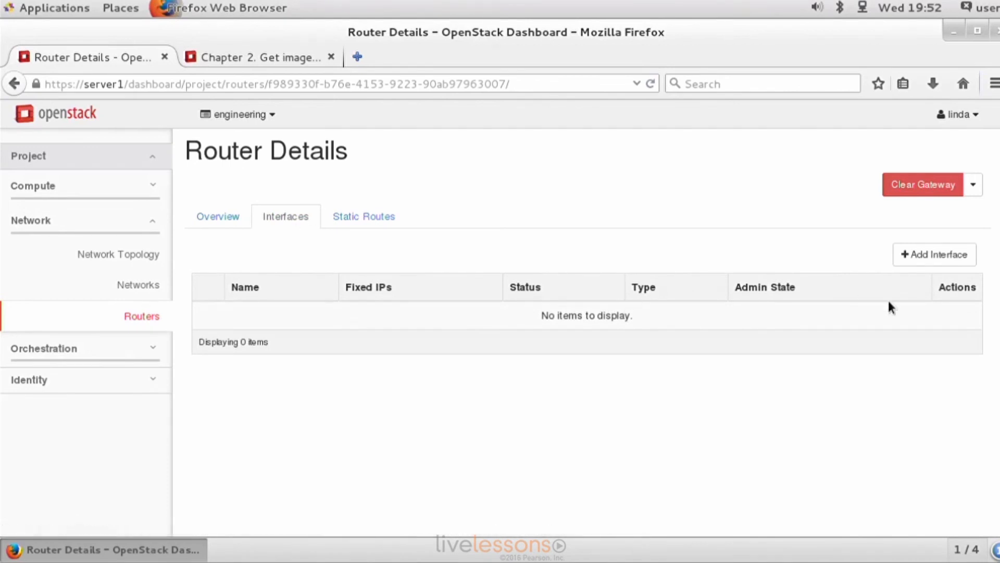
pyautogui.click(934, 253)
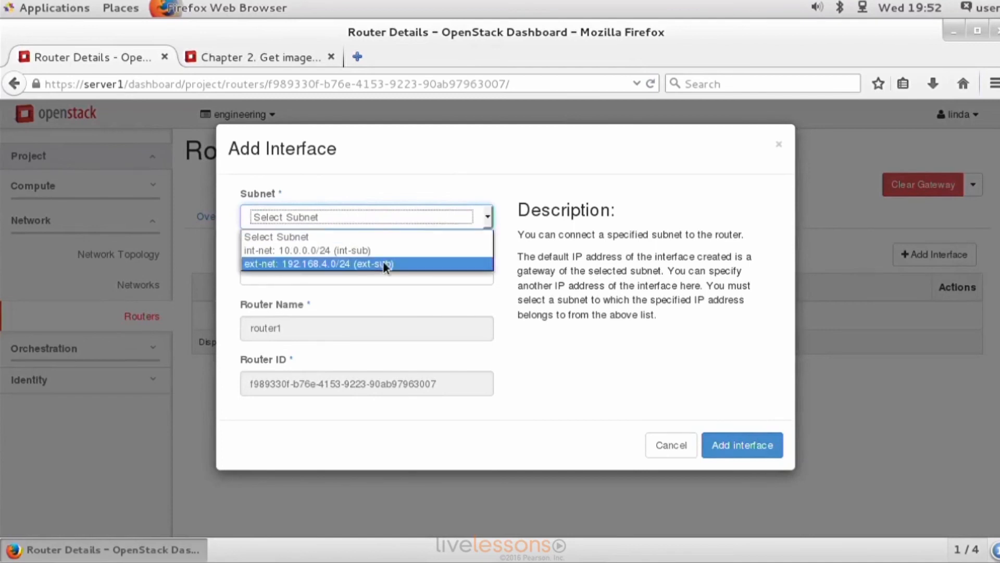
pyautogui.moveTo(387, 255)
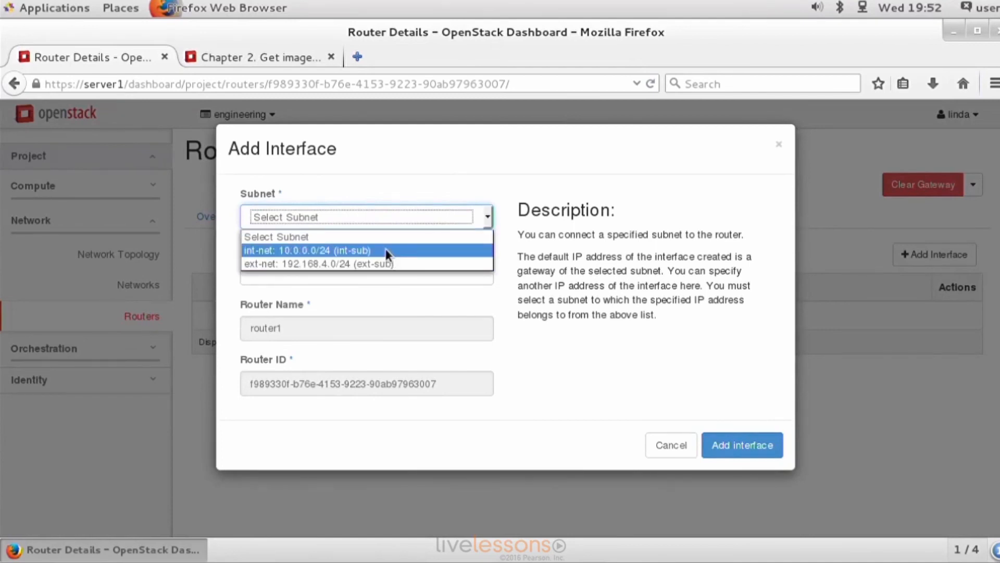
pyautogui.click(307, 250)
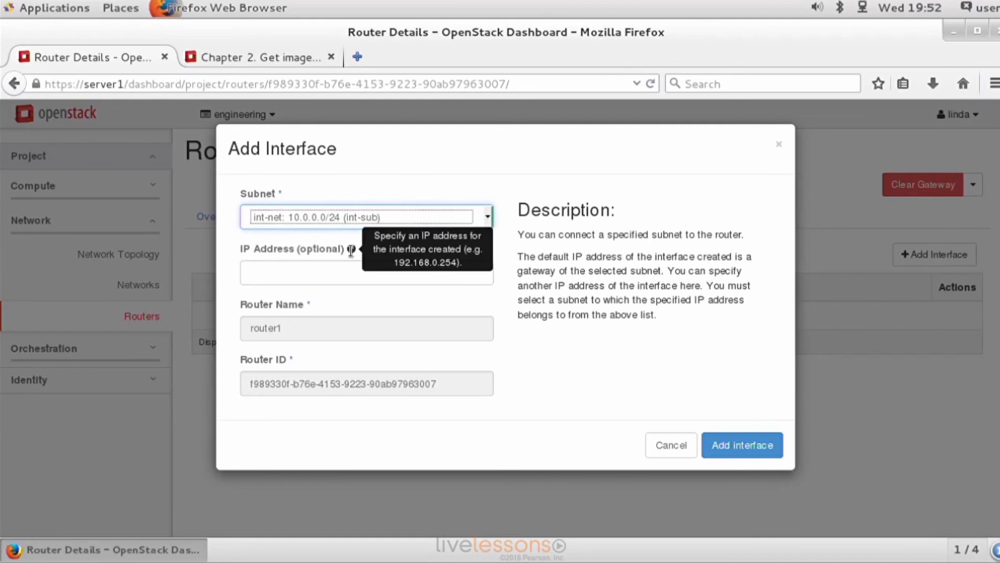
pyautogui.moveTo(360, 256)
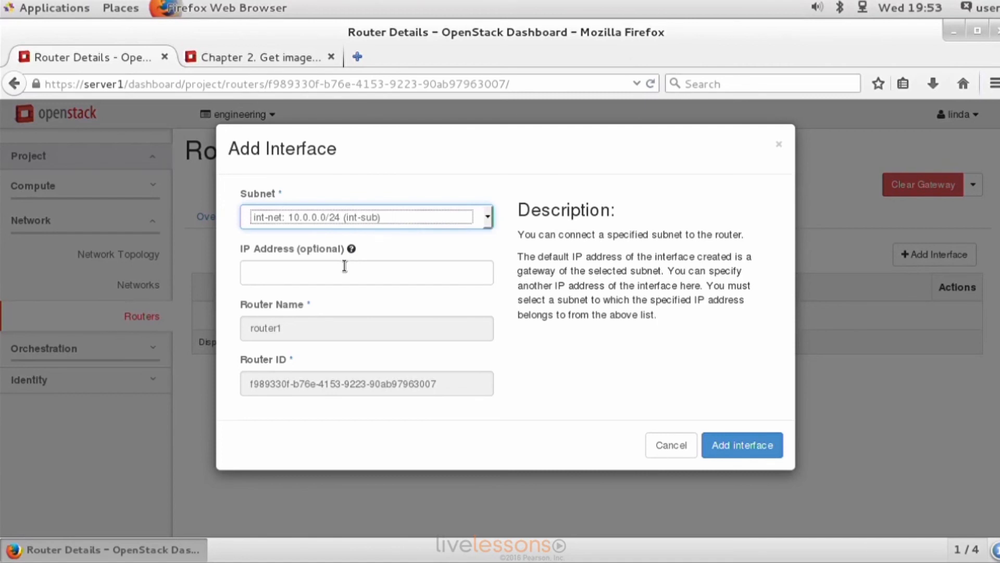
pyautogui.click(366, 272)
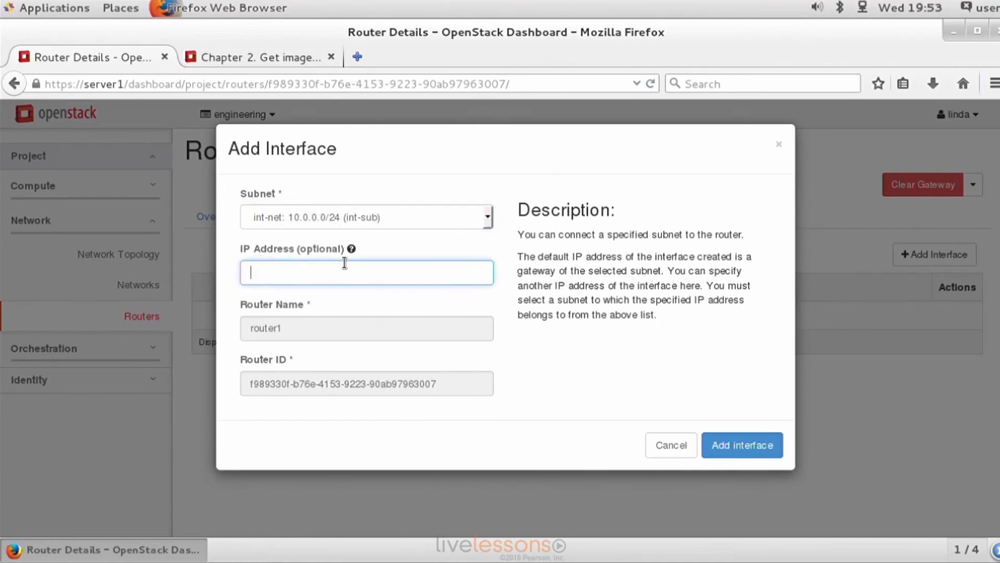
pyautogui.write('10.0.0')
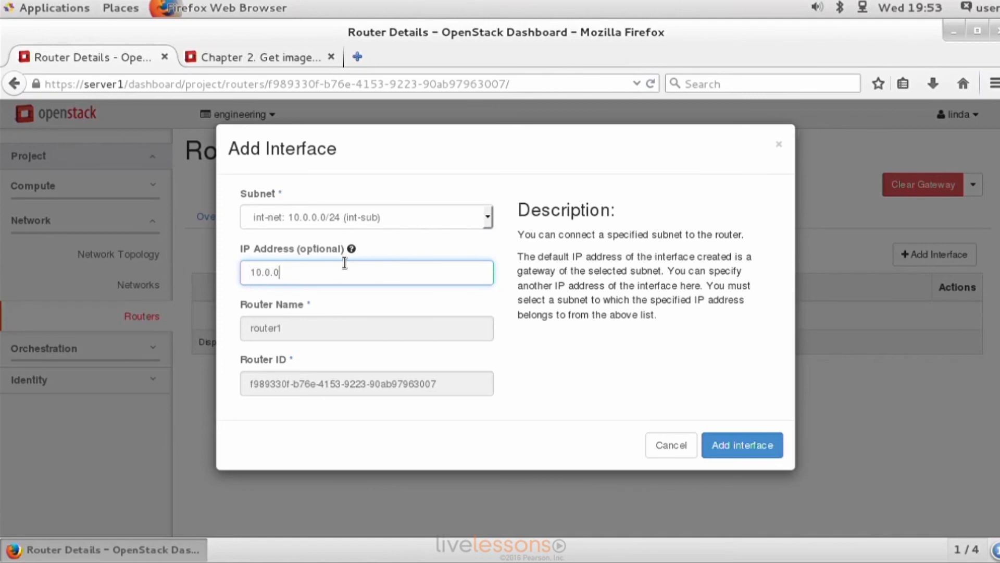
pyautogui.write('254')
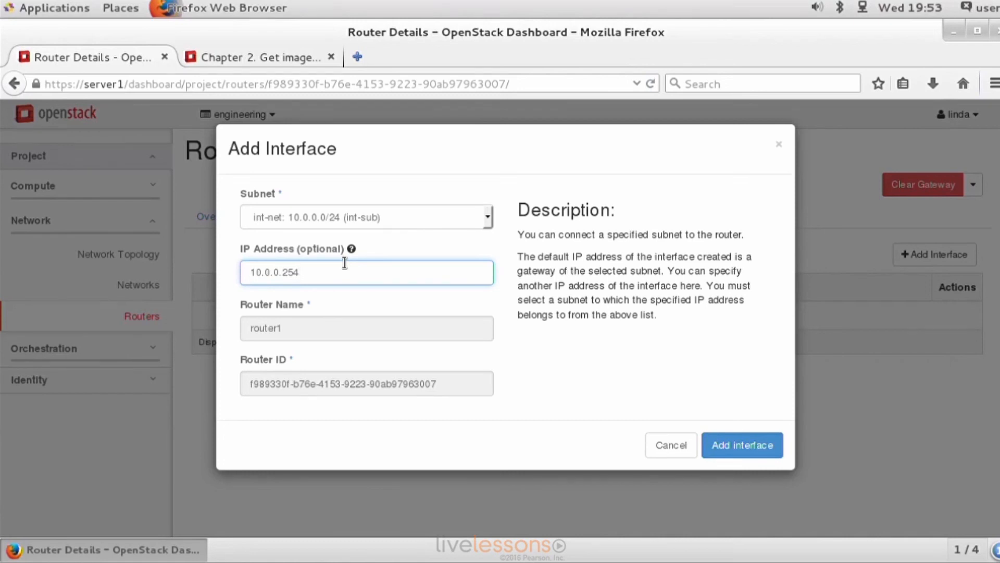
pyautogui.moveTo(597, 404)
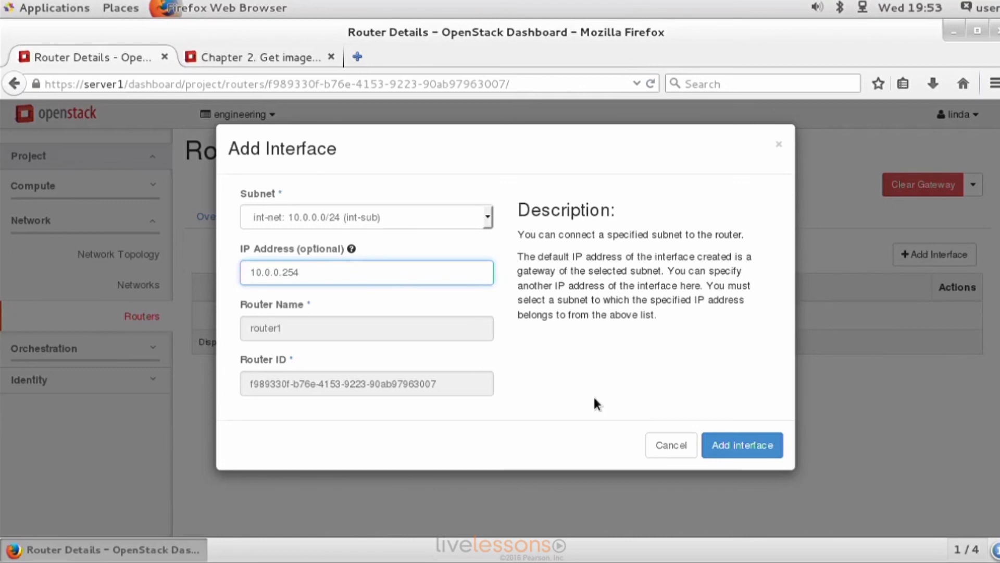
pyautogui.click(366, 273)
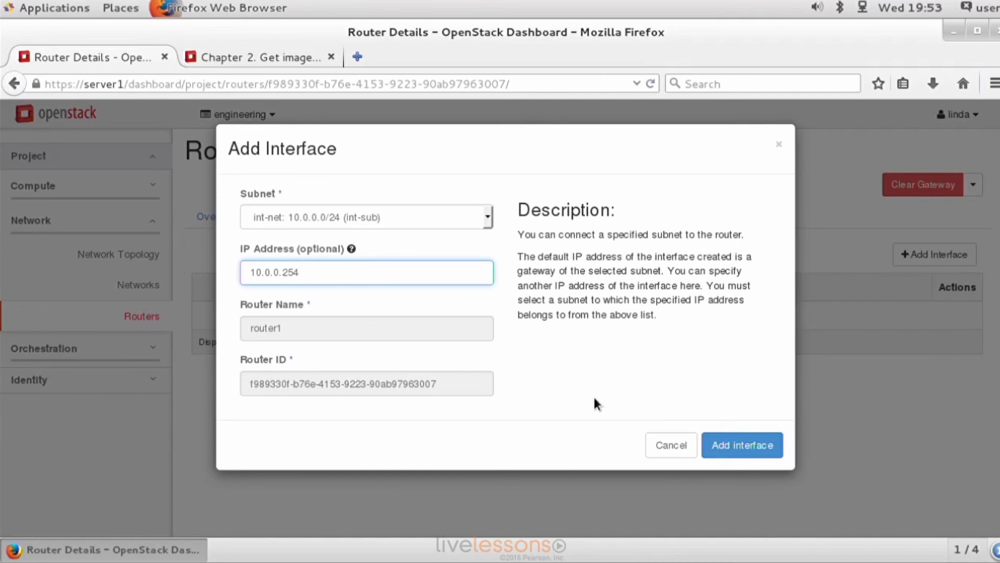
pyautogui.click(367, 273)
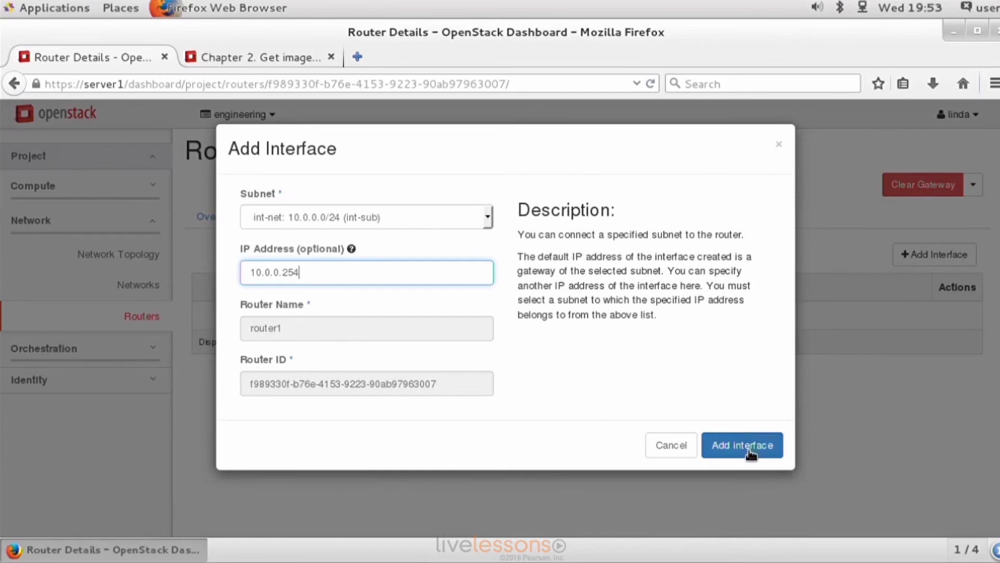
pyautogui.click(741, 444)
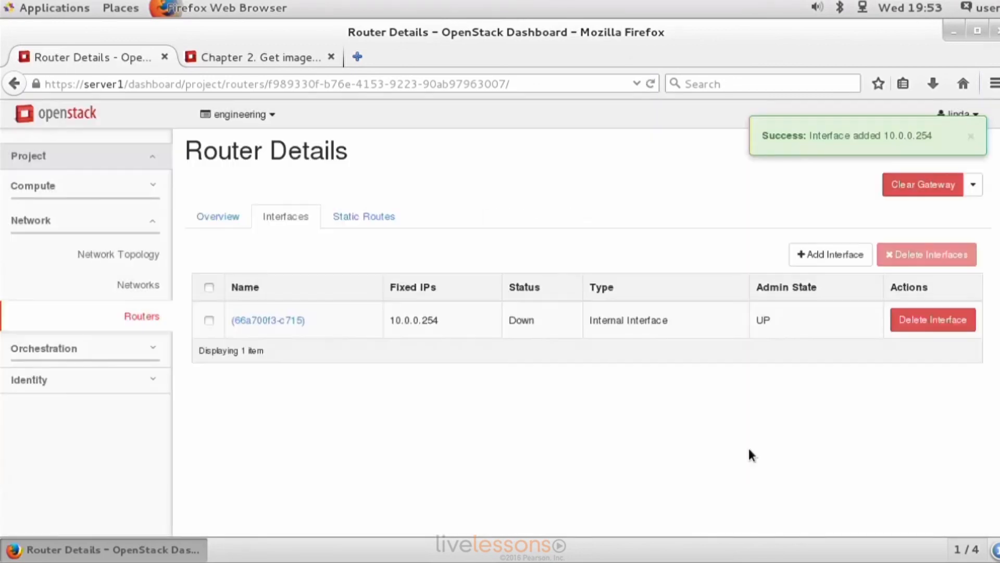
pyautogui.moveTo(118, 254)
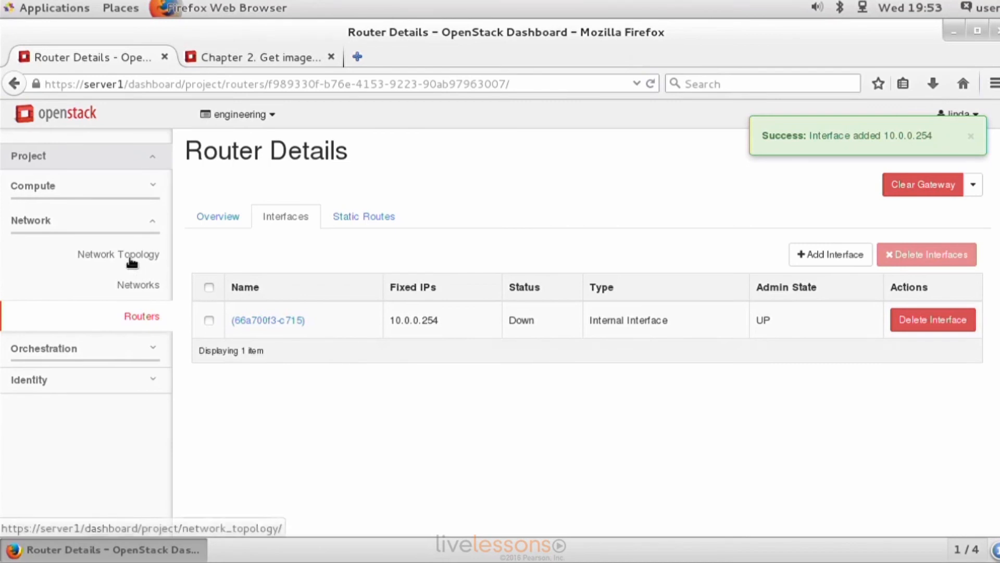
# Step: View the Network Topology showing router1 linking ext-net and int-net
pyautogui.click(119, 253)
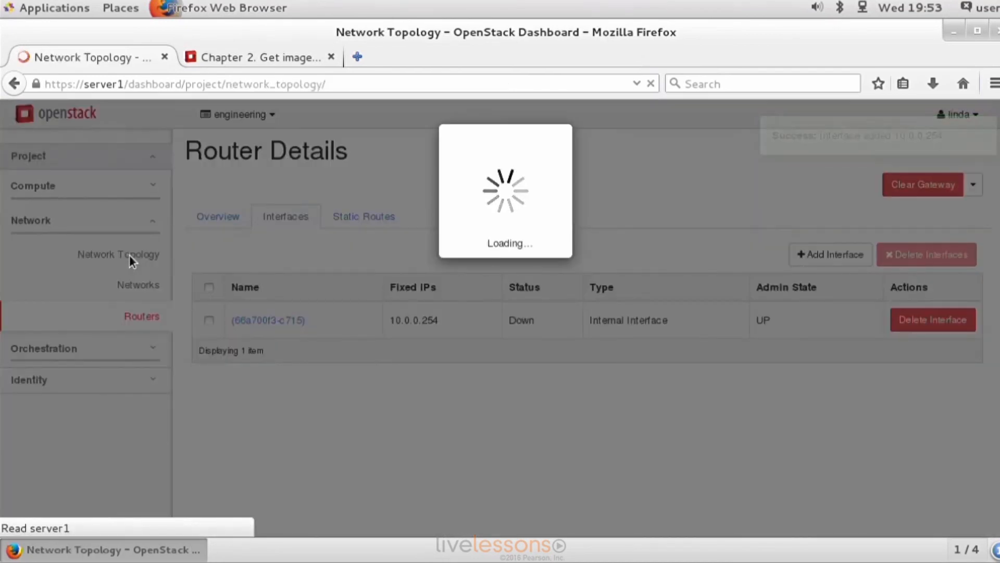
pyautogui.click(118, 254)
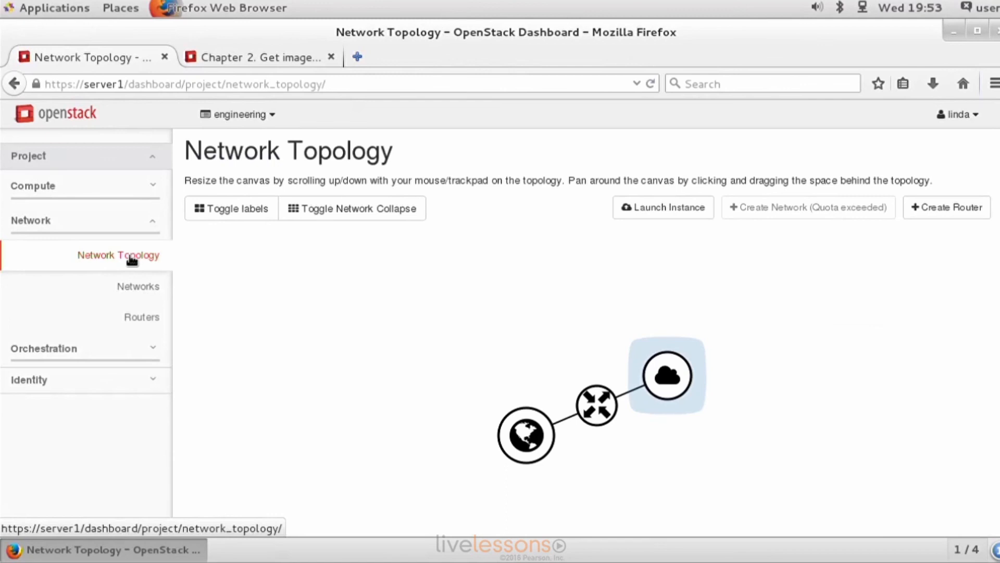